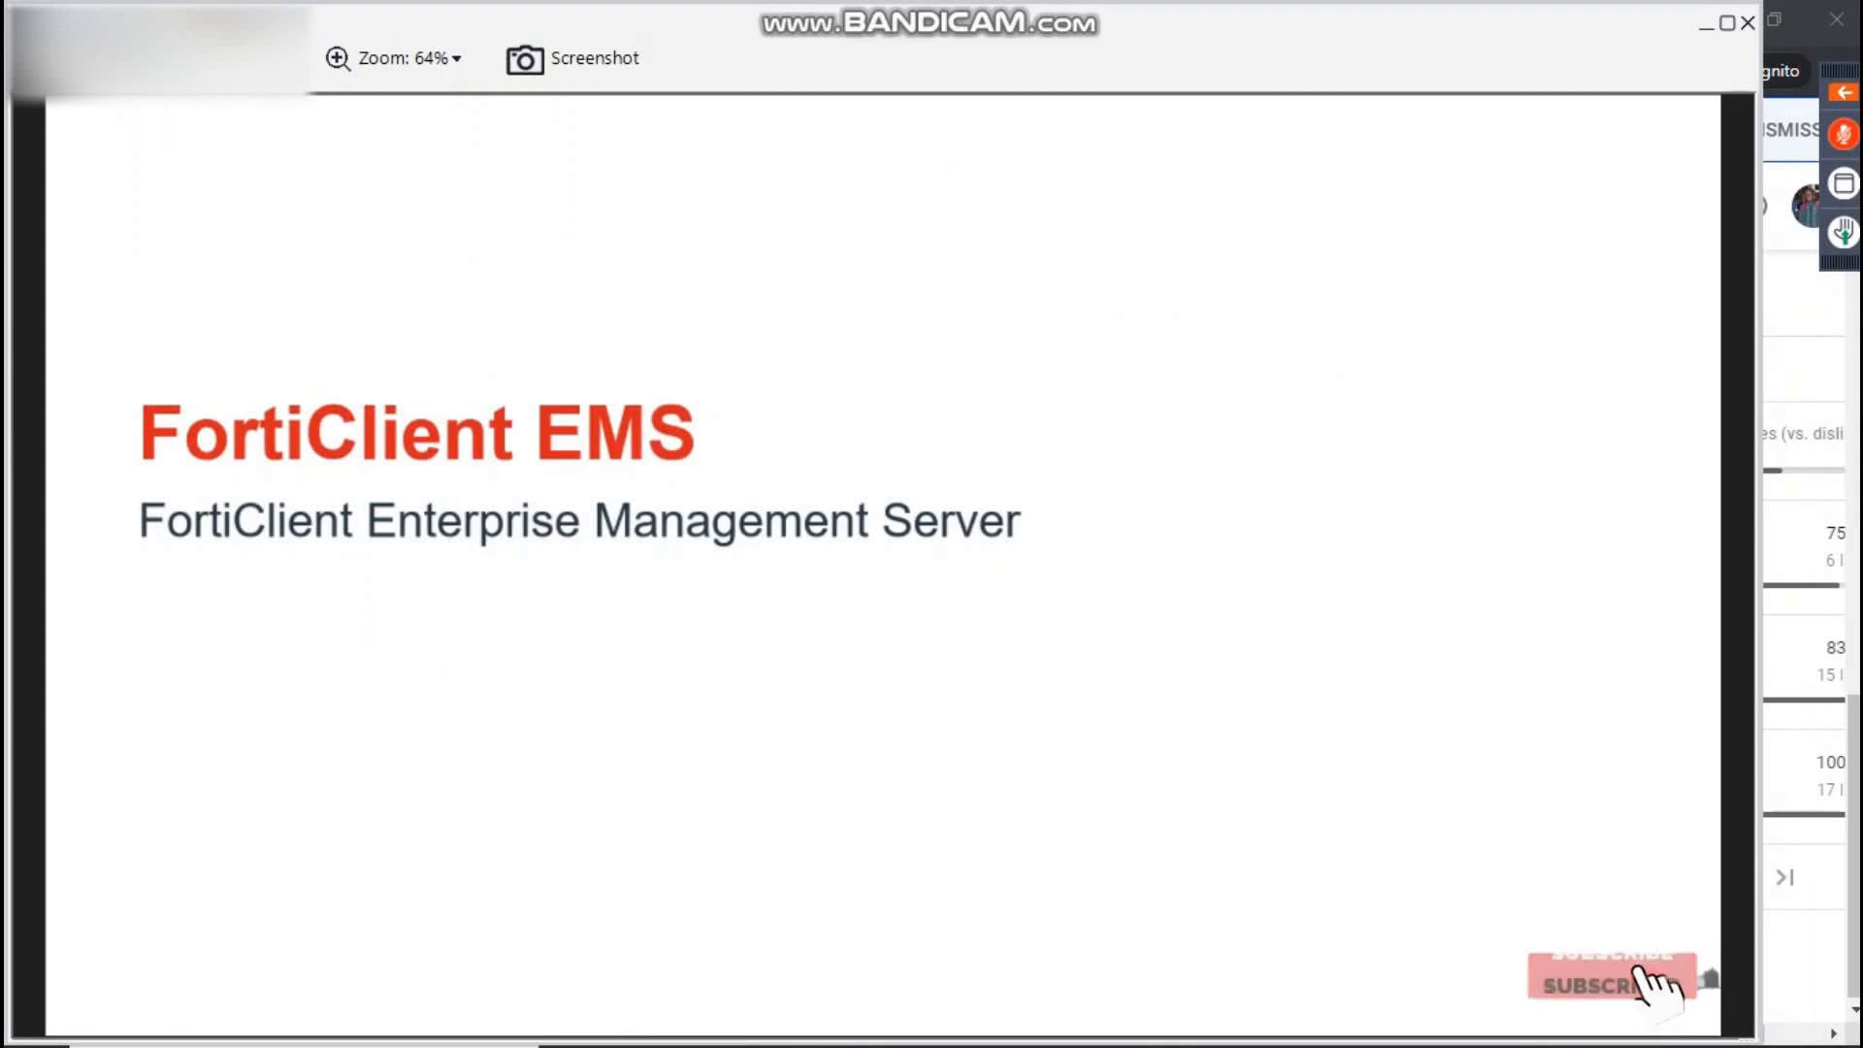
# Advance through the title slide and lab guide, then switch to the Jumpbox Server machine.
pyautogui.click(1610, 982)
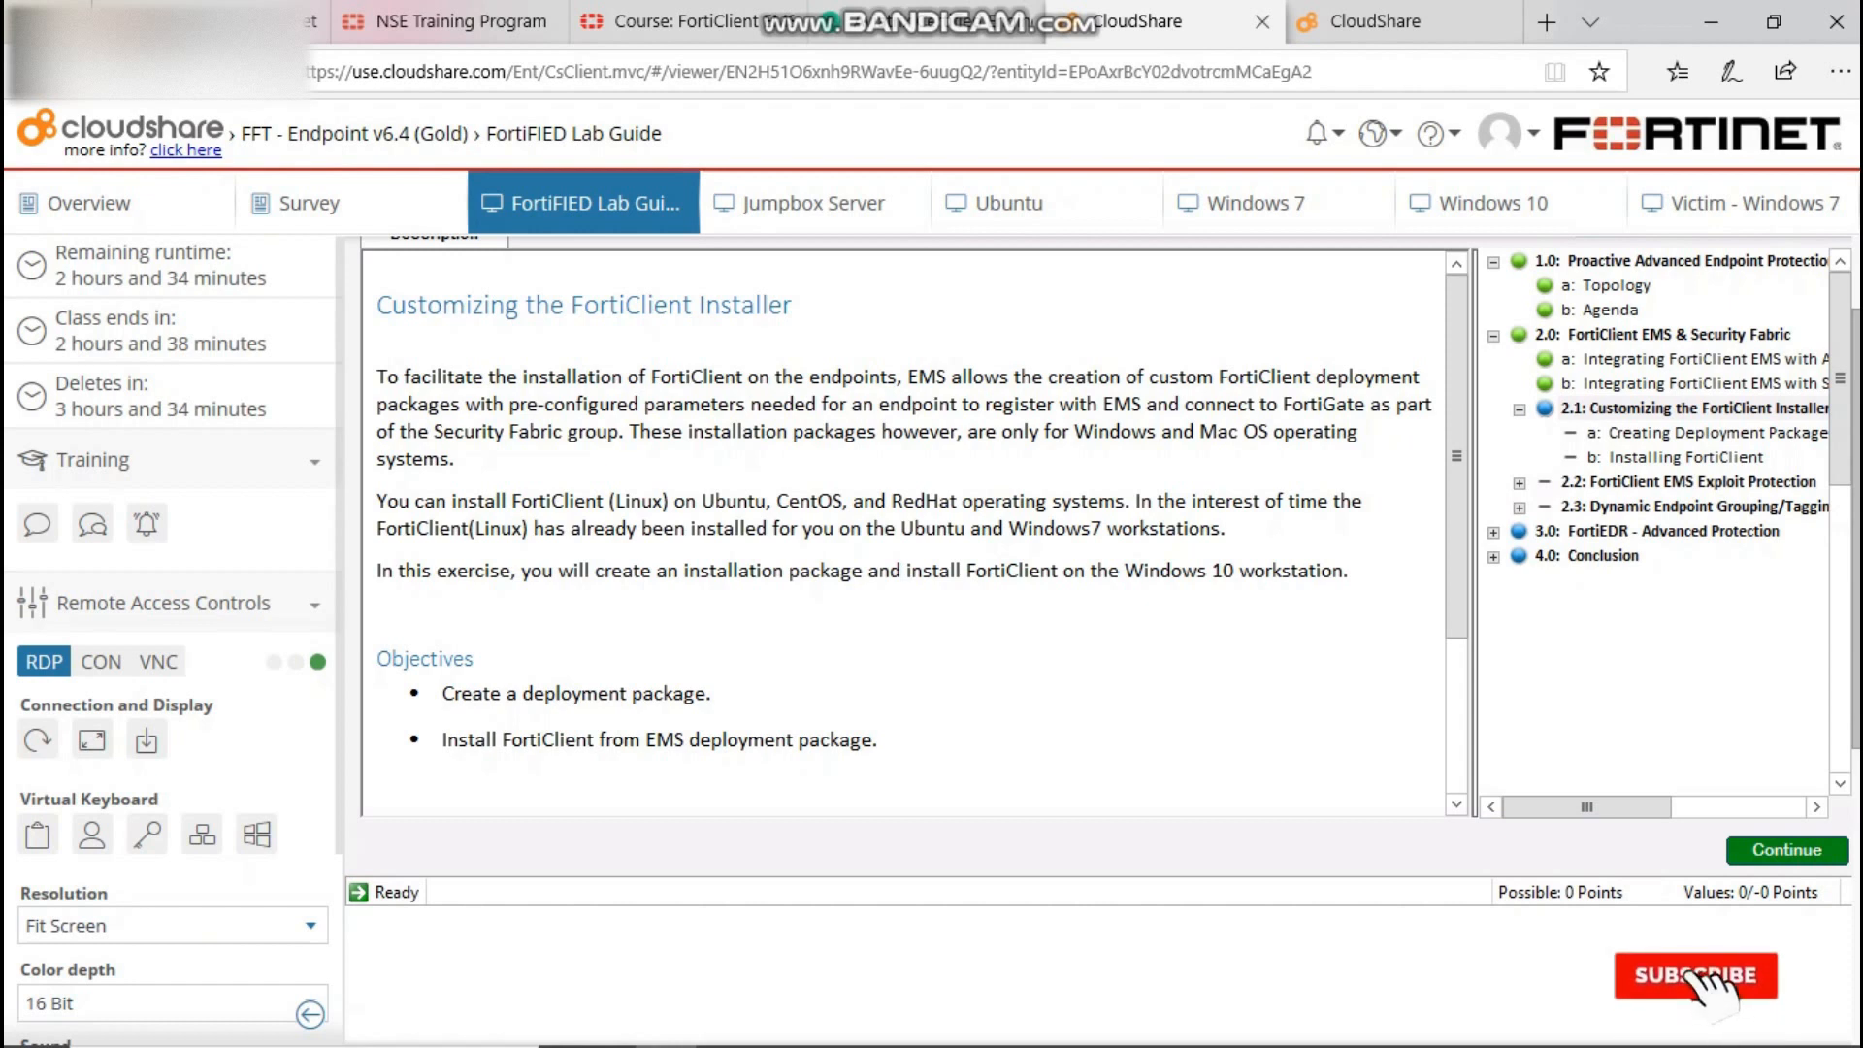
pyautogui.click(1692, 976)
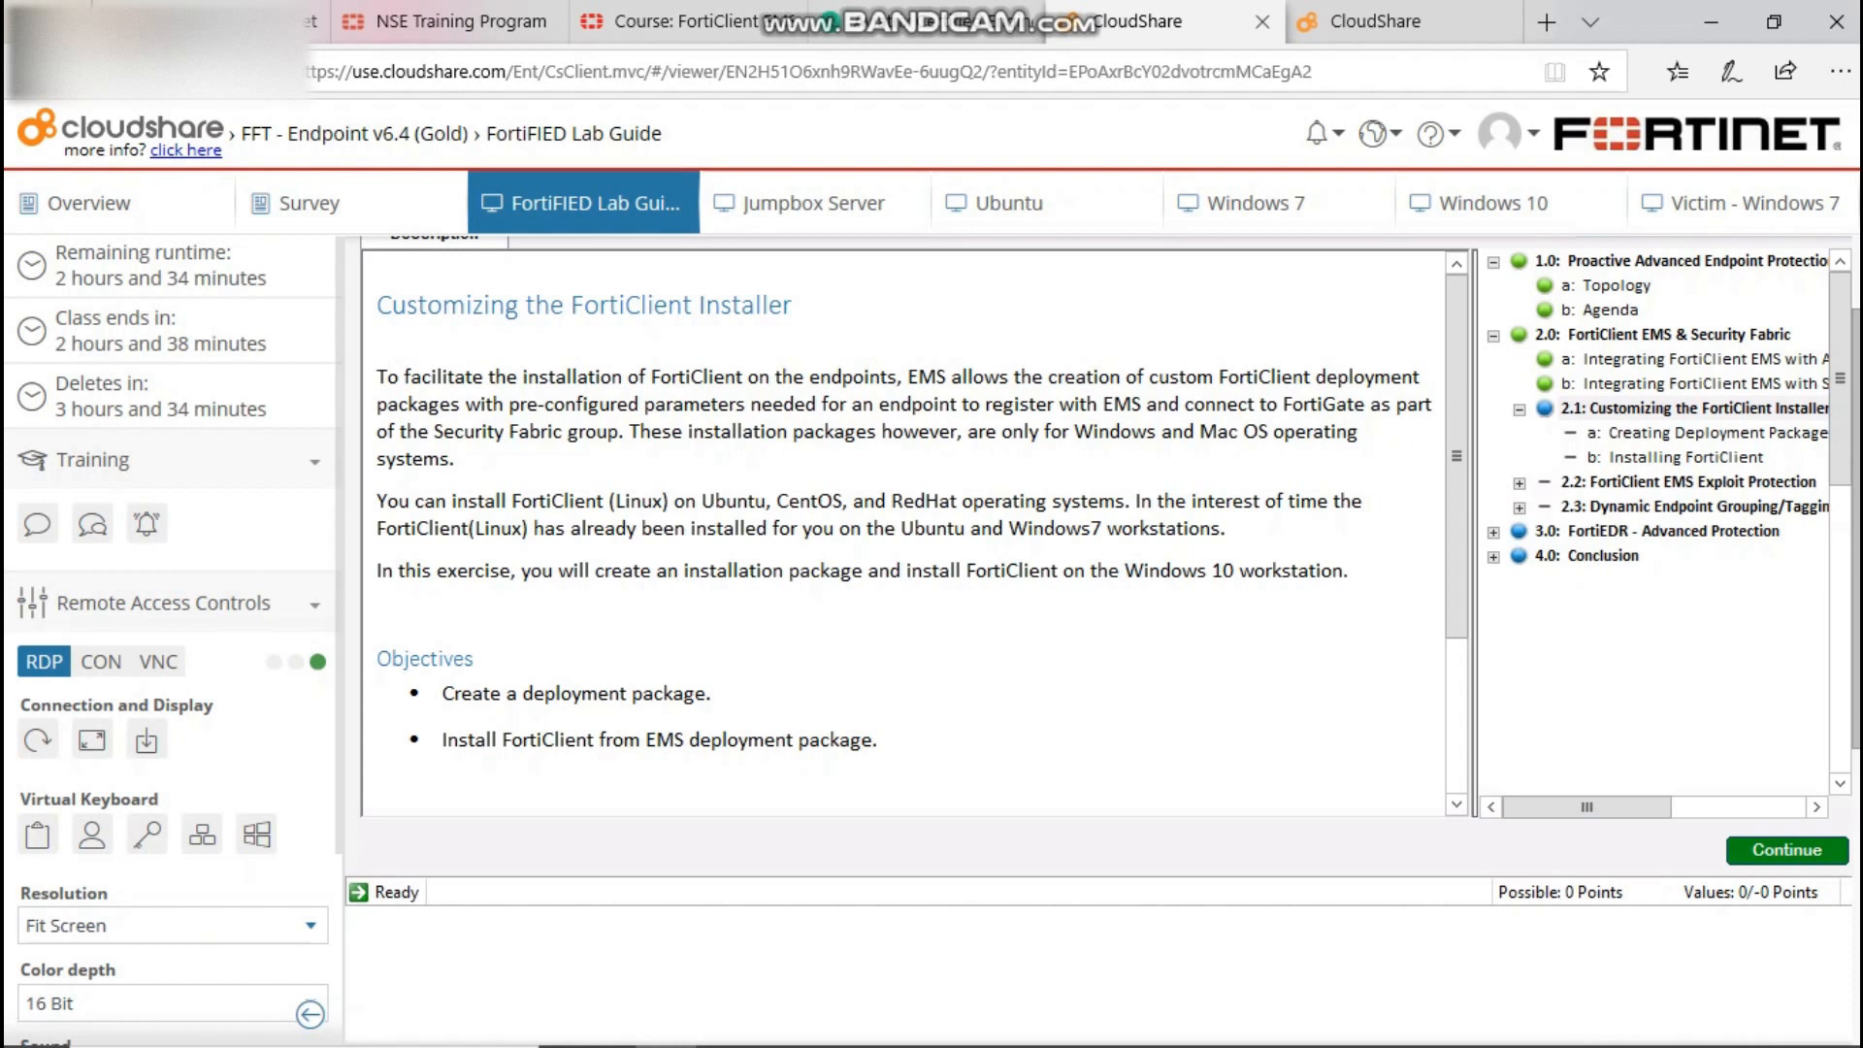
pyautogui.click(813, 202)
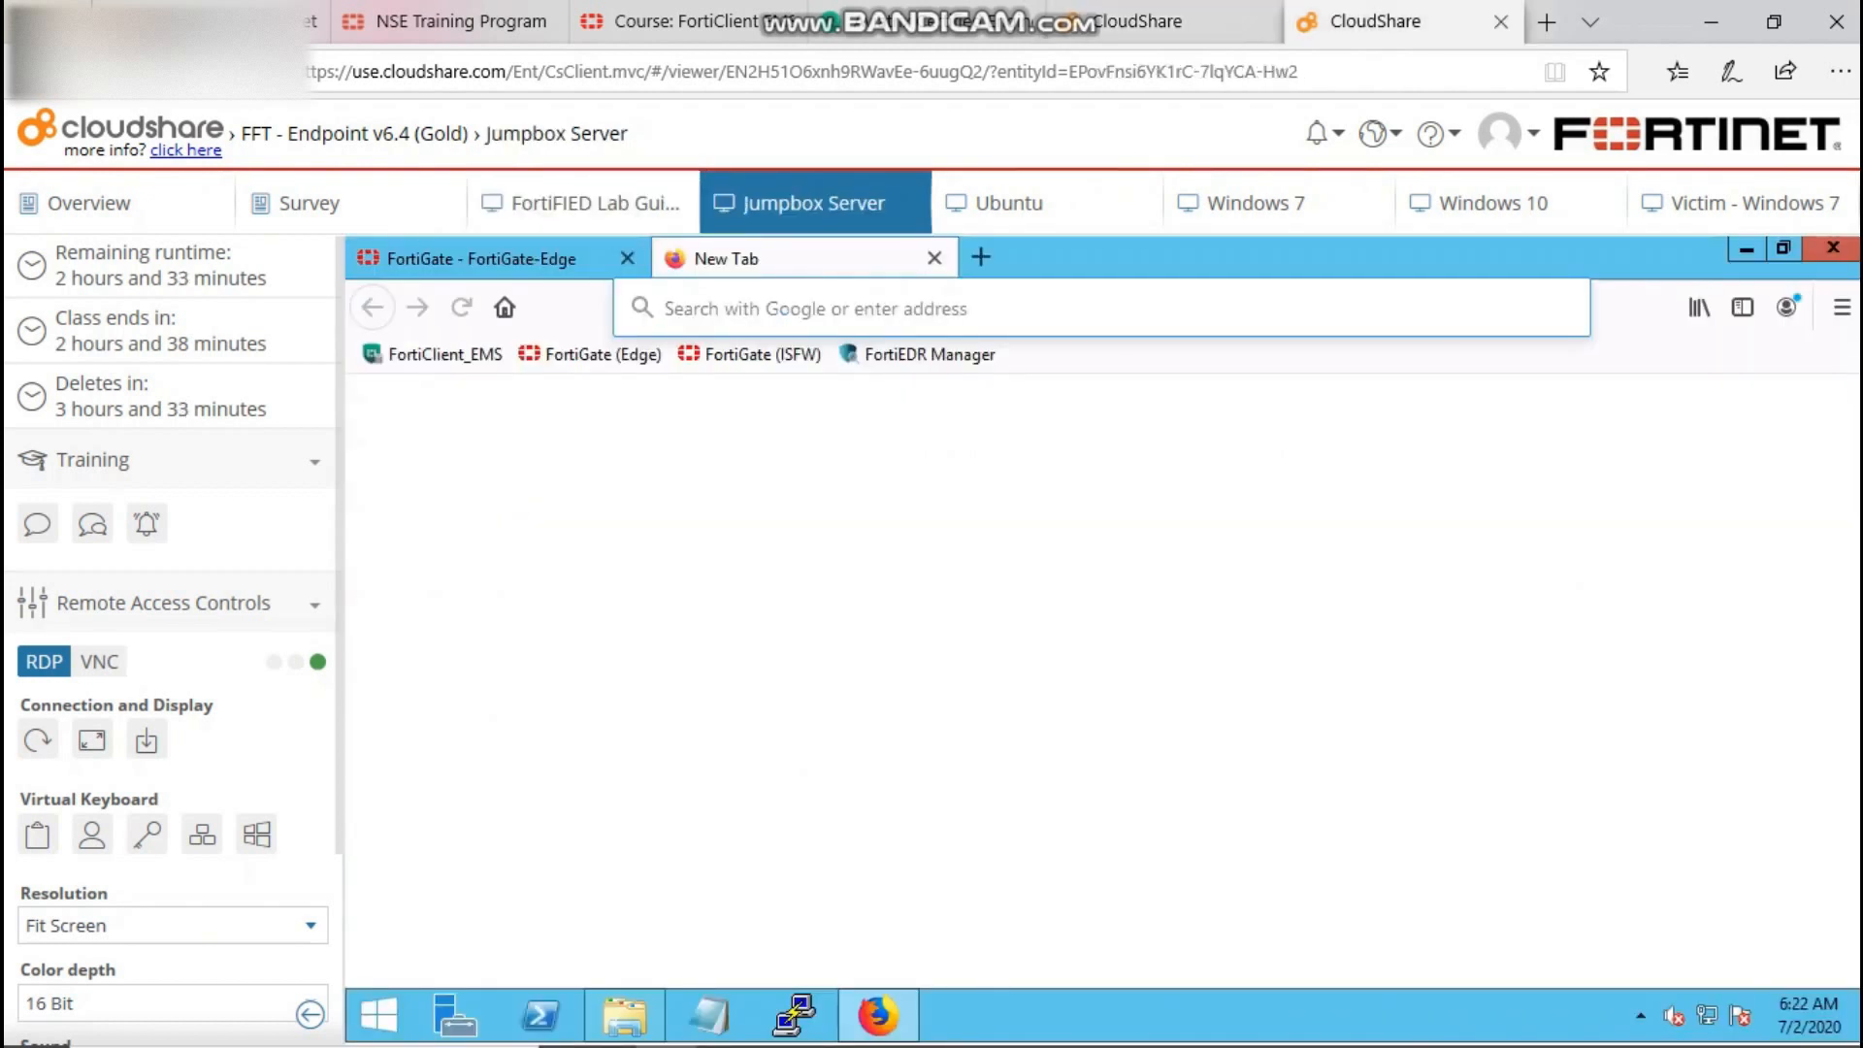
pyautogui.write('https://ems.acmecorp.net')
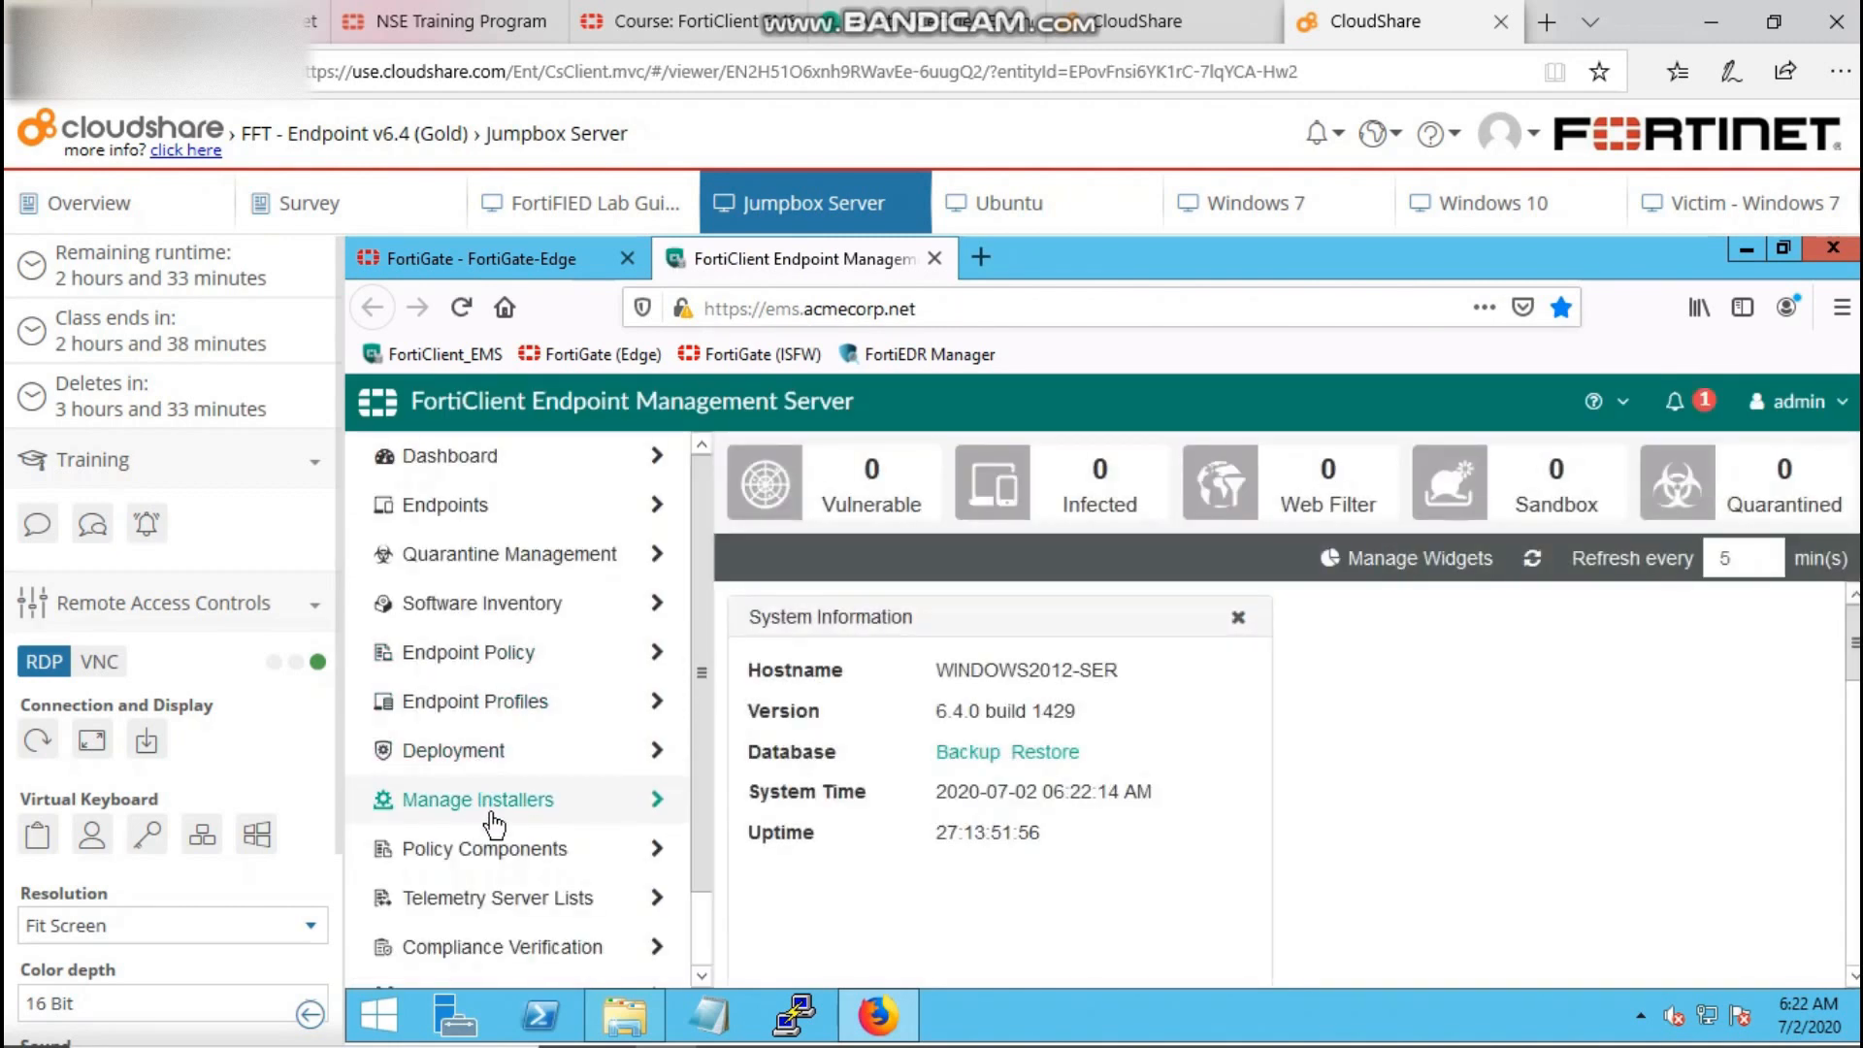
pyautogui.click(475, 797)
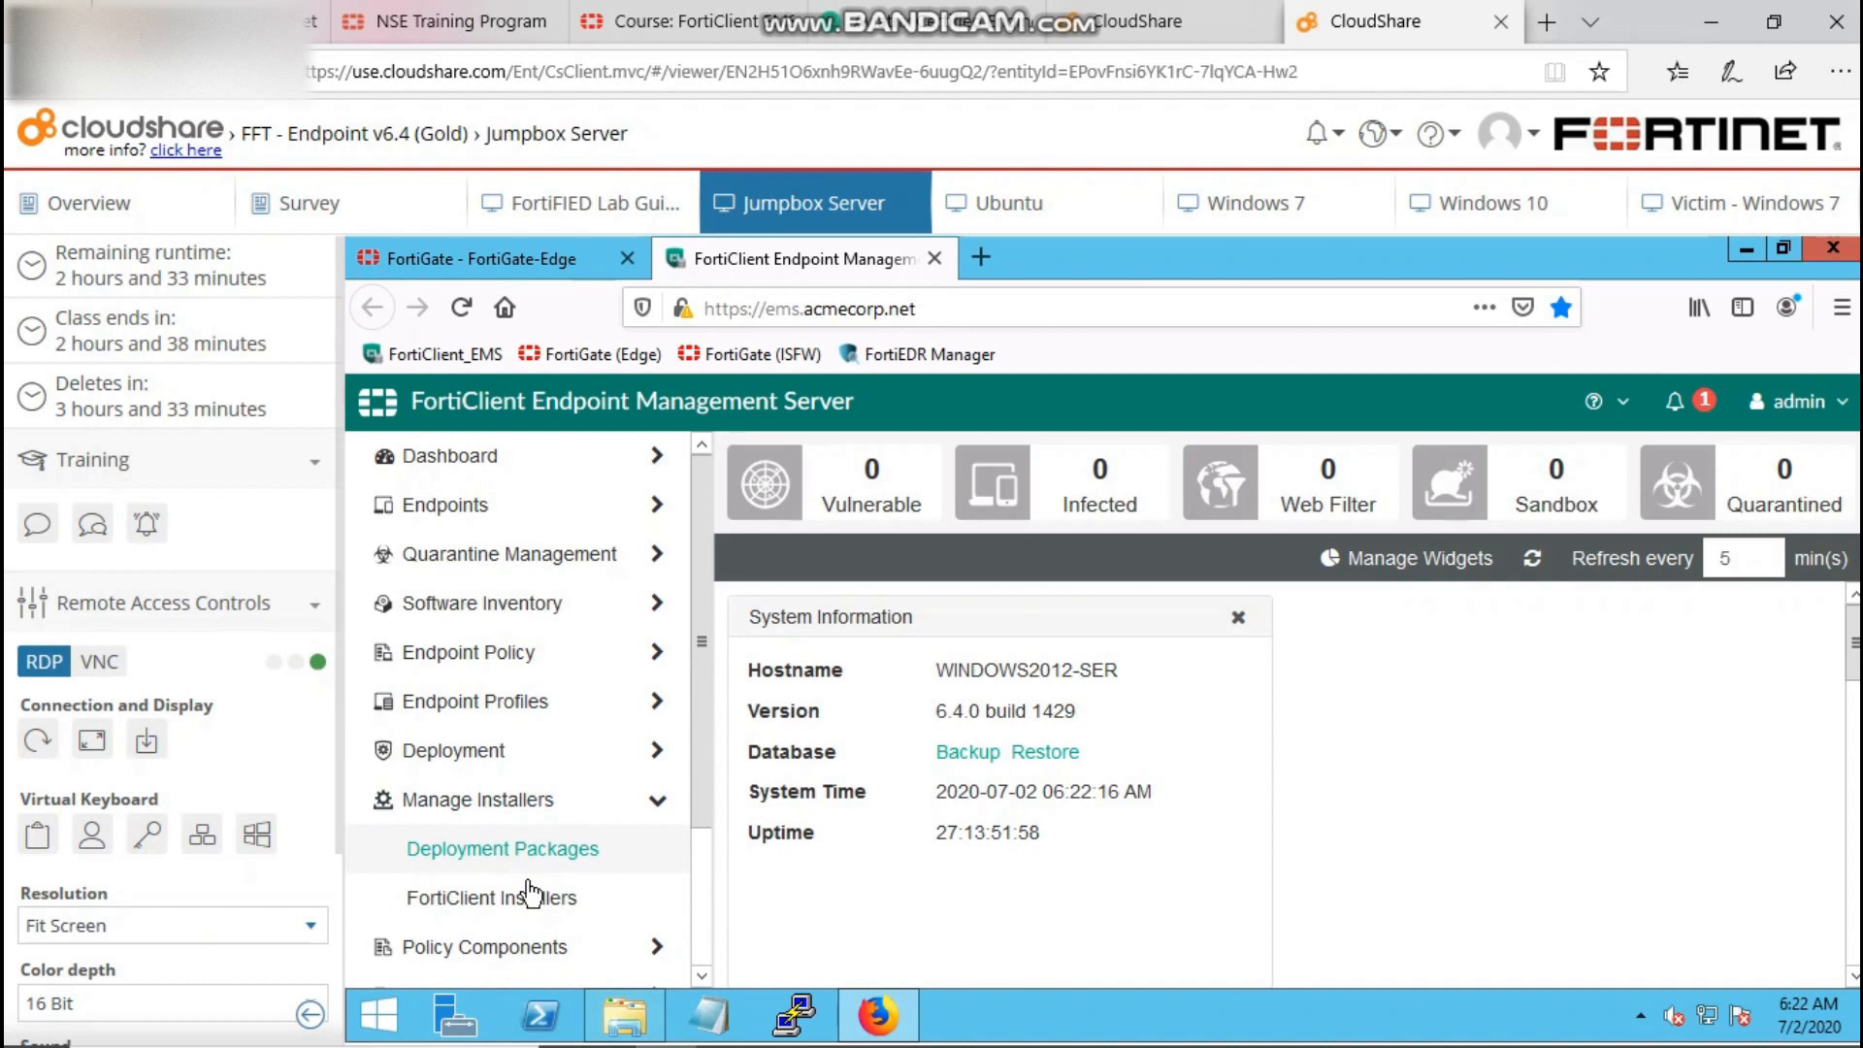
pyautogui.click(491, 897)
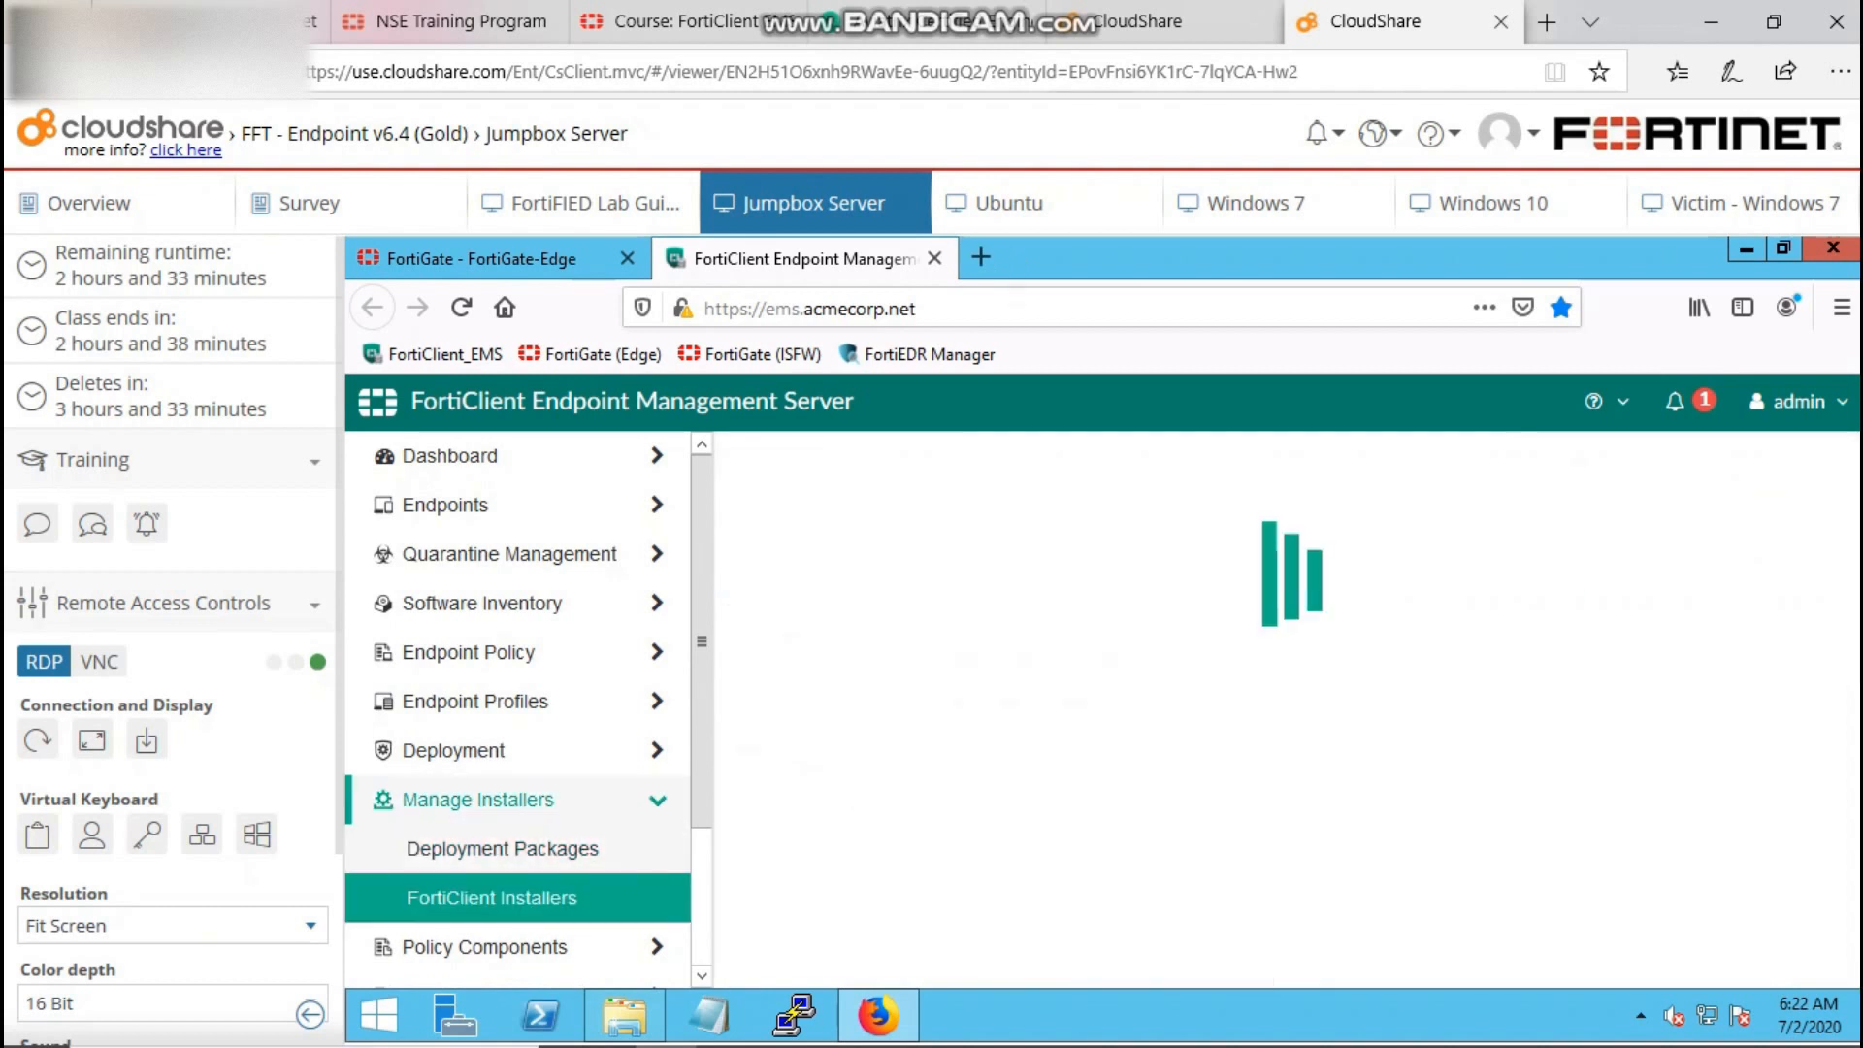
pyautogui.click(491, 896)
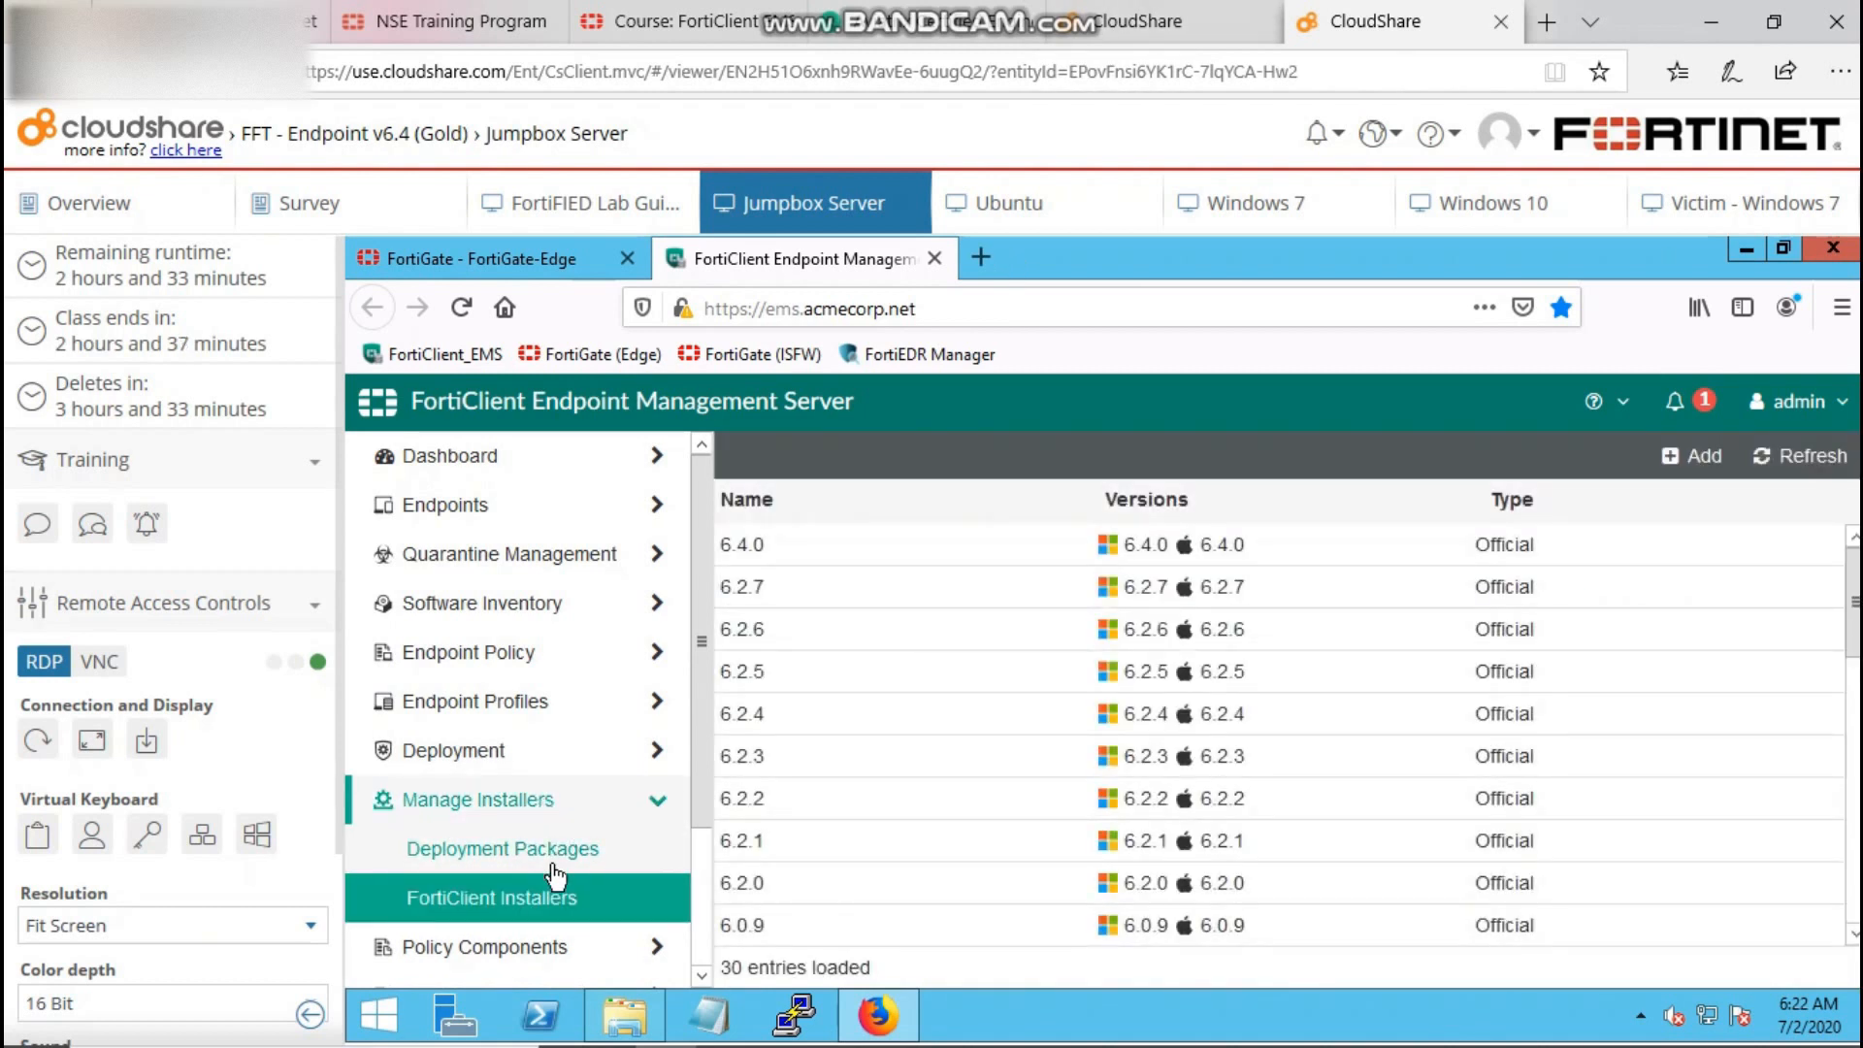
pyautogui.click(502, 848)
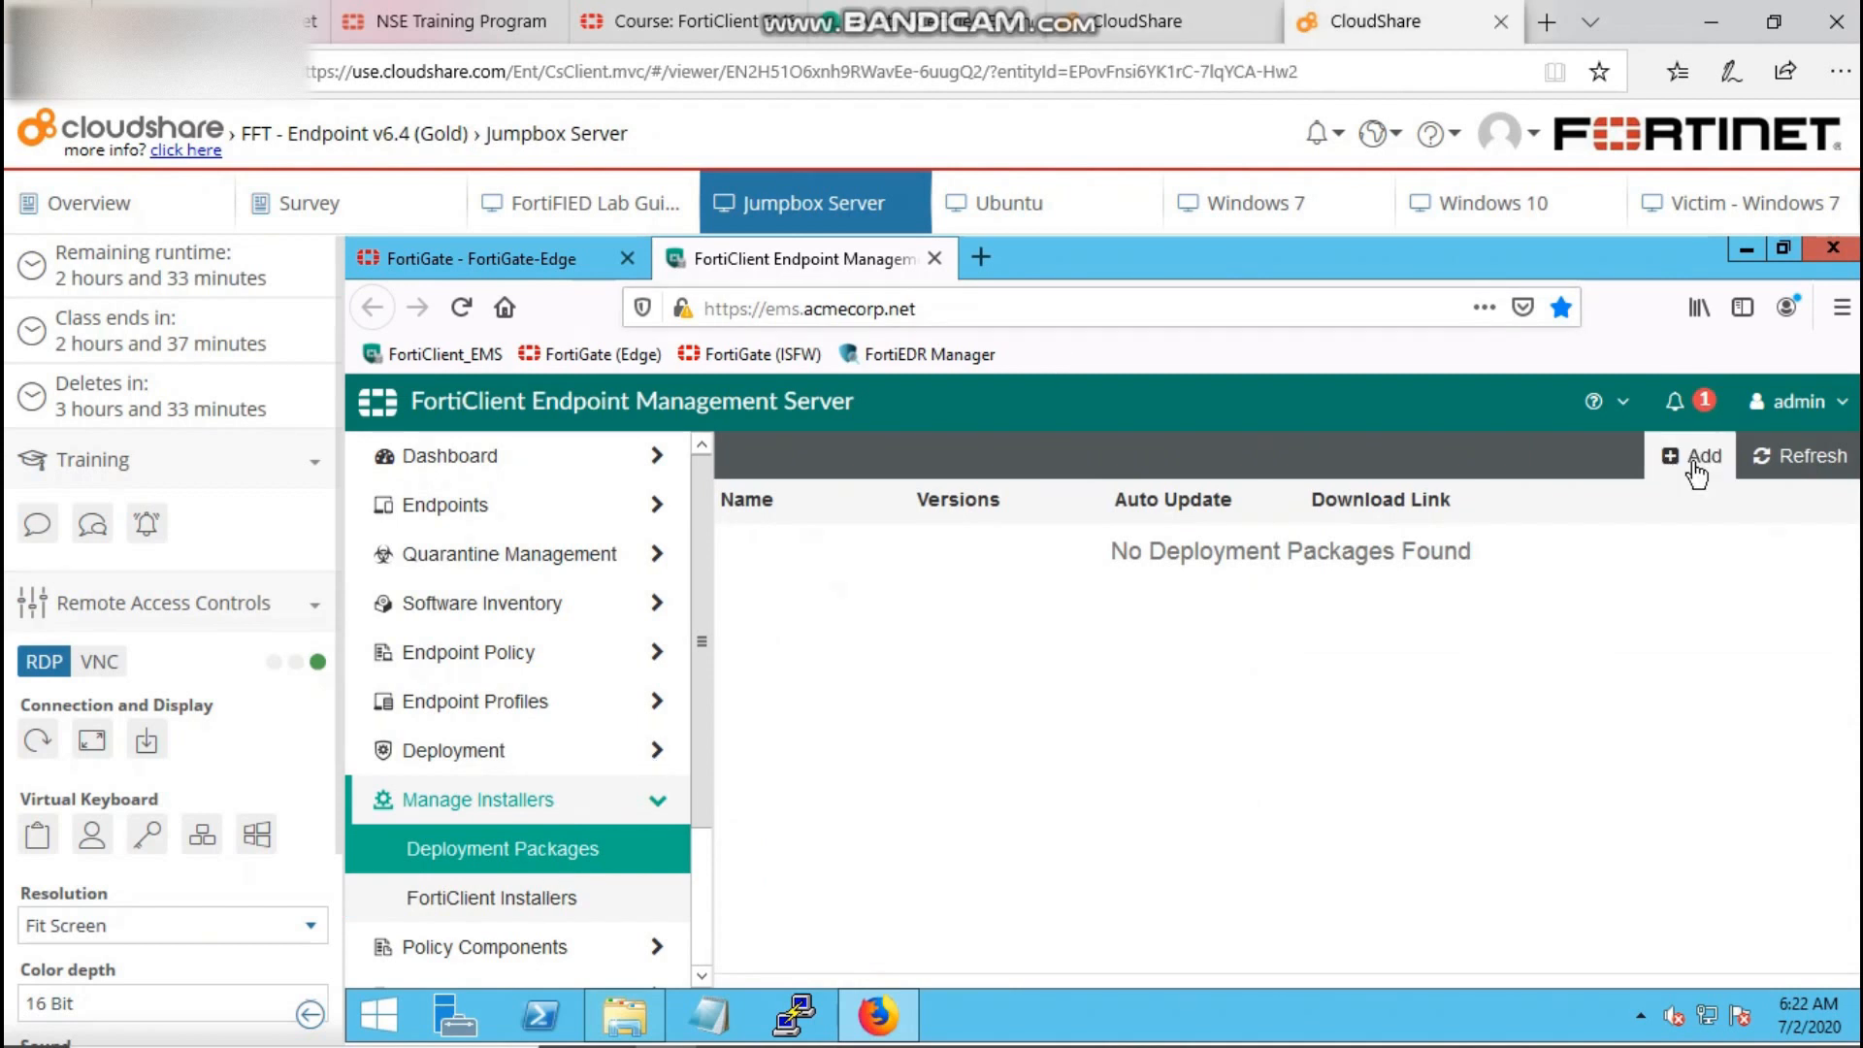
# Add a new deployment package on official release 6.4.0 named FCT-Installer.
pyautogui.click(1698, 454)
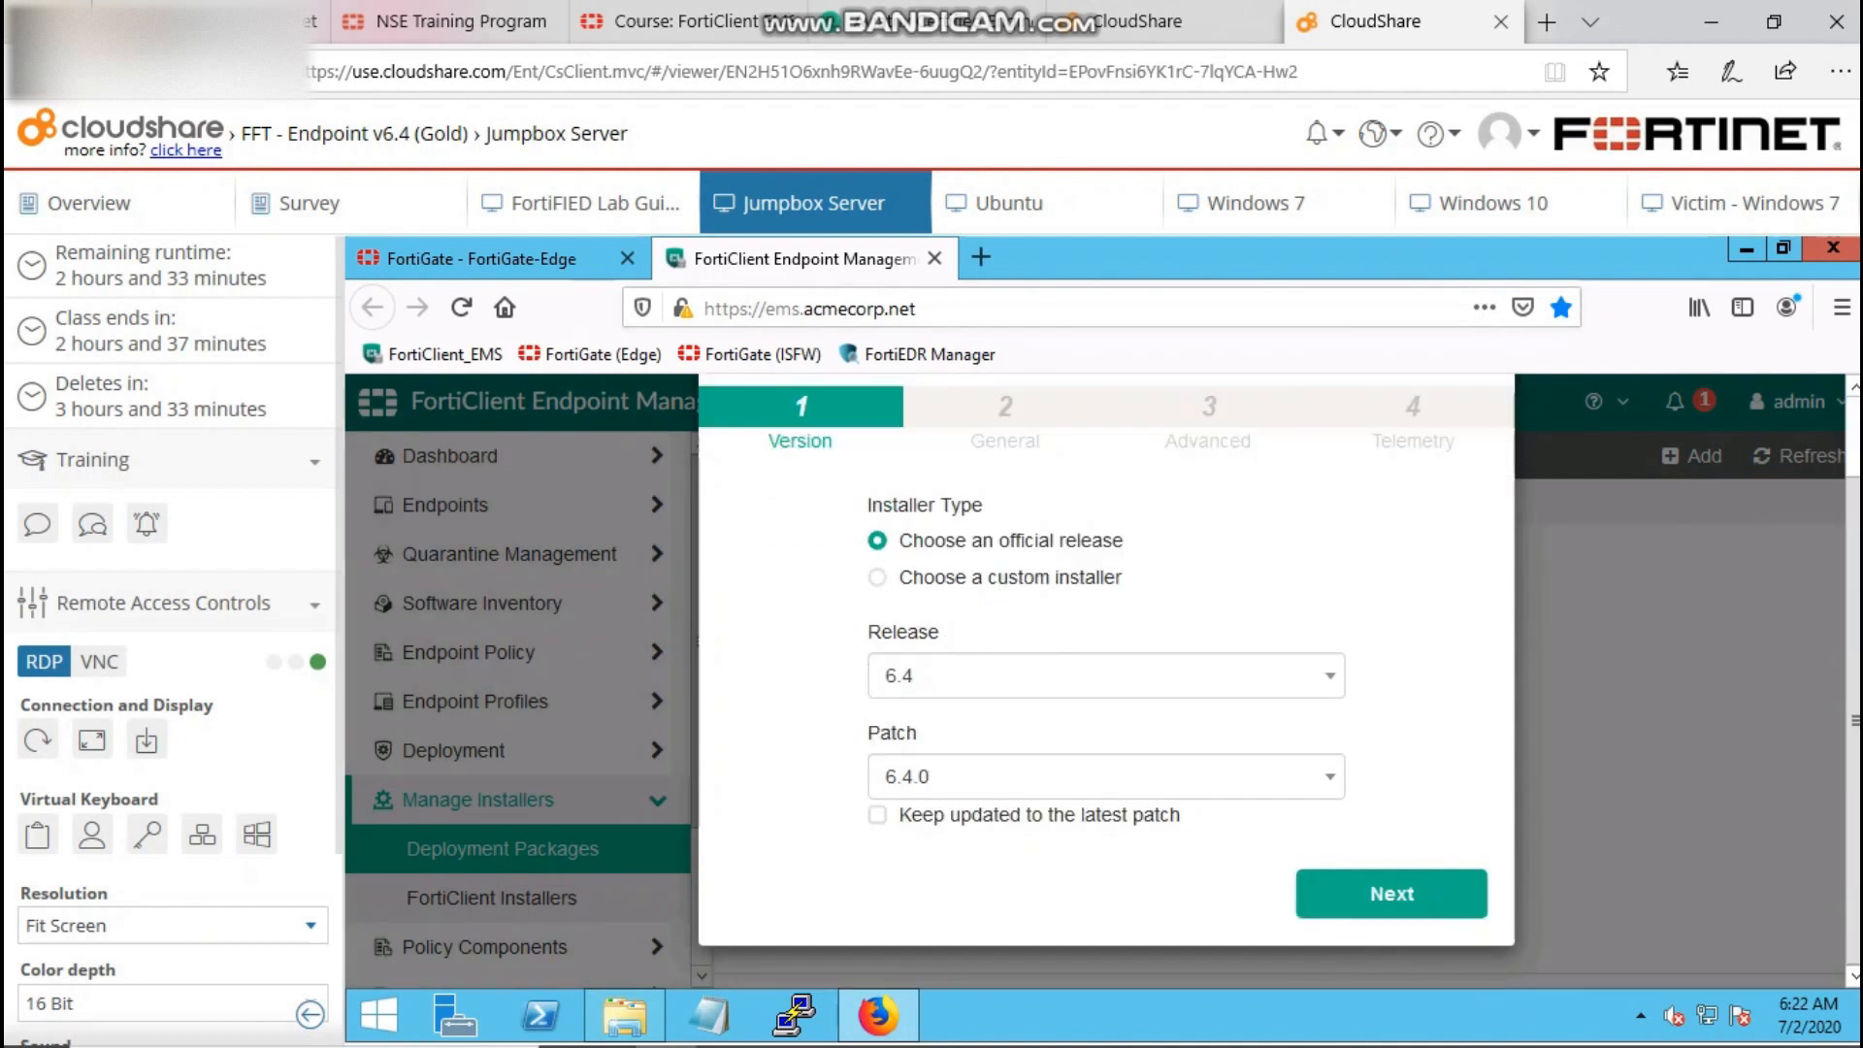
pyautogui.click(1389, 892)
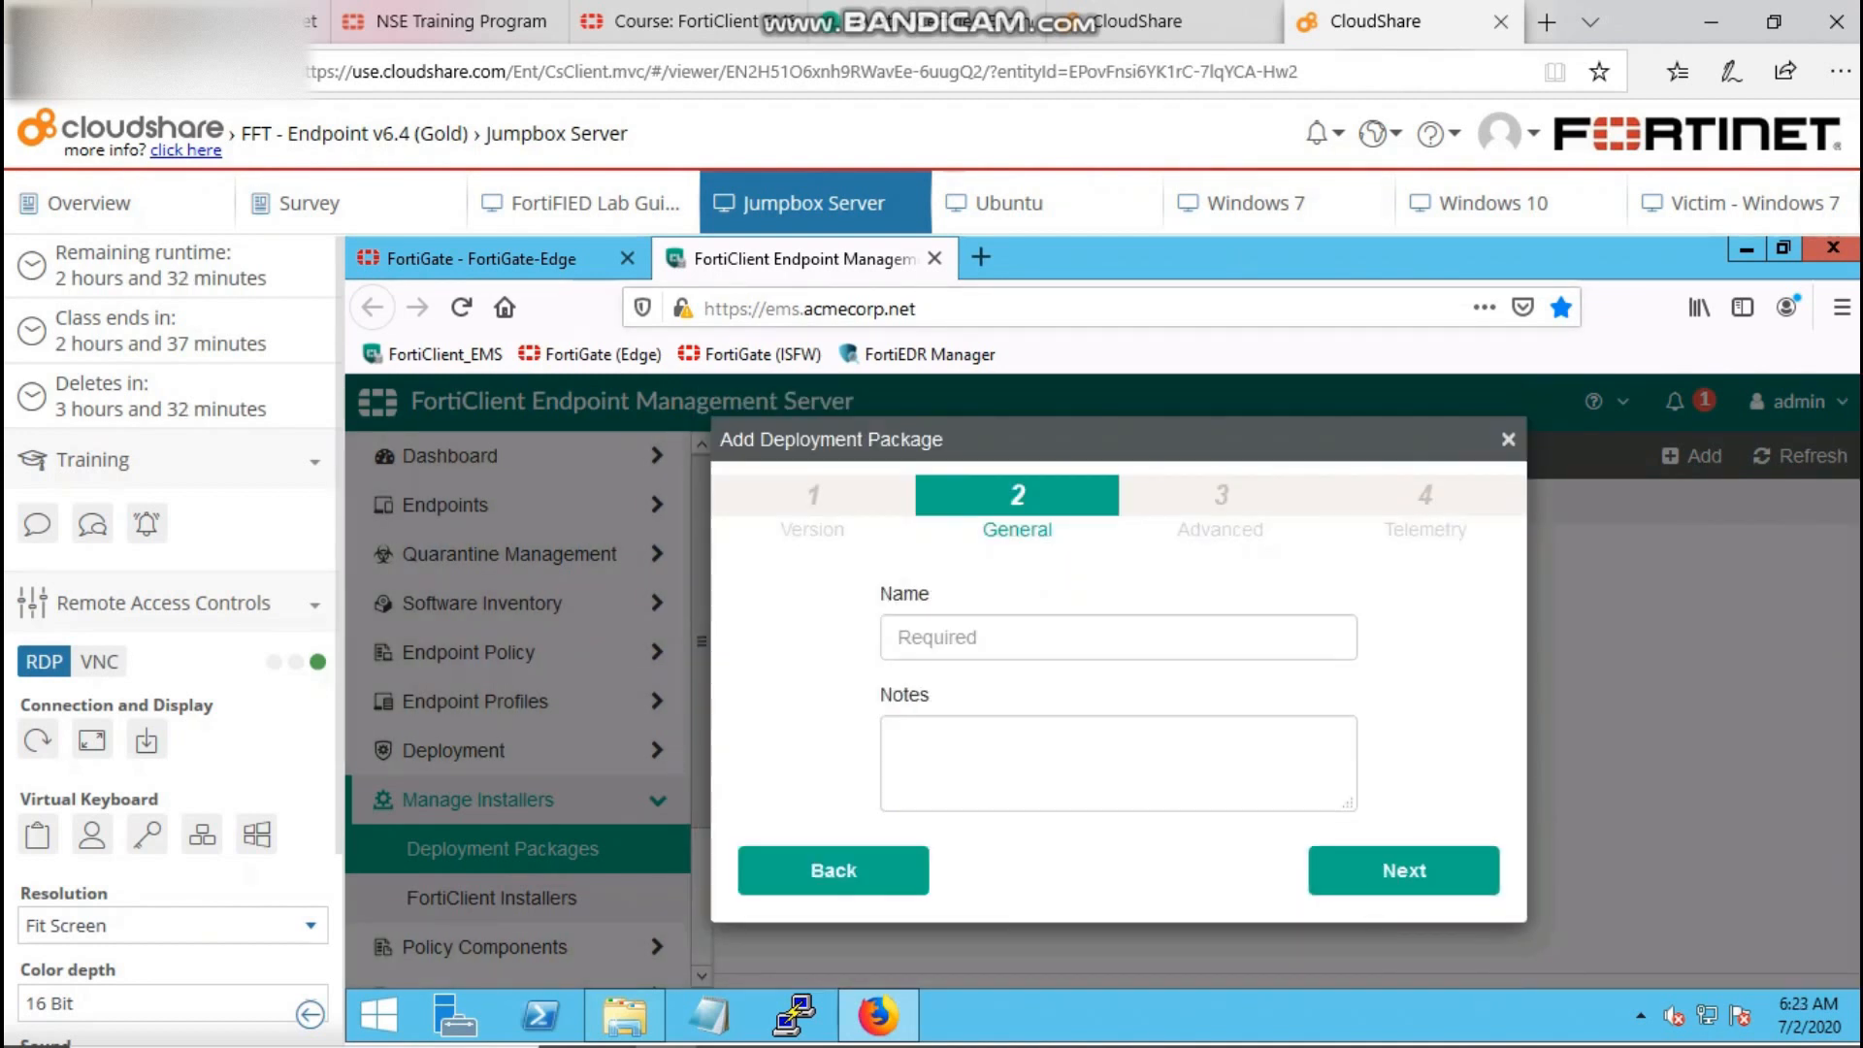
pyautogui.click(1118, 636)
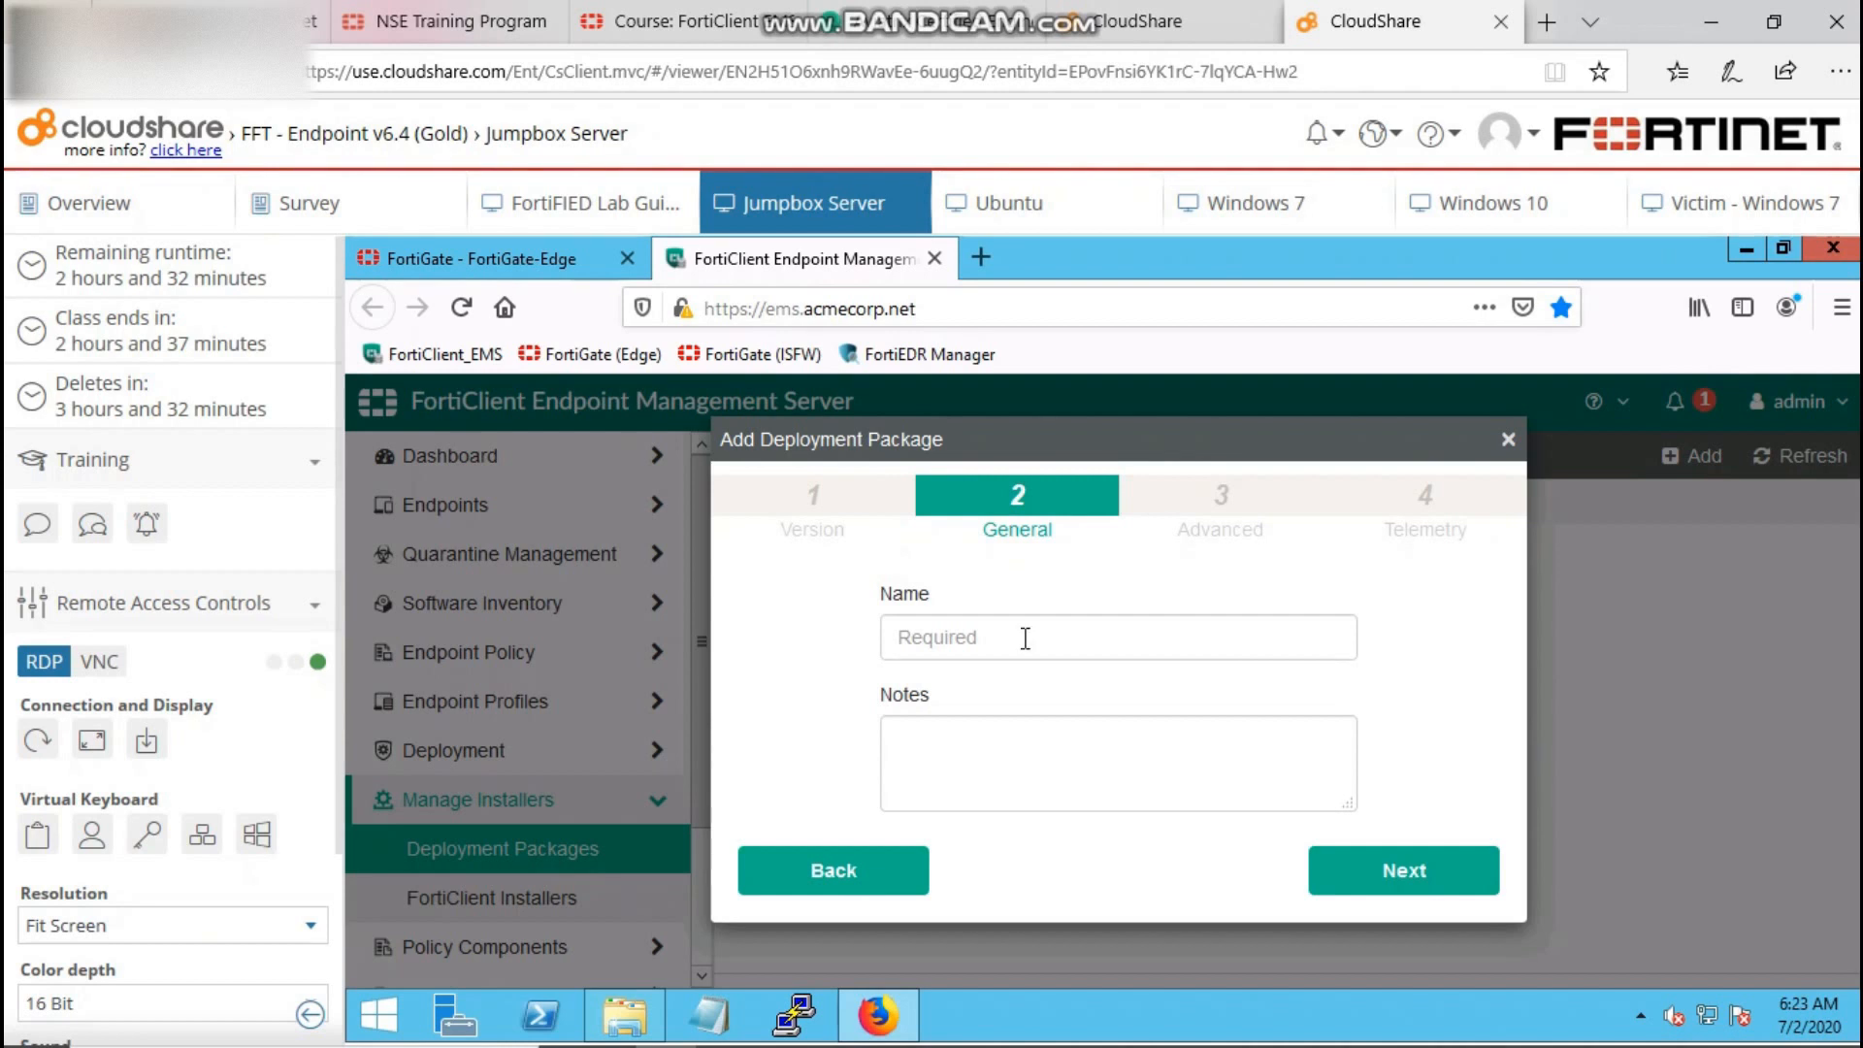
pyautogui.write('FCT')
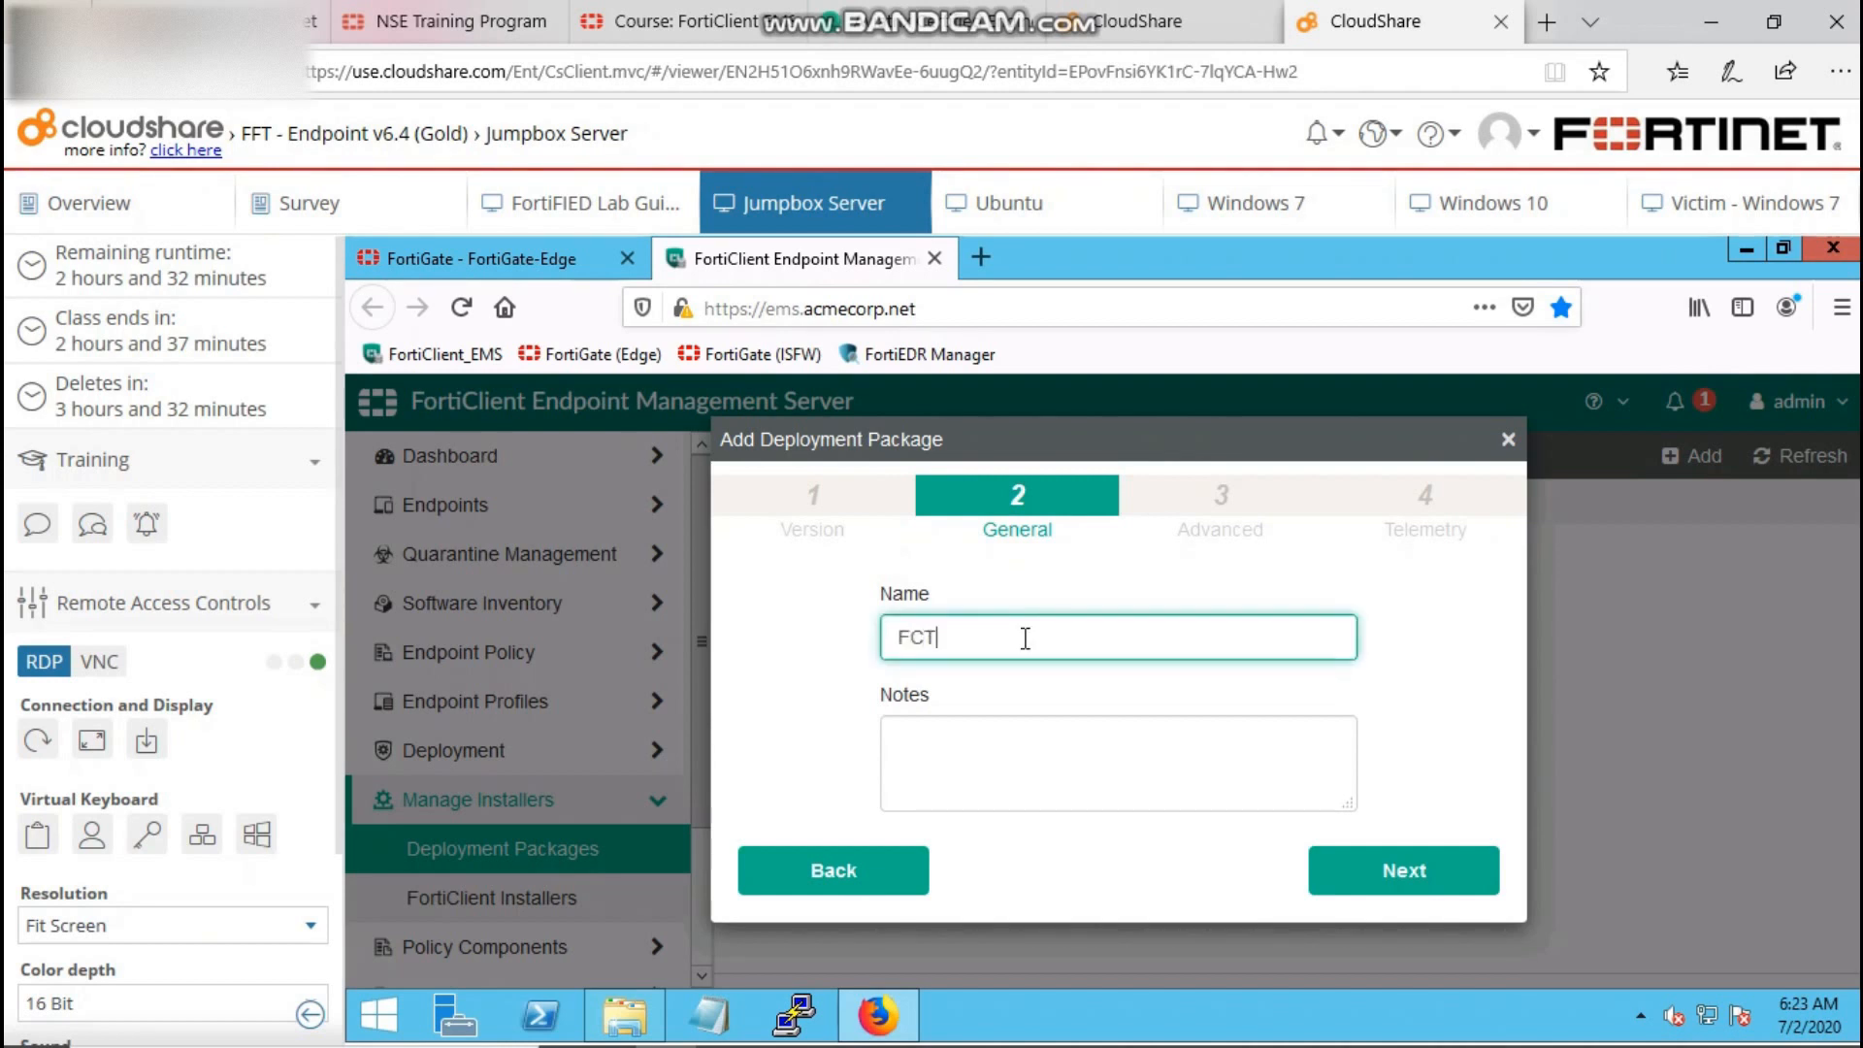
pyautogui.write('-')
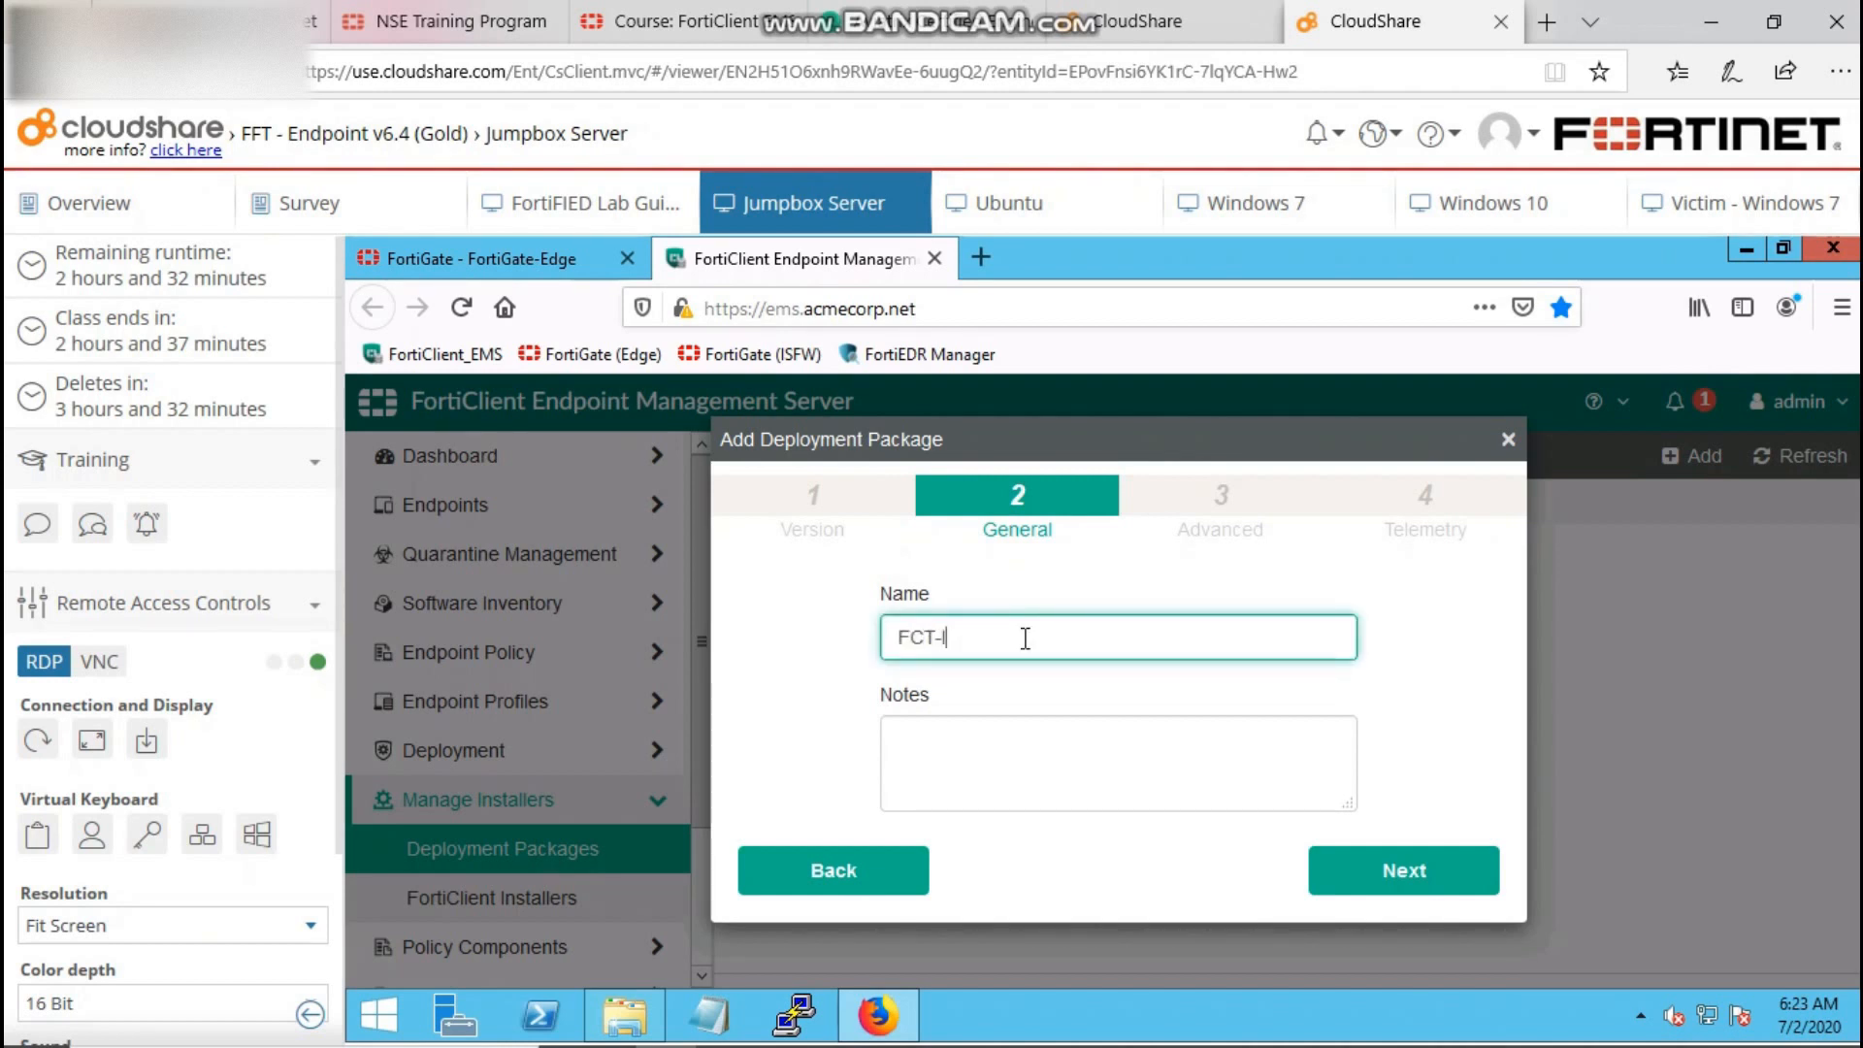
pyautogui.write('Installe')
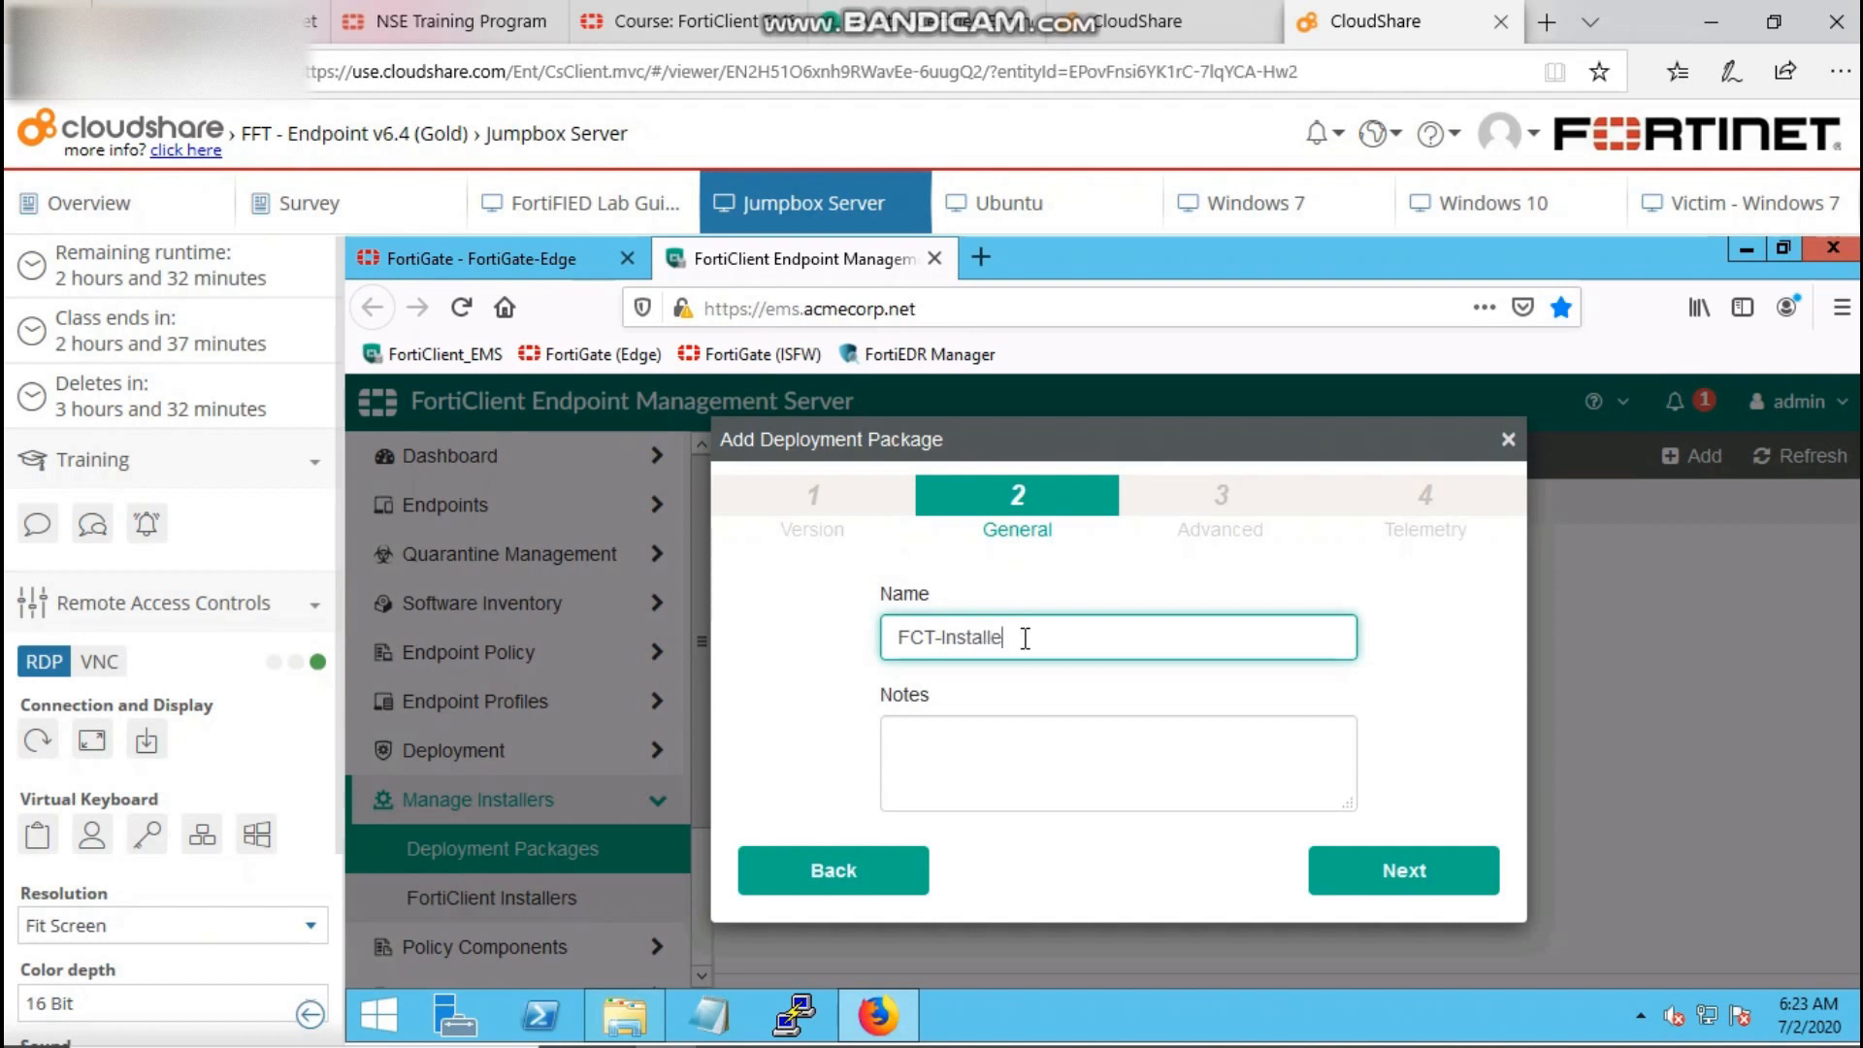
pyautogui.click(1402, 869)
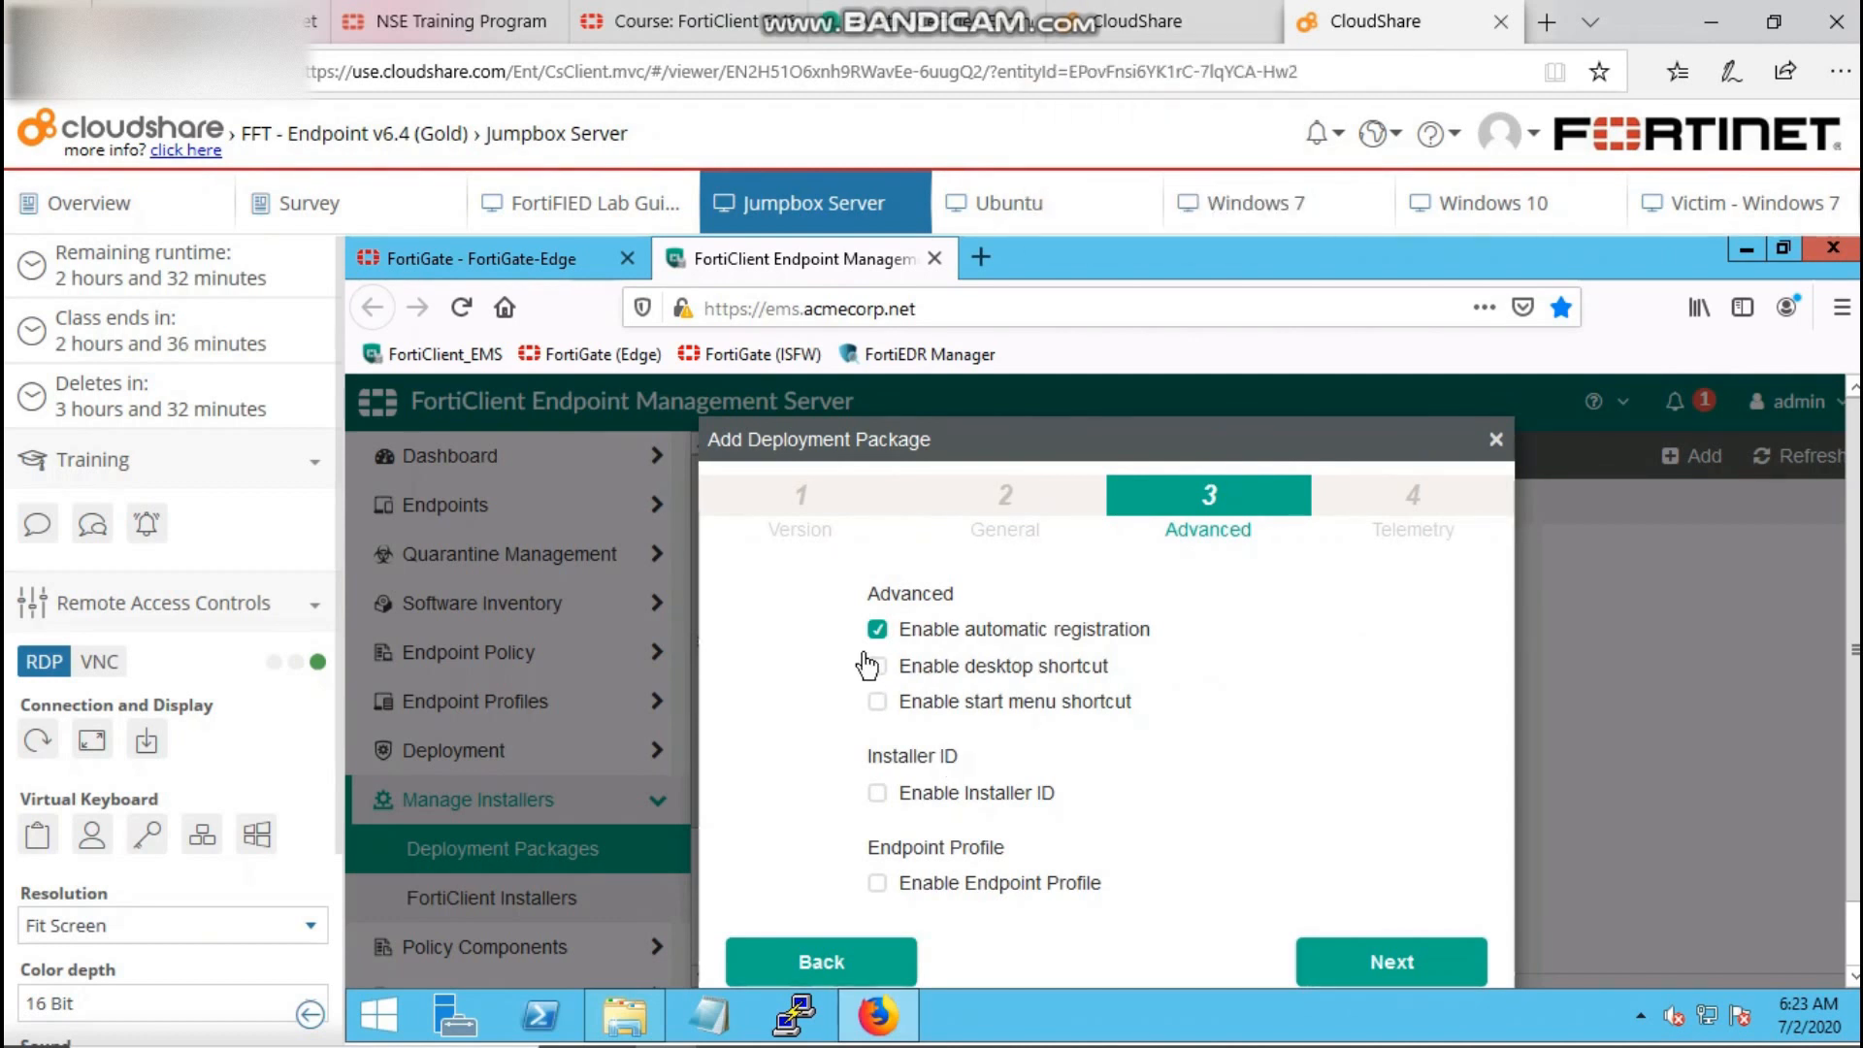
# Enable desktop shortcut, Endpoint Profile and telemetry connection to the Security Fabric.
pyautogui.click(877, 666)
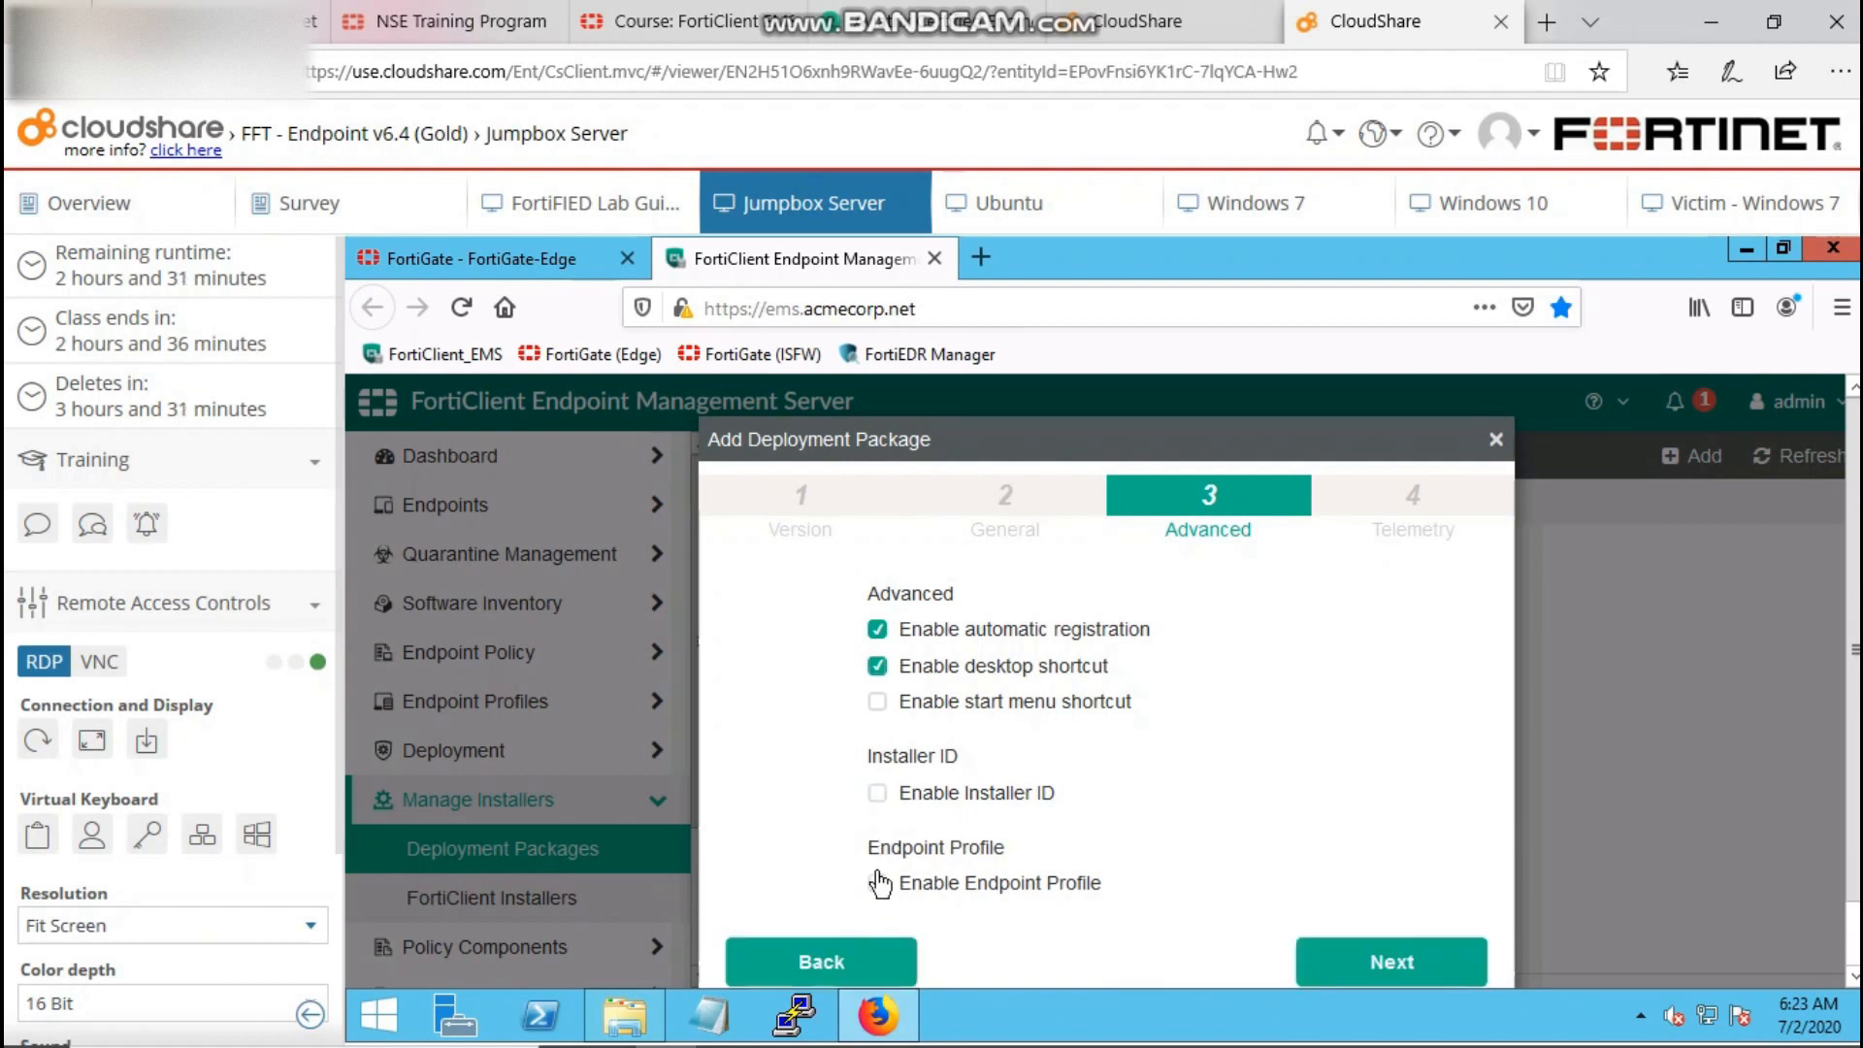
pyautogui.click(877, 881)
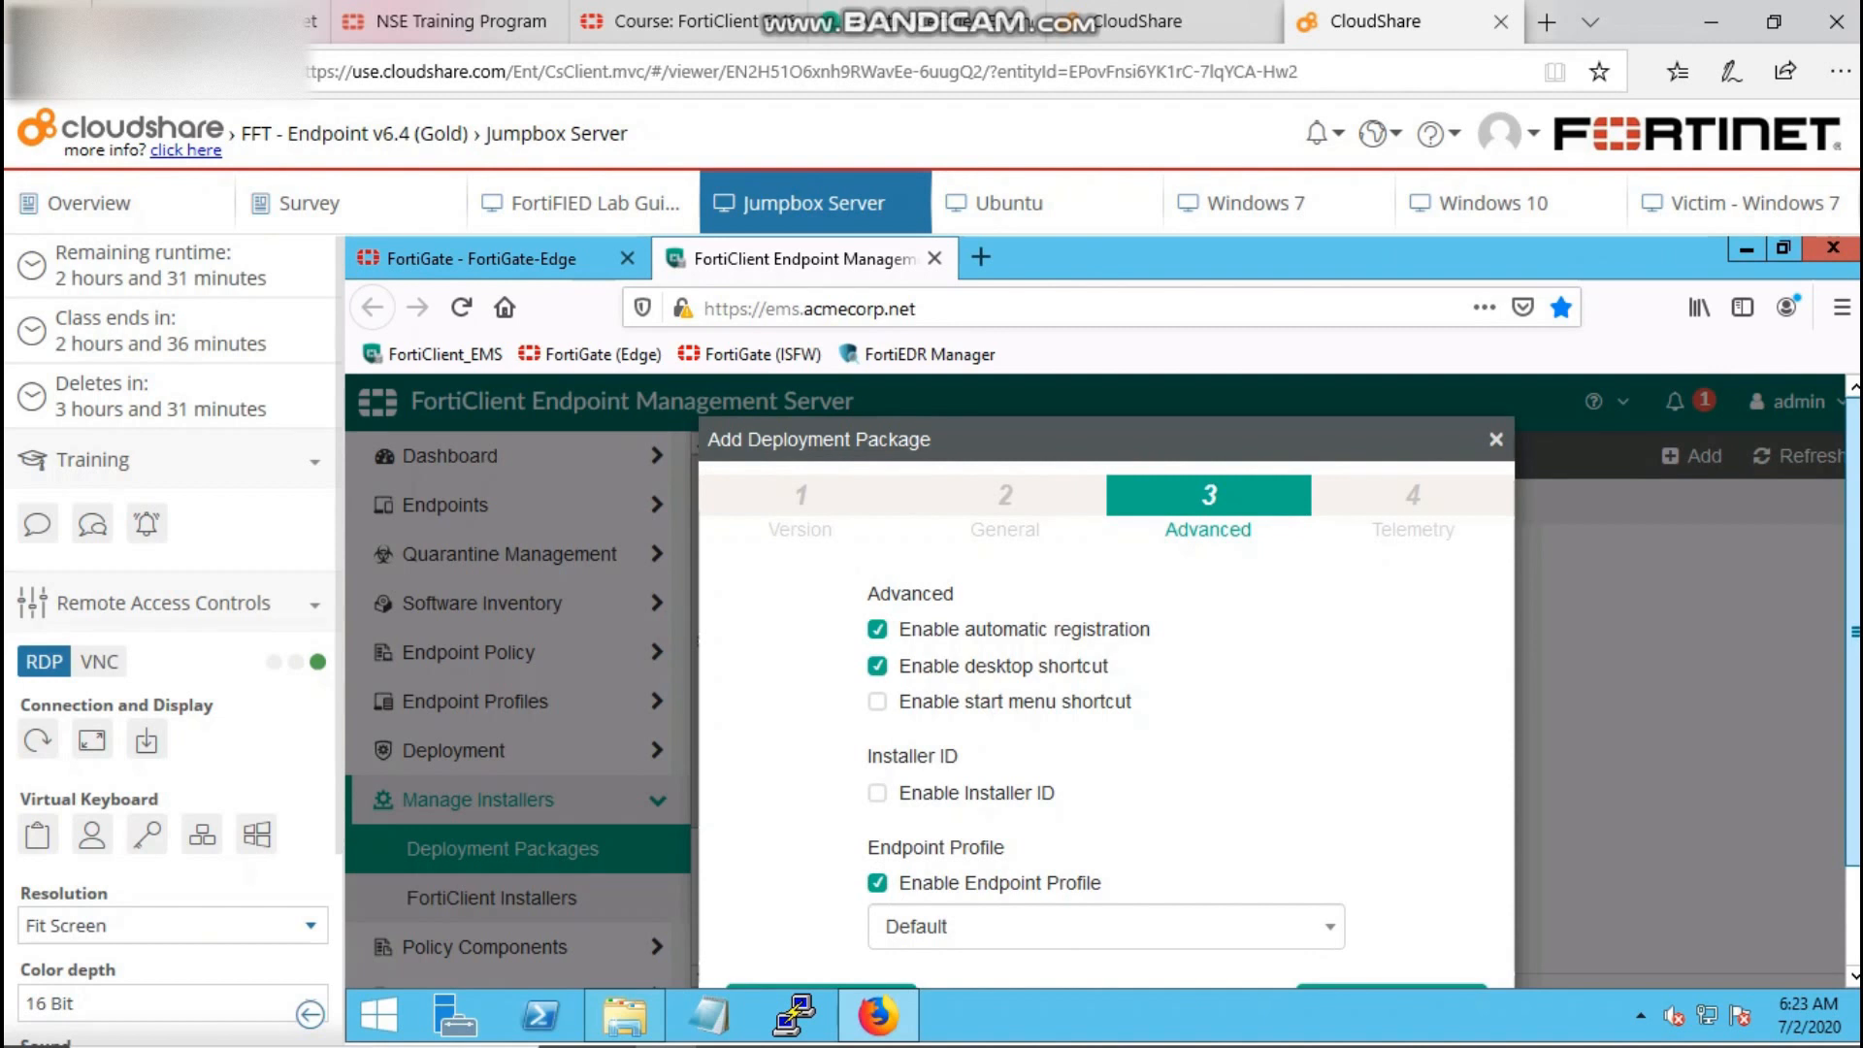
pyautogui.scroll(-3)
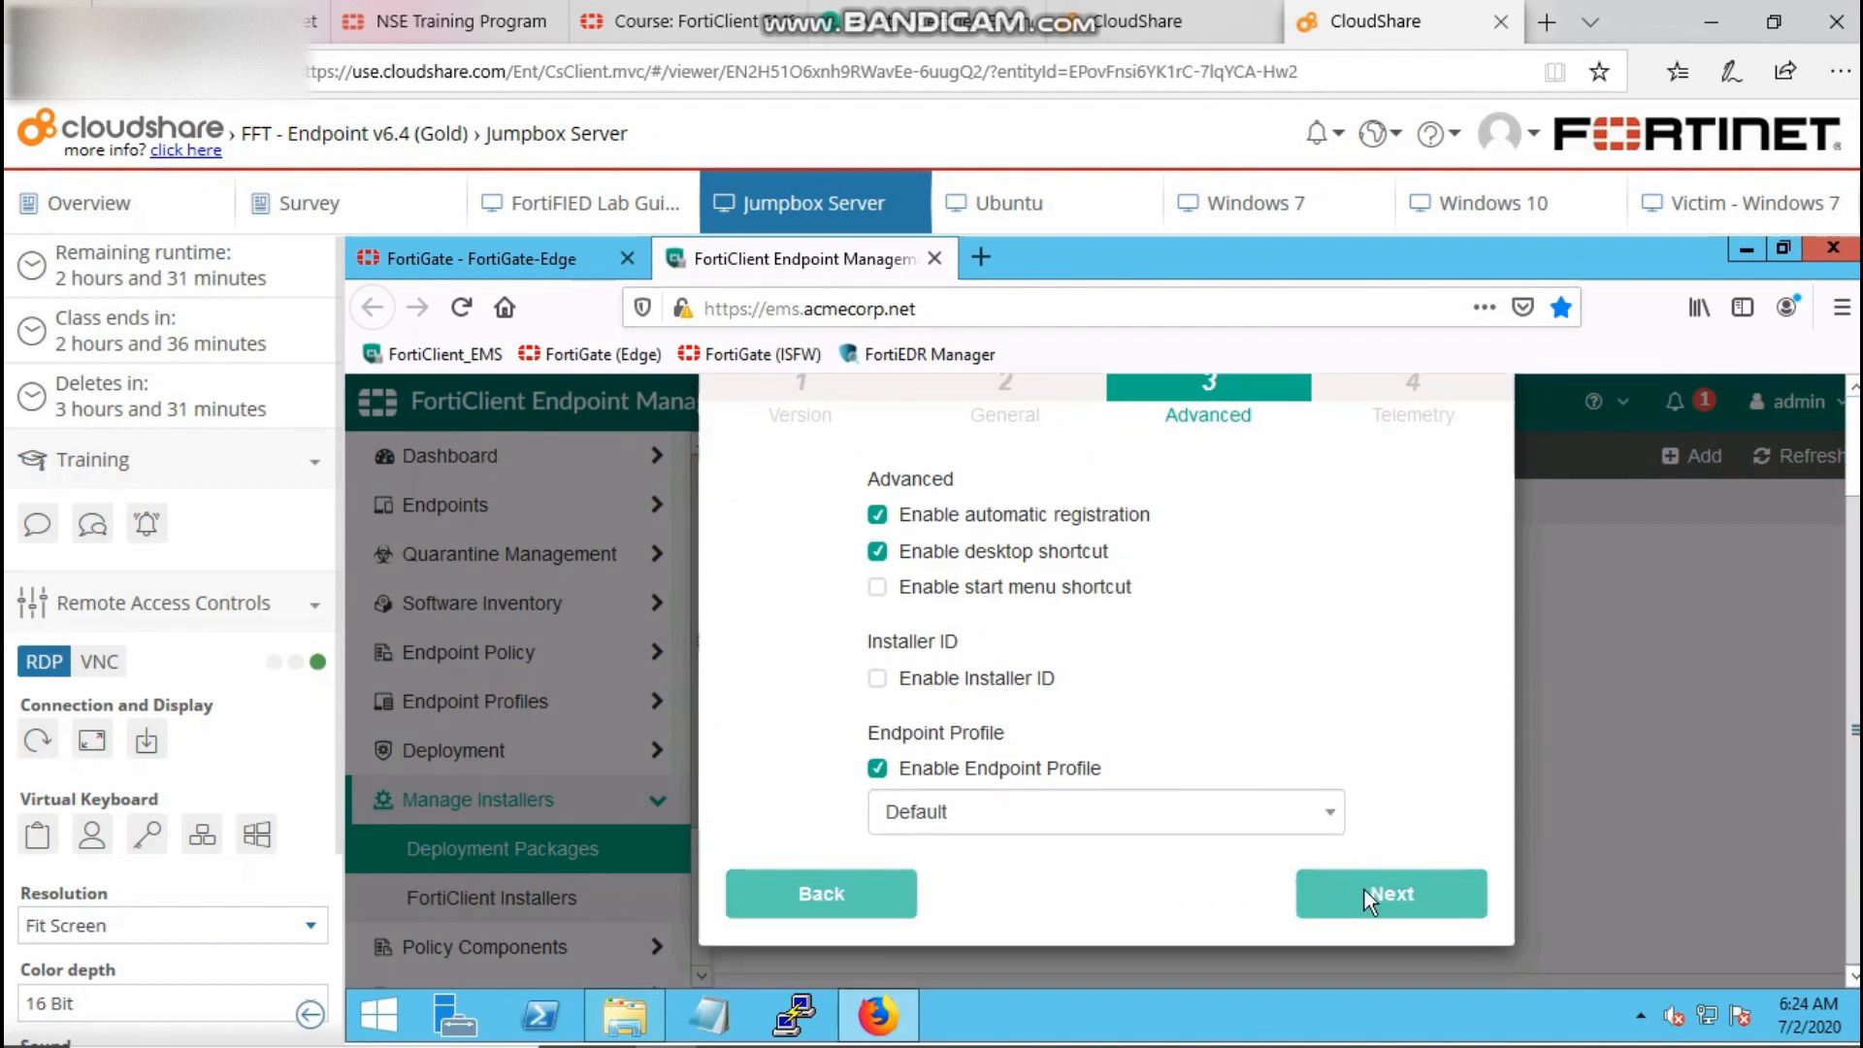
pyautogui.click(1390, 892)
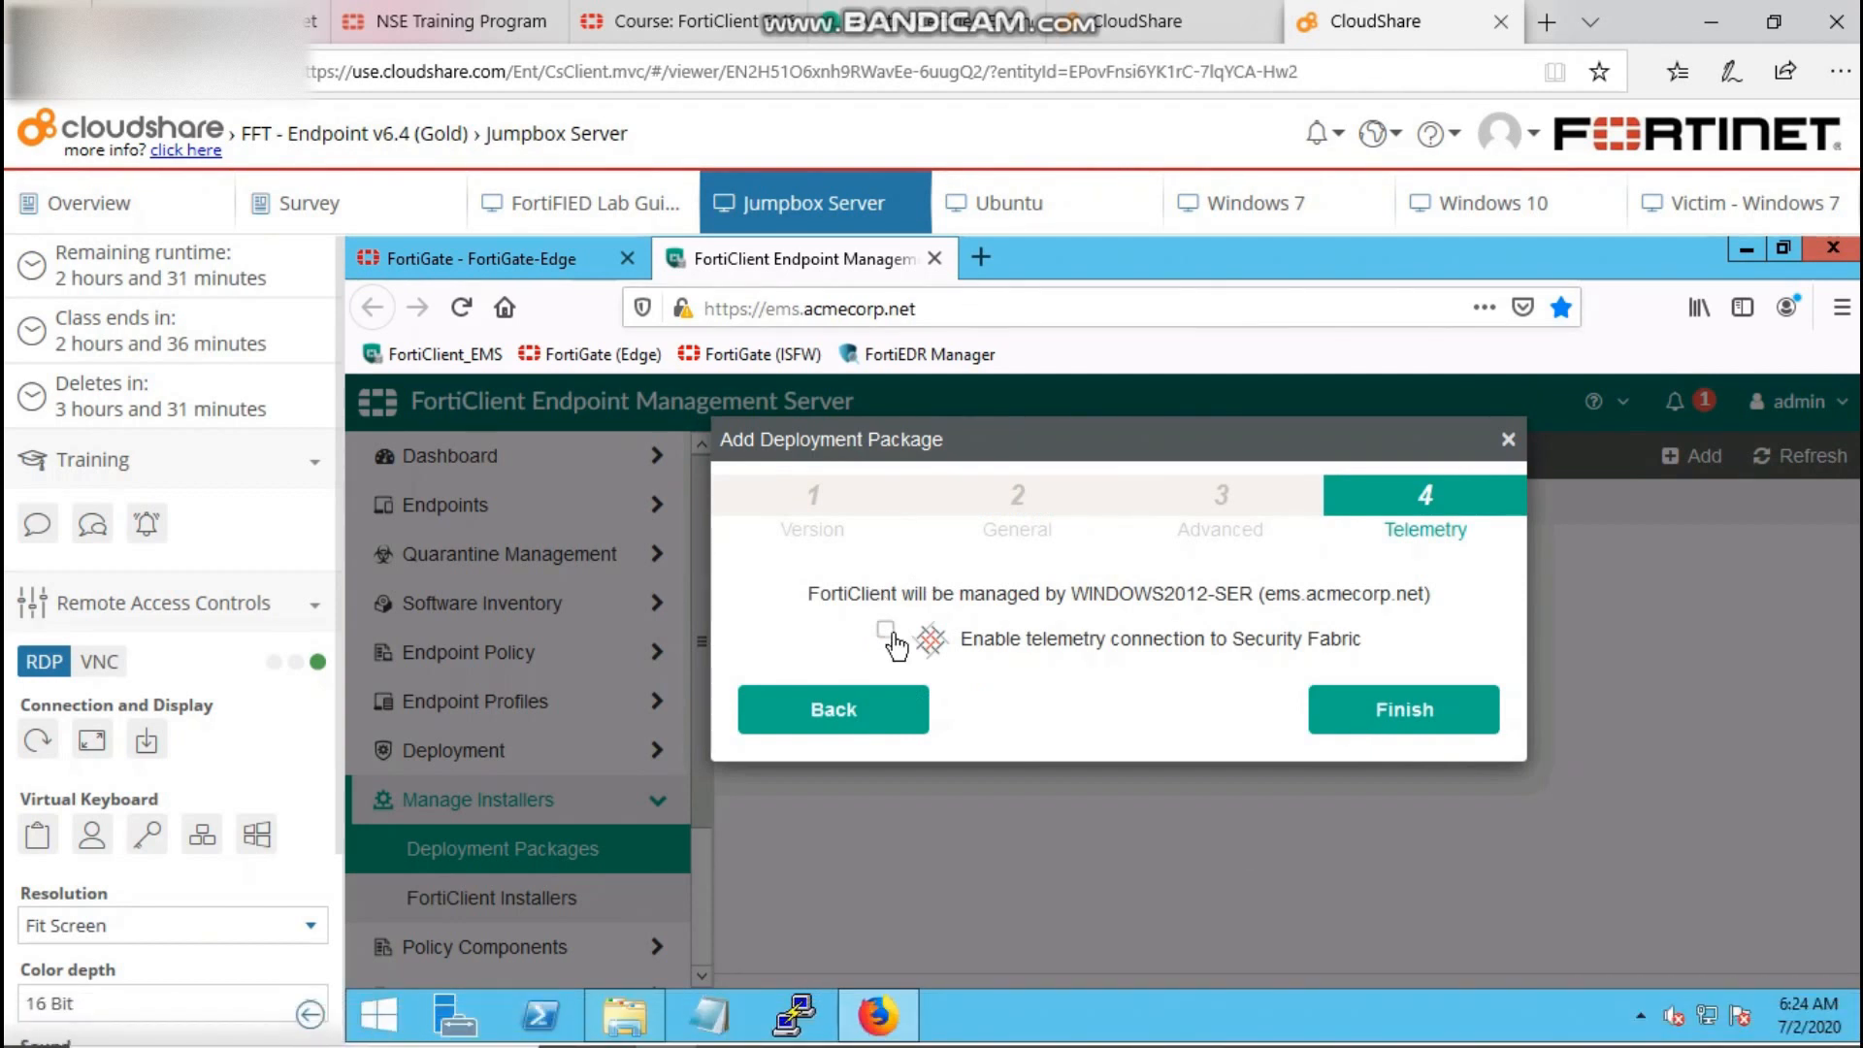
pyautogui.click(885, 629)
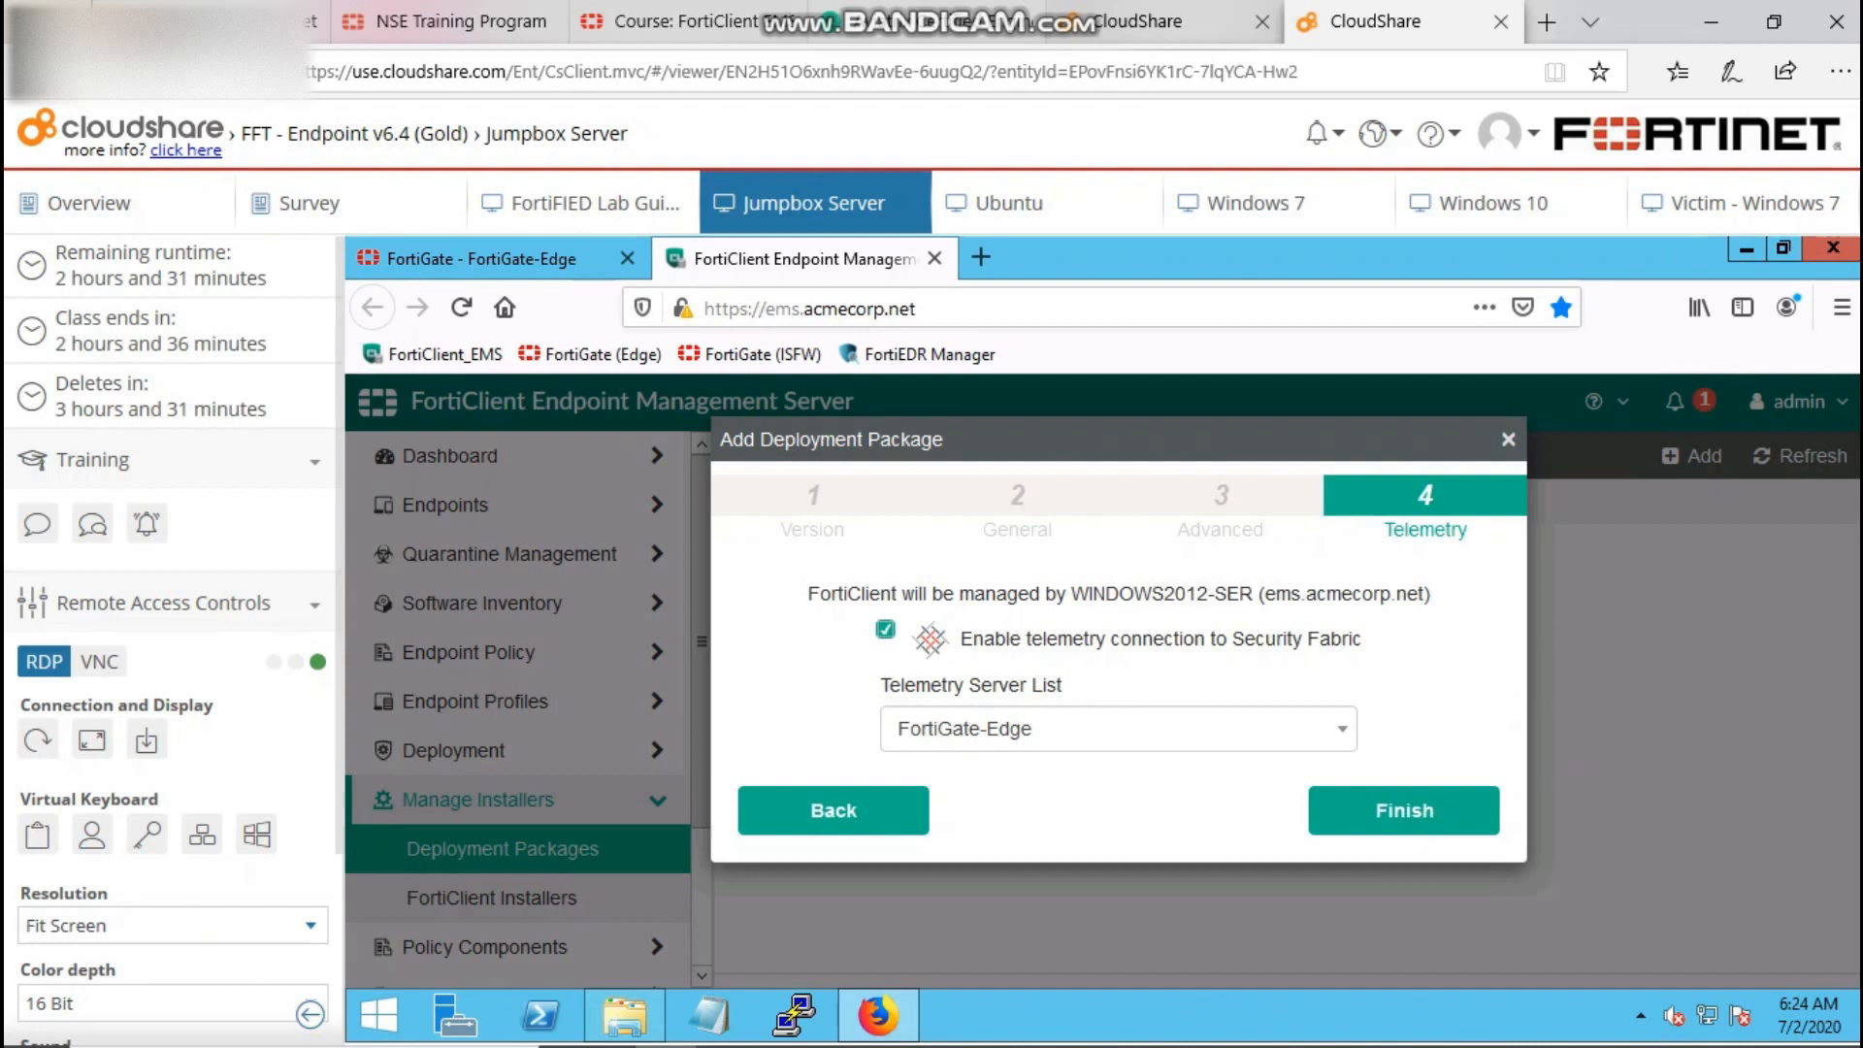
pyautogui.moveTo(1374, 829)
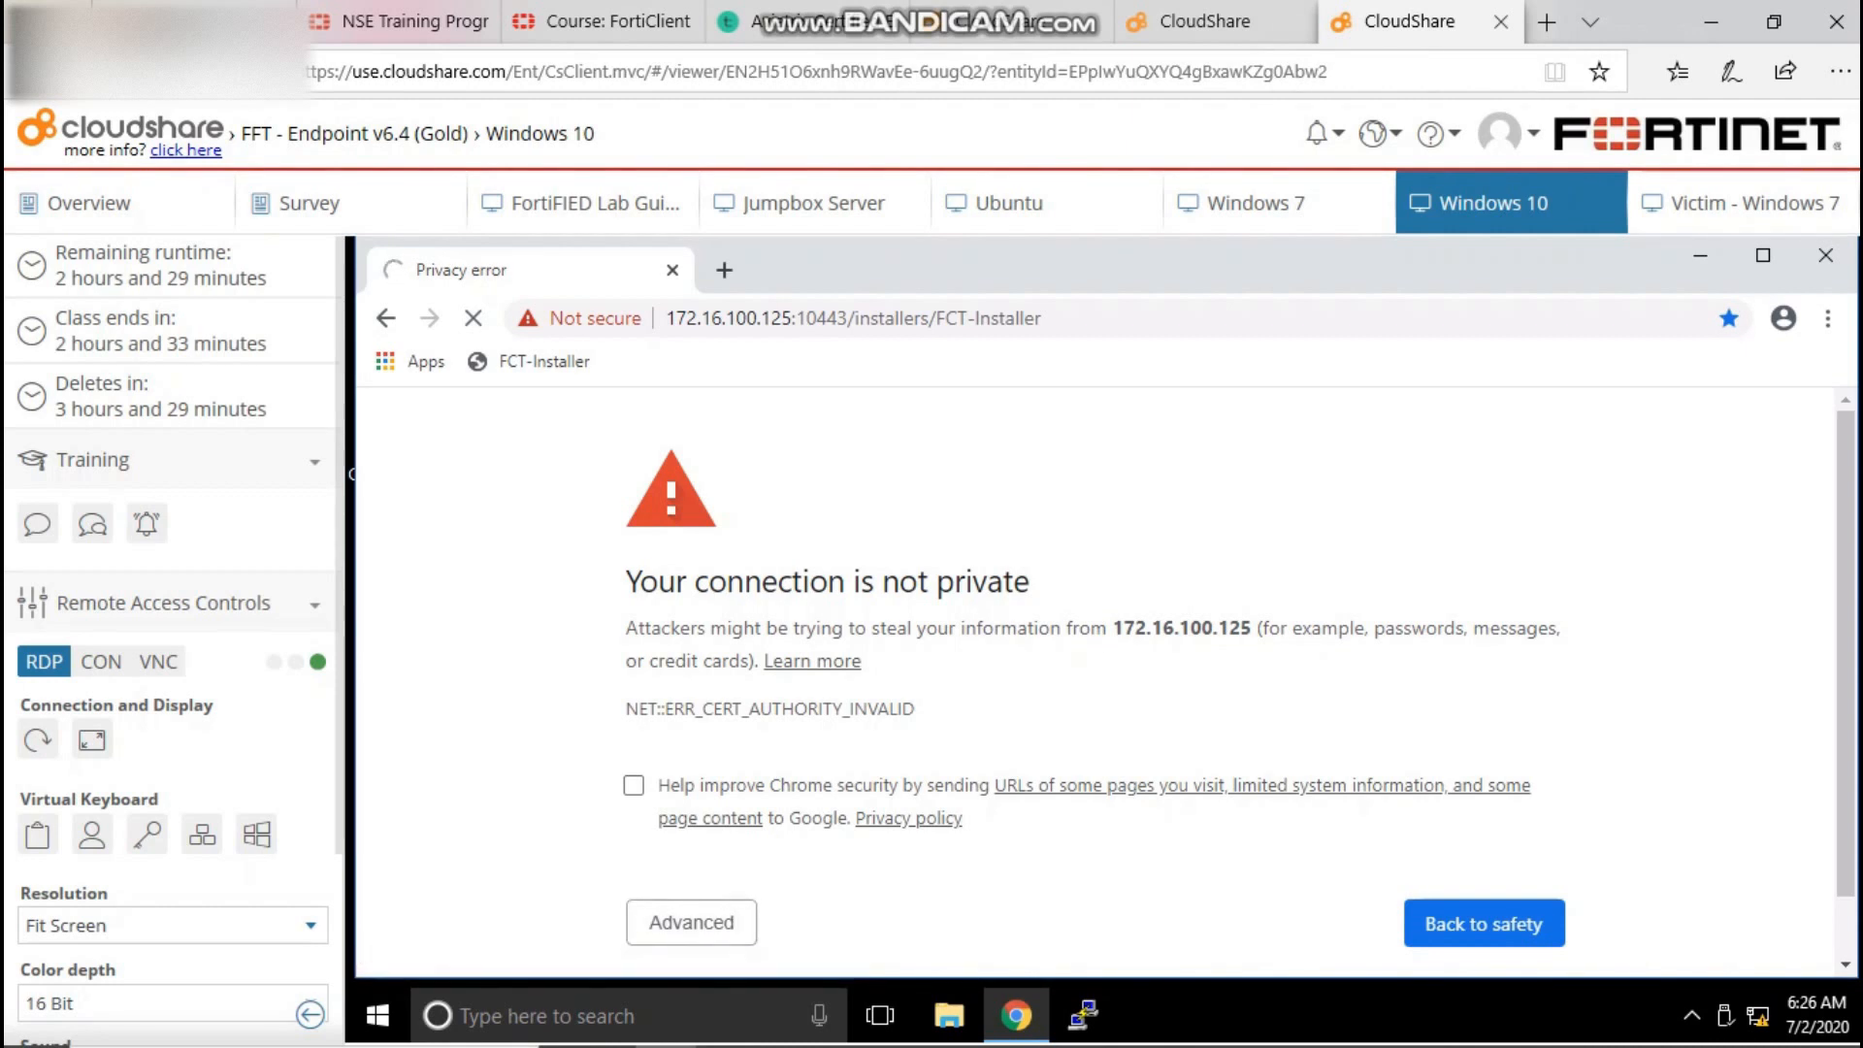
# Bypass the certificate warning, download FortiClientSetup_6.4.0_x64.exe and keep it despite Chrome's warning.
pyautogui.click(691, 922)
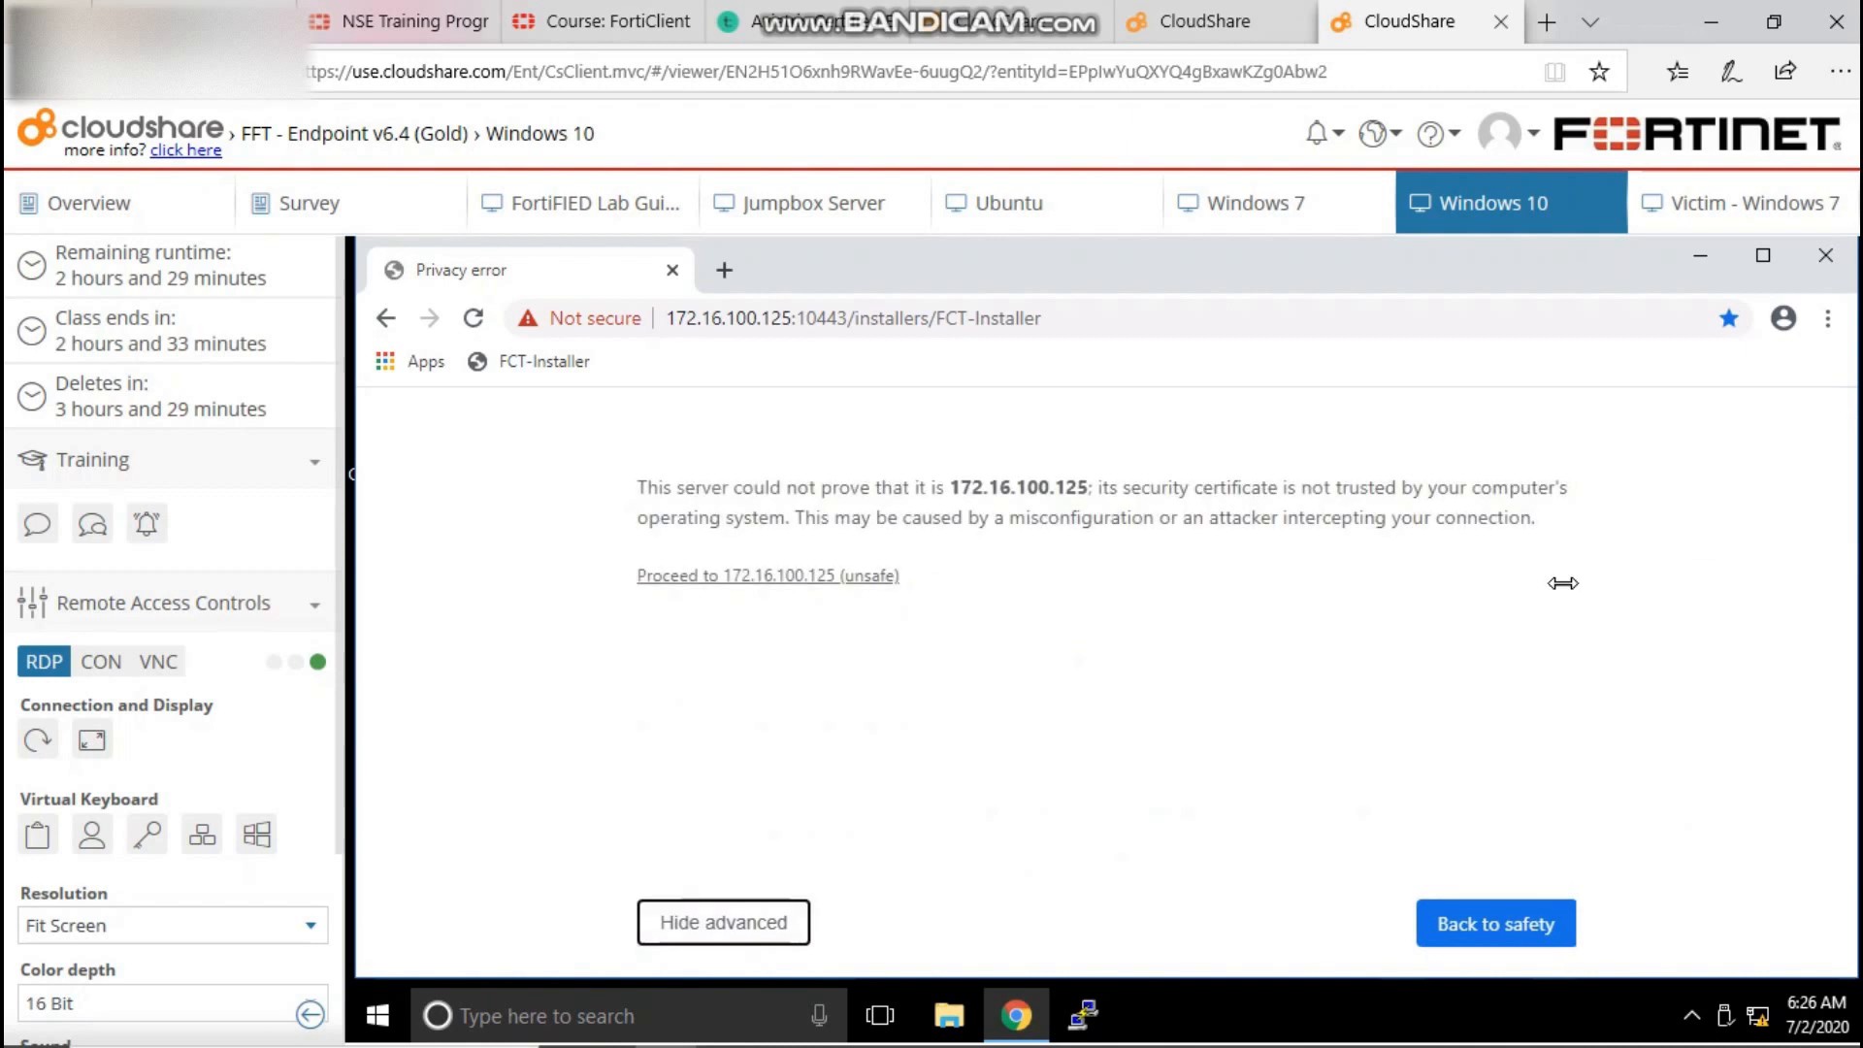
pyautogui.moveTo(768, 575)
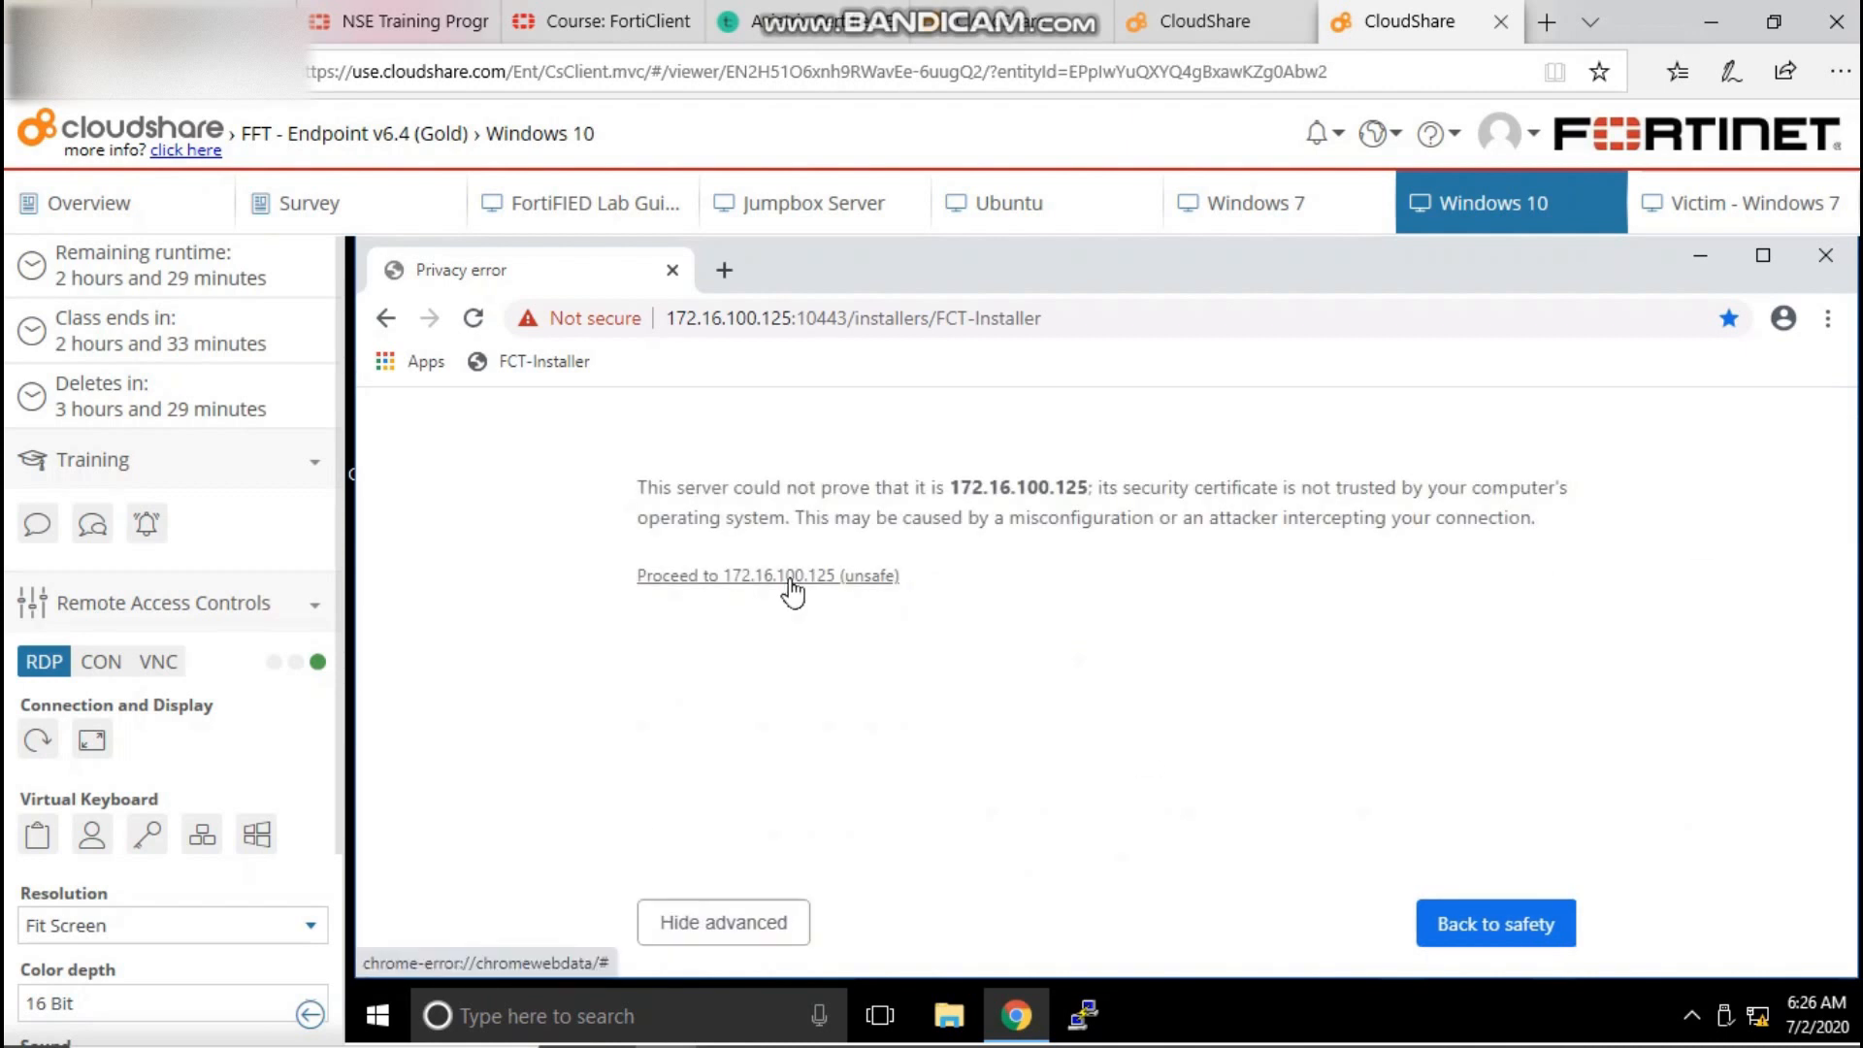
pyautogui.click(768, 574)
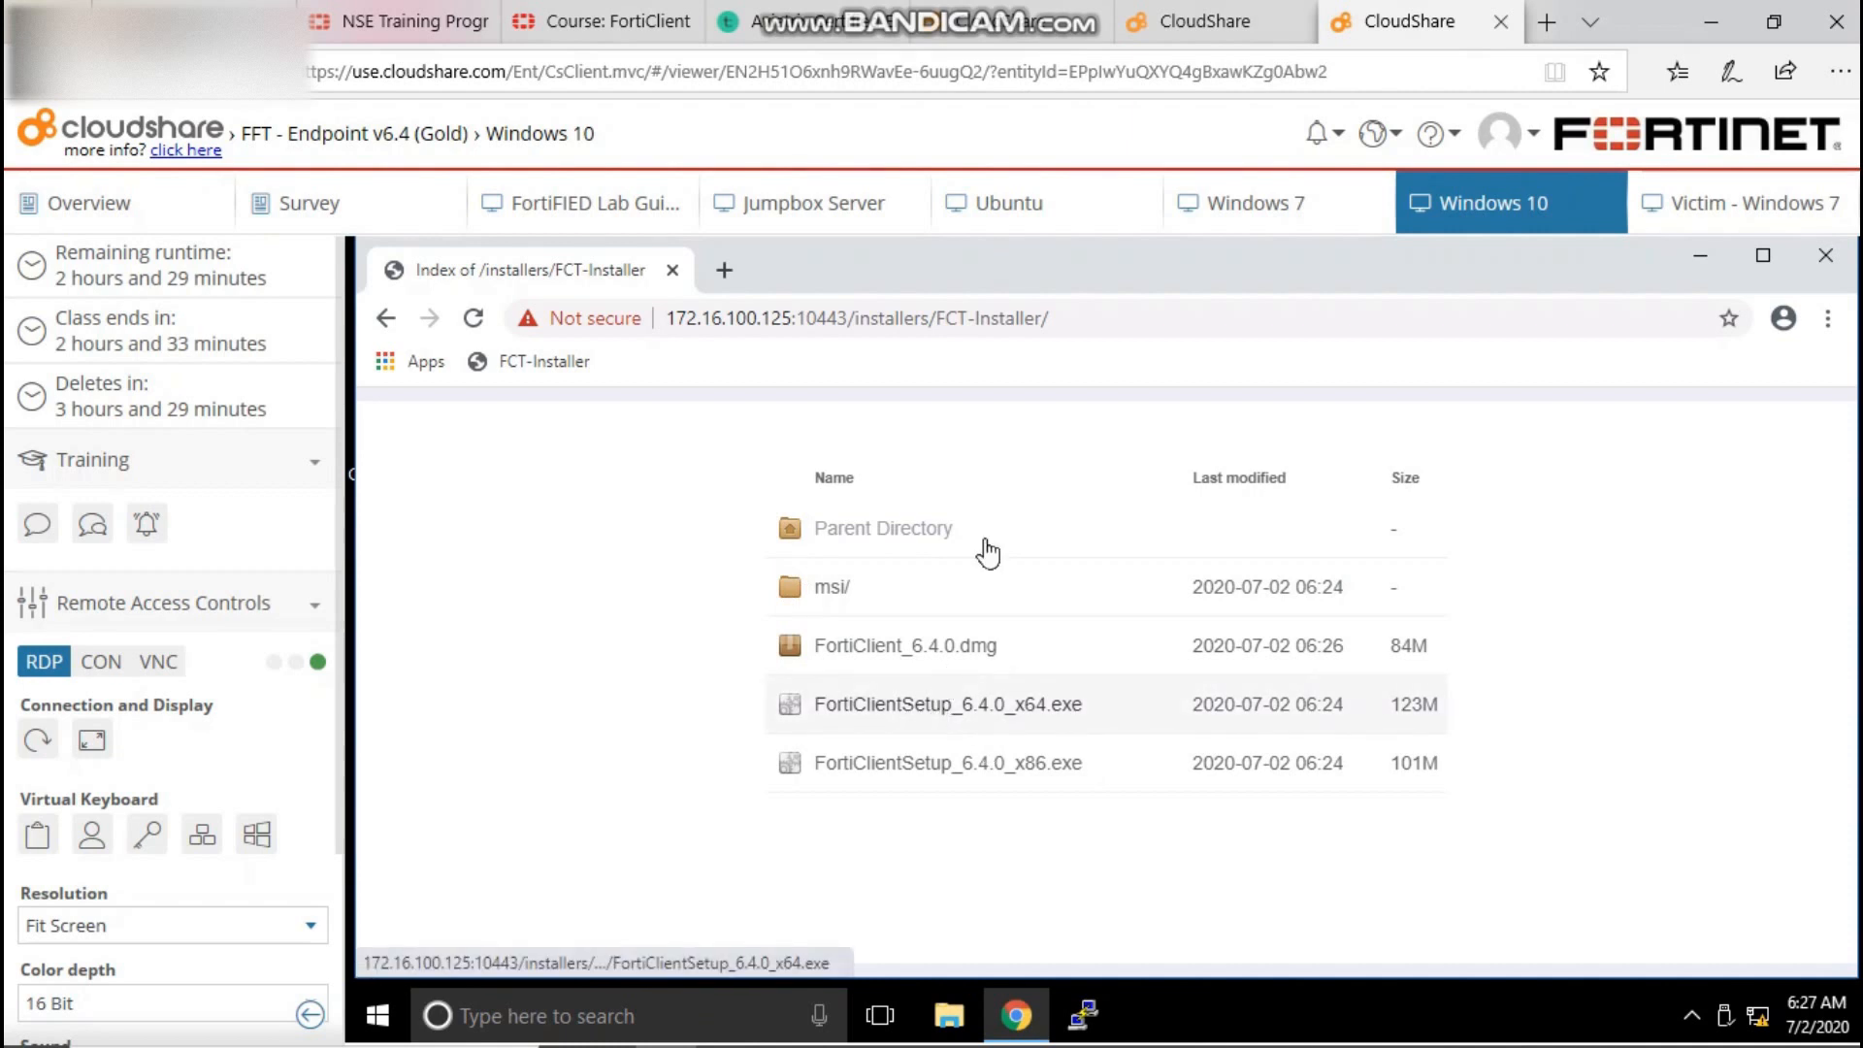
pyautogui.moveTo(934, 718)
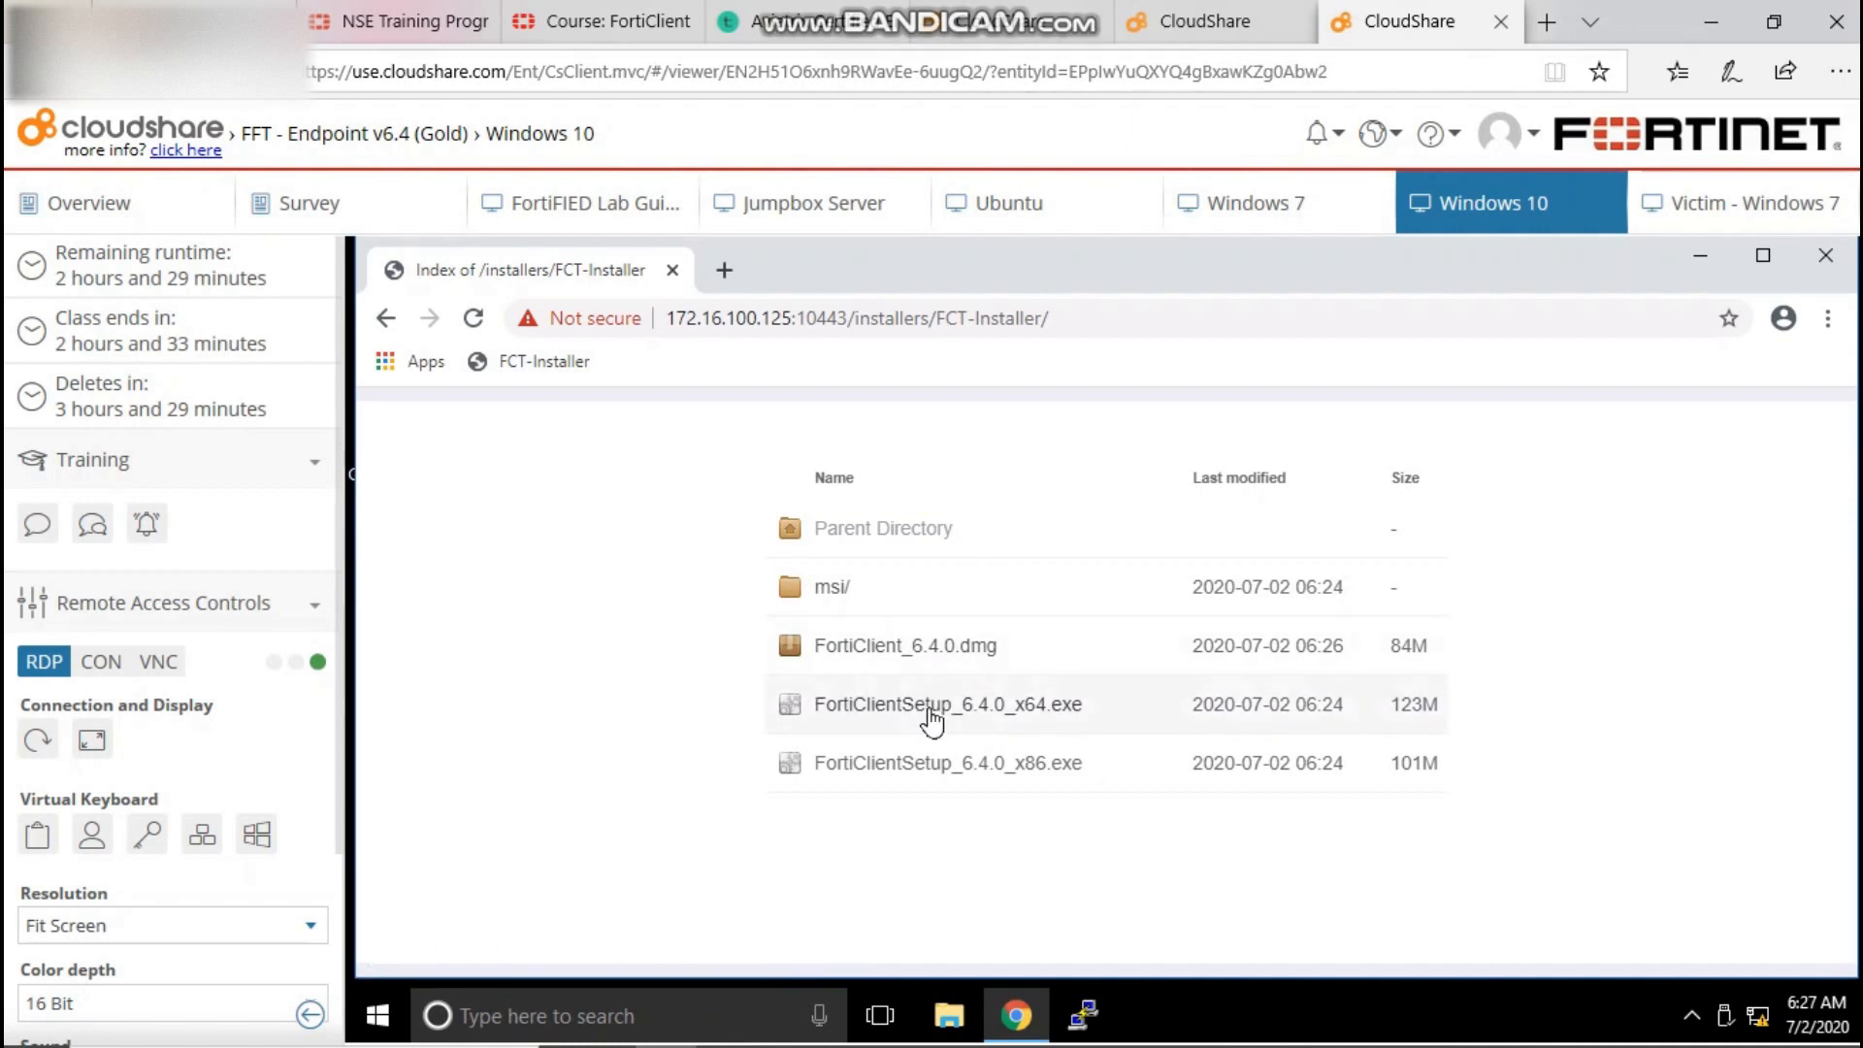
pyautogui.moveTo(946, 703)
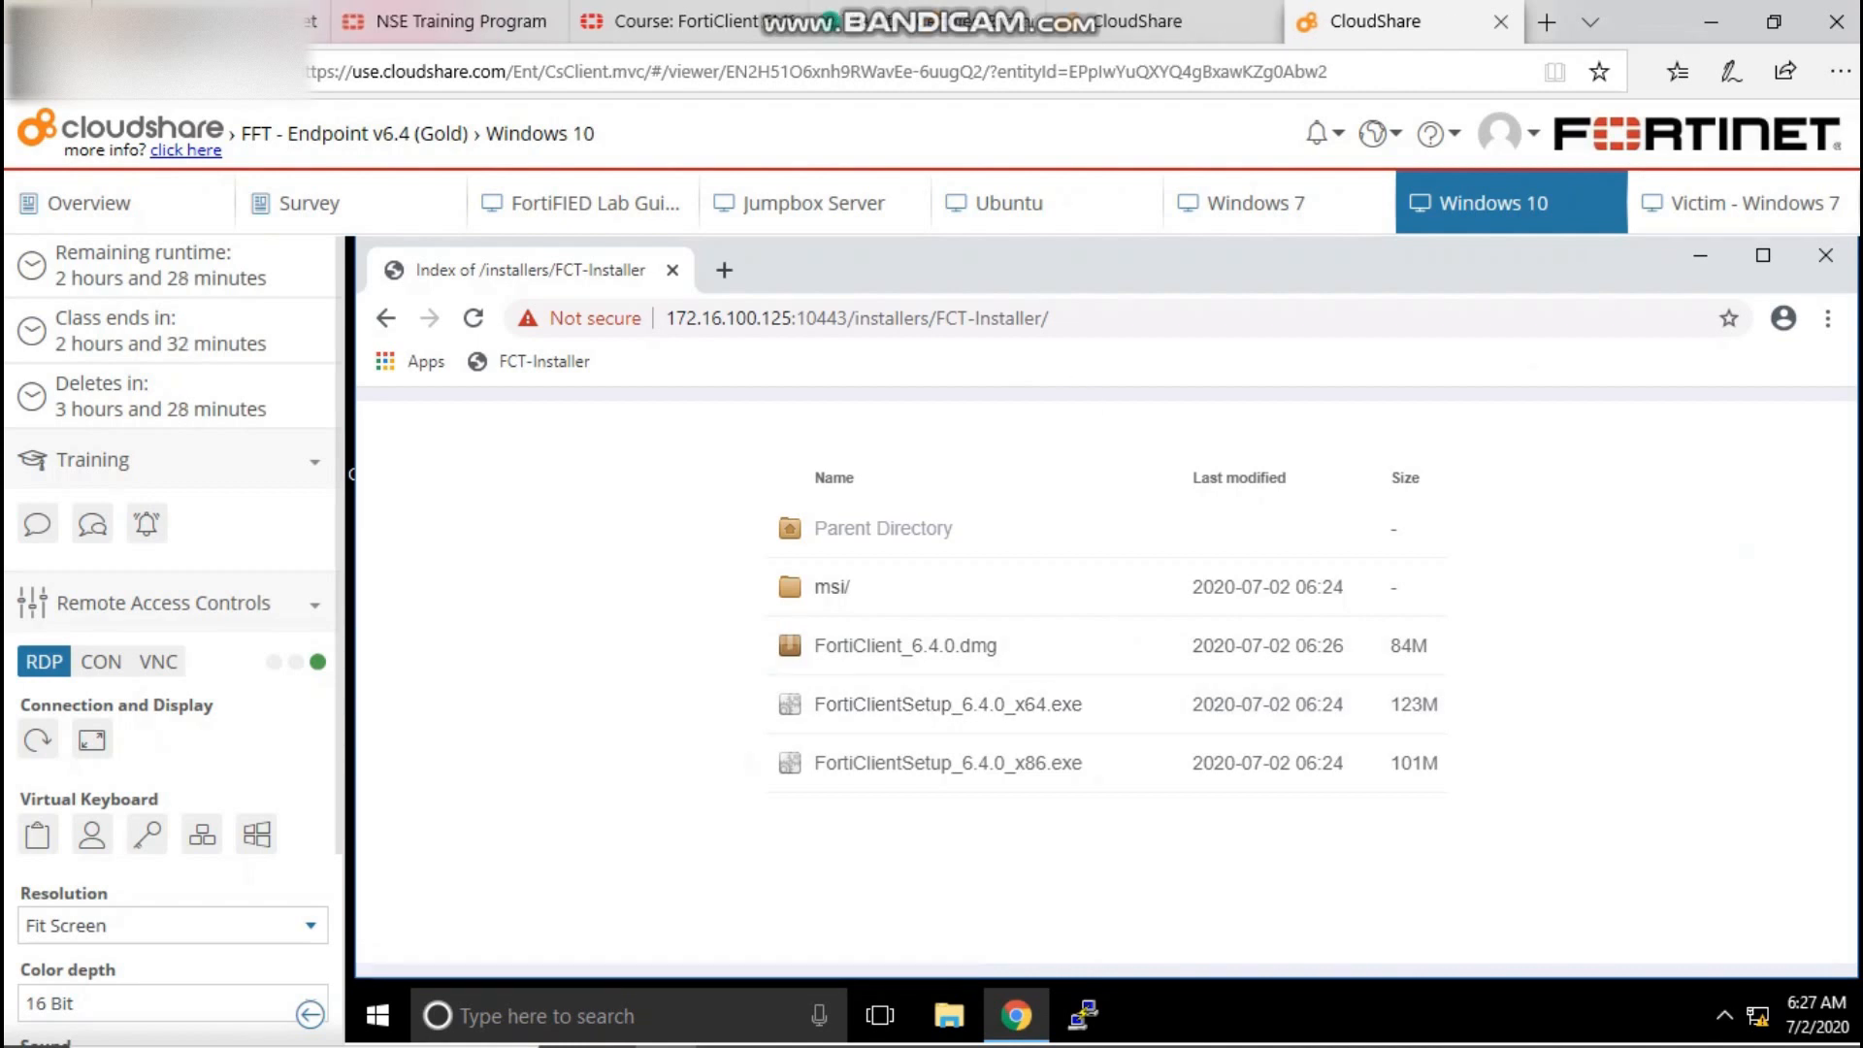
pyautogui.click(949, 702)
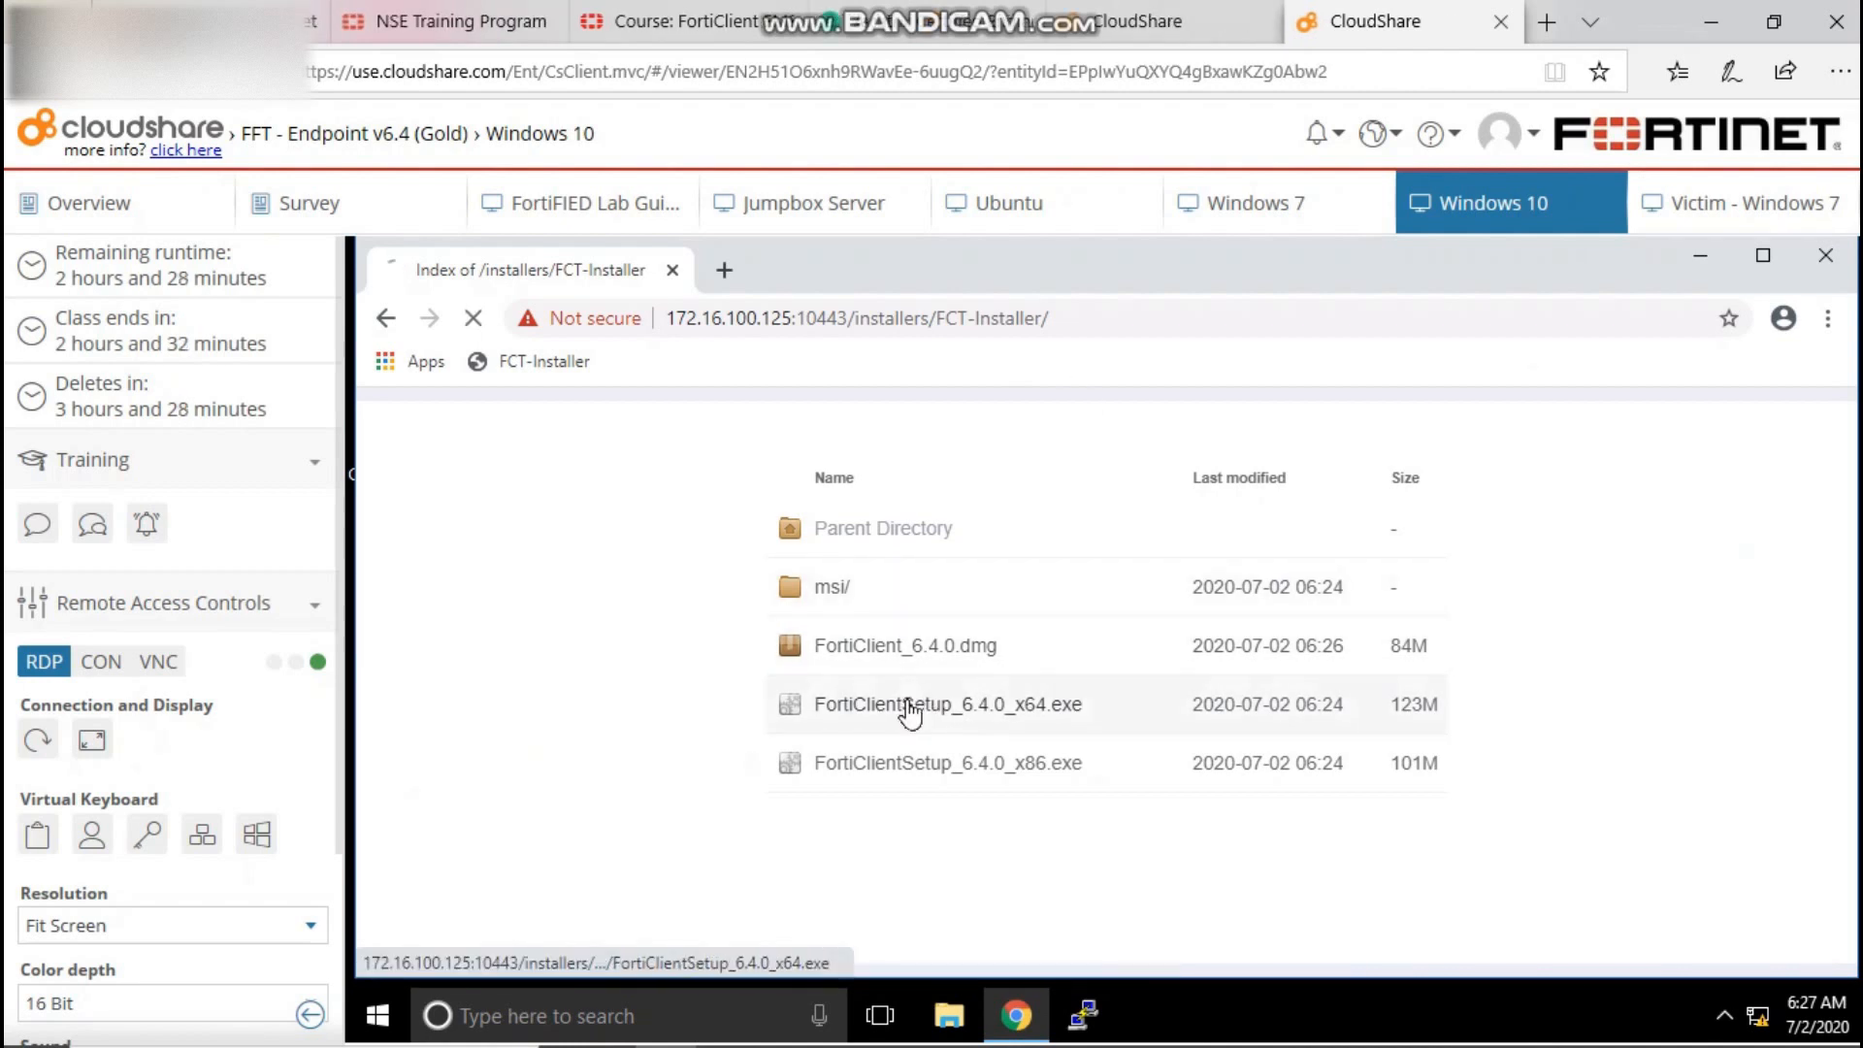
pyautogui.click(947, 702)
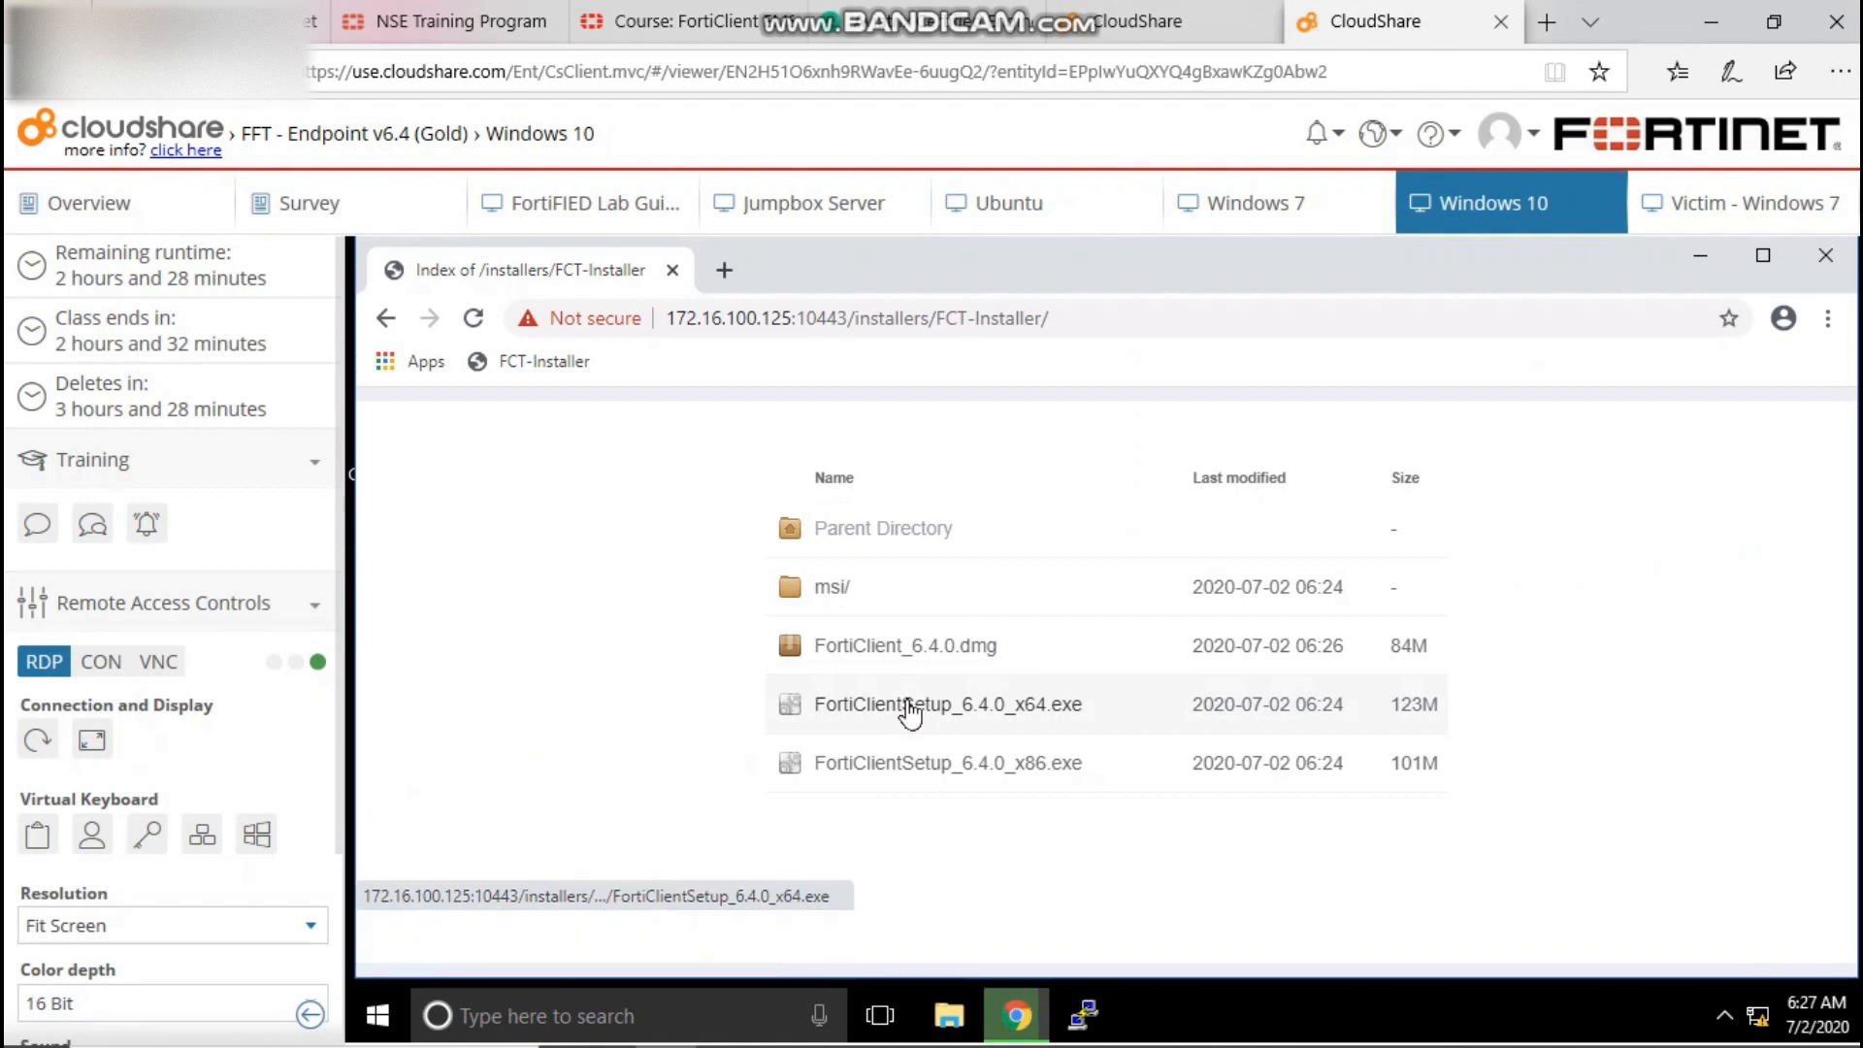
pyautogui.click(947, 760)
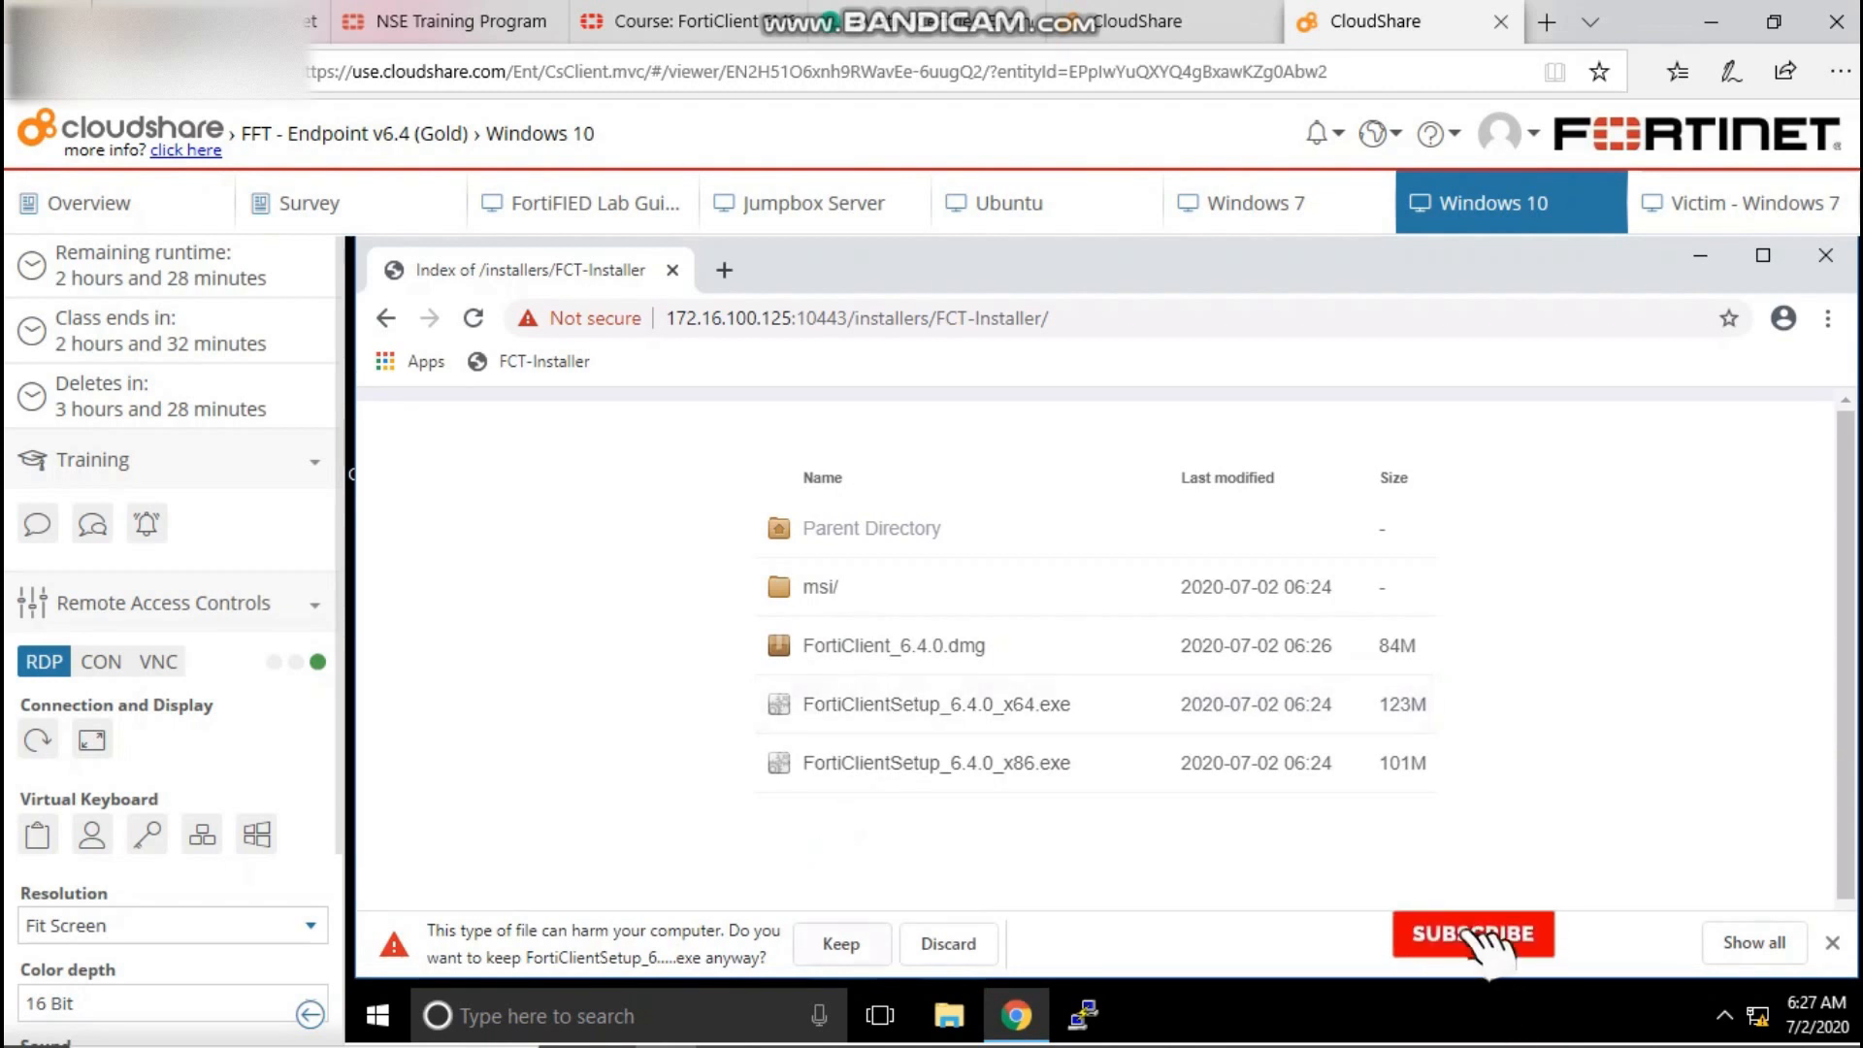
pyautogui.click(840, 943)
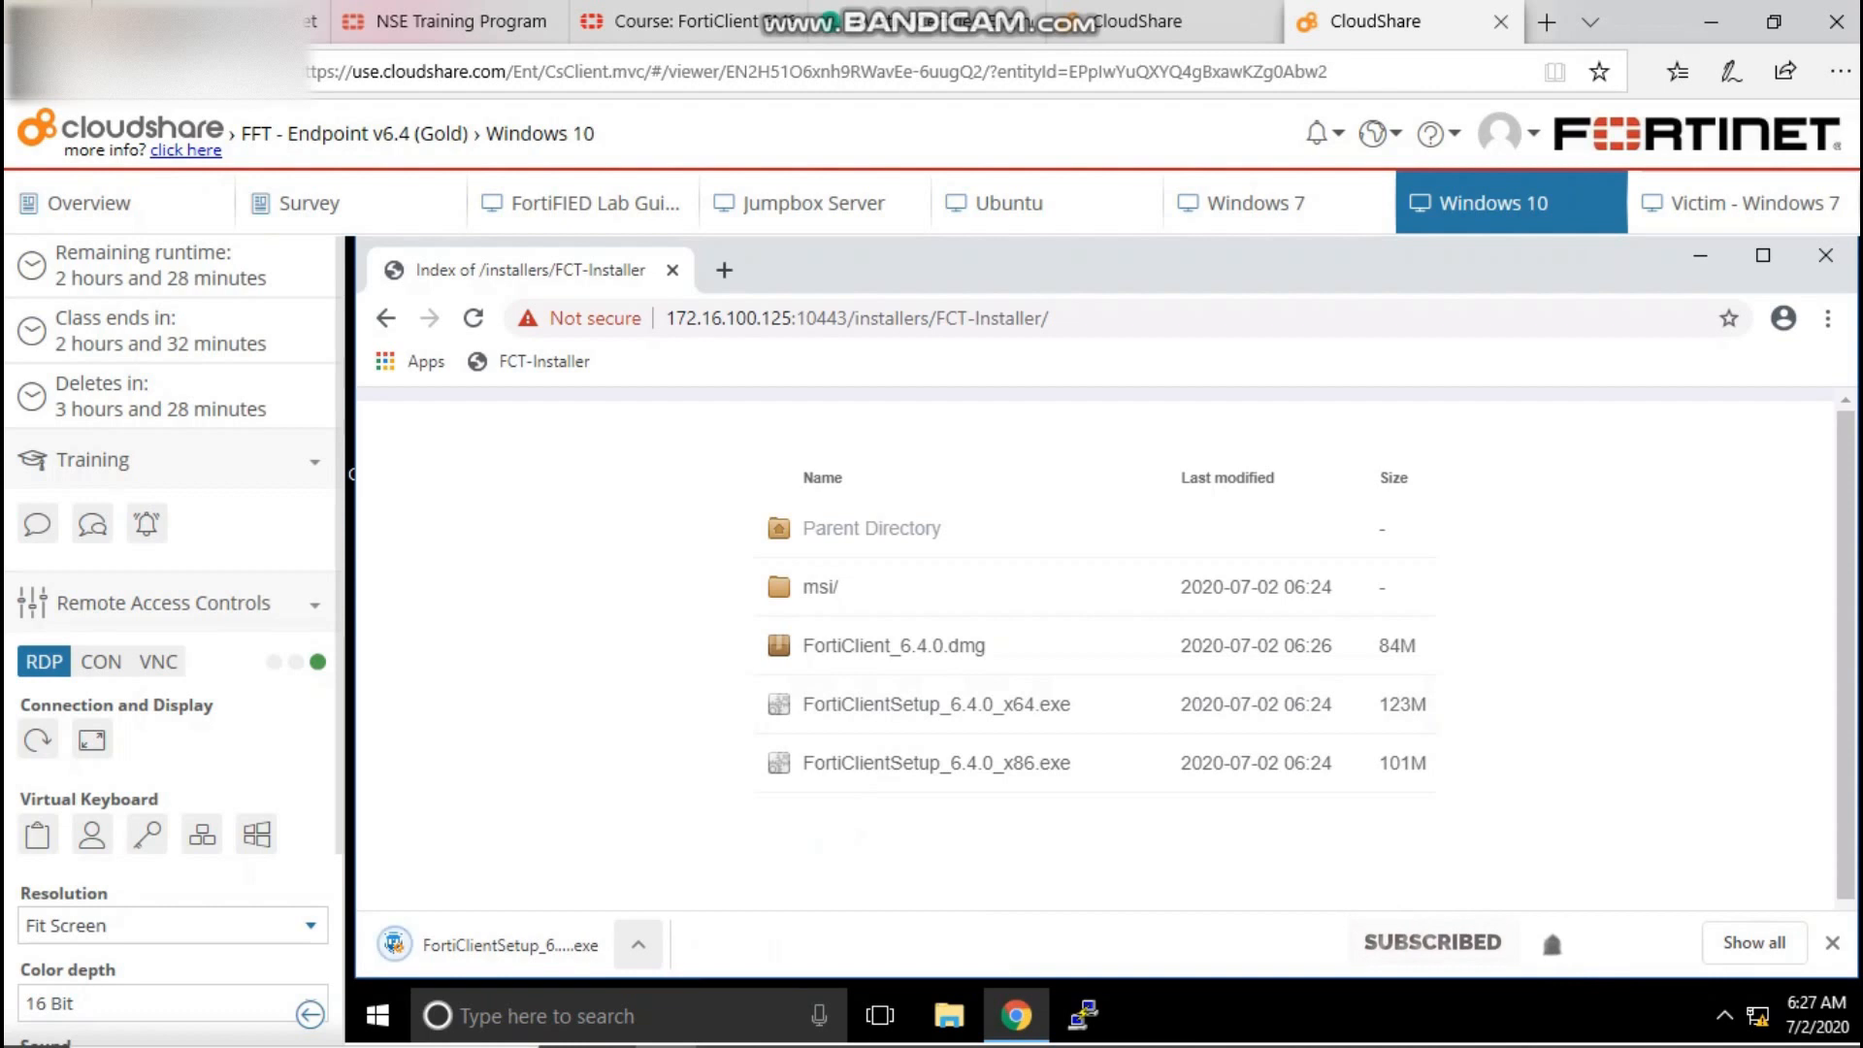
pyautogui.click(636, 943)
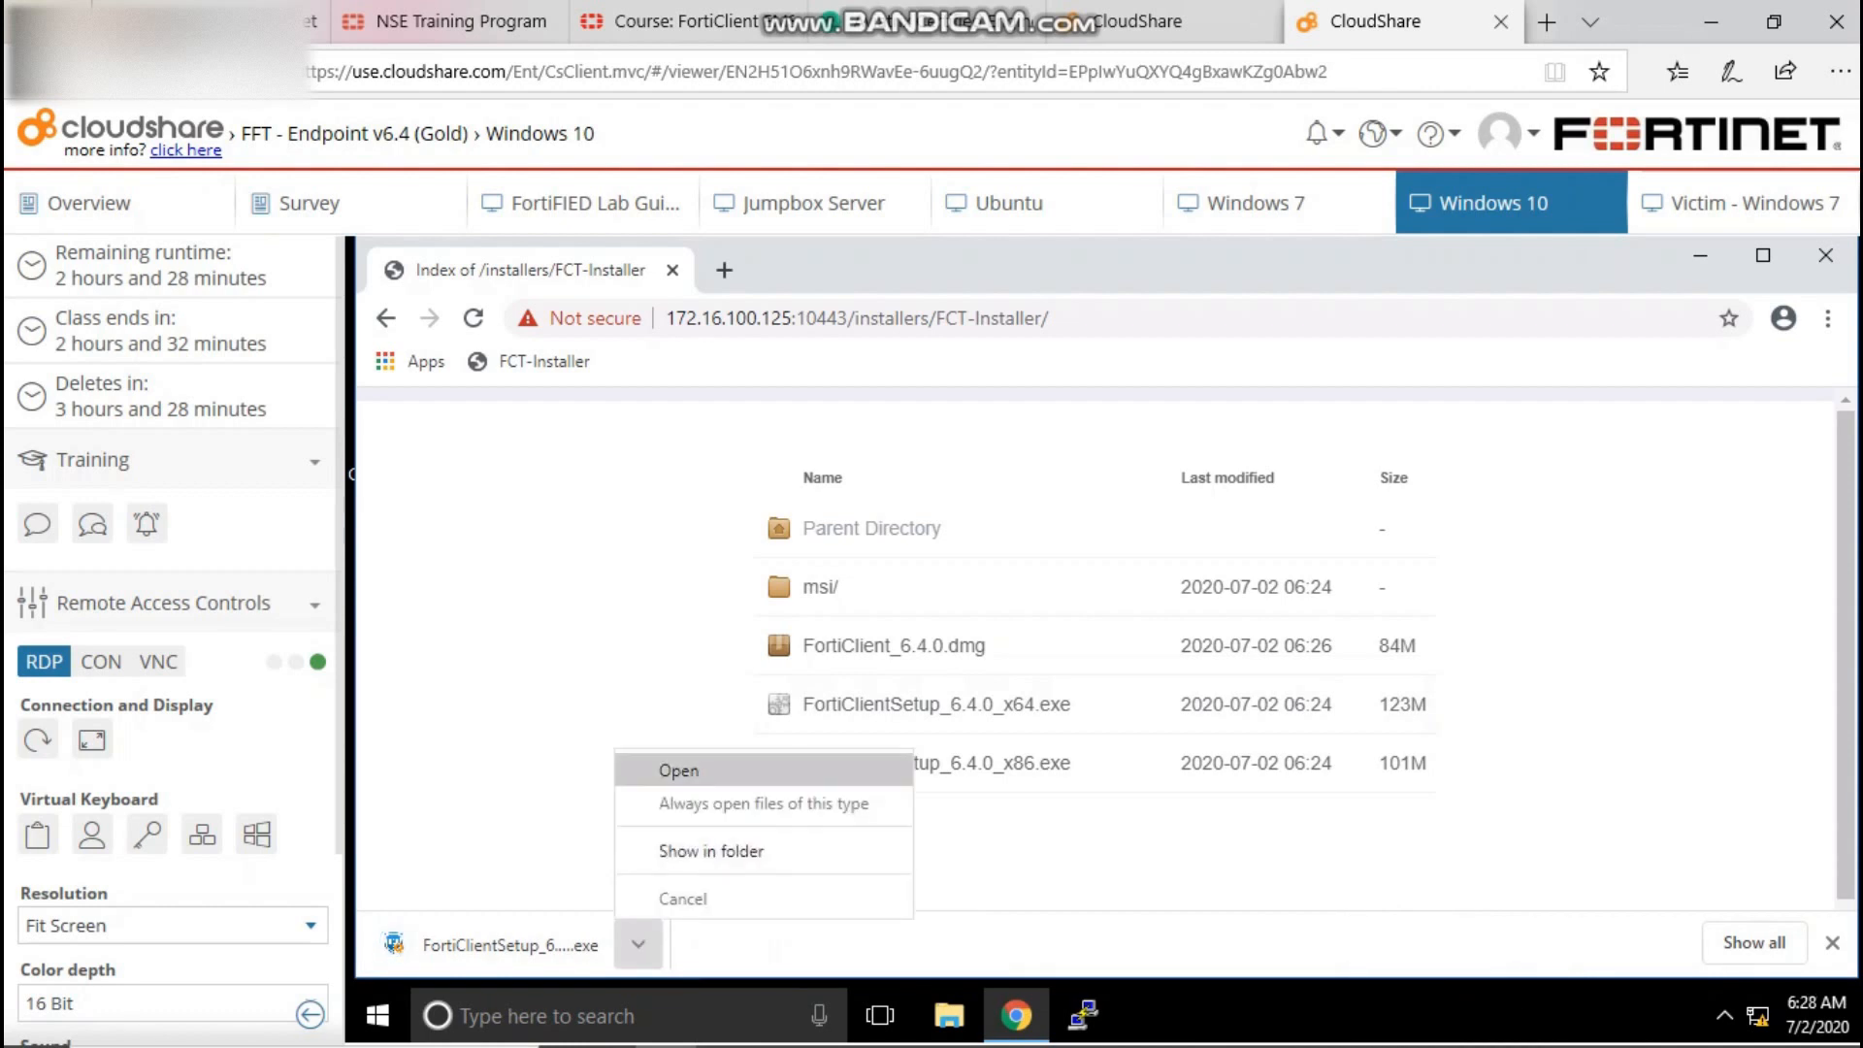
# Run the installer, accept the license, install to the default folder, finish the wizard and close Chrome.
pyautogui.click(679, 770)
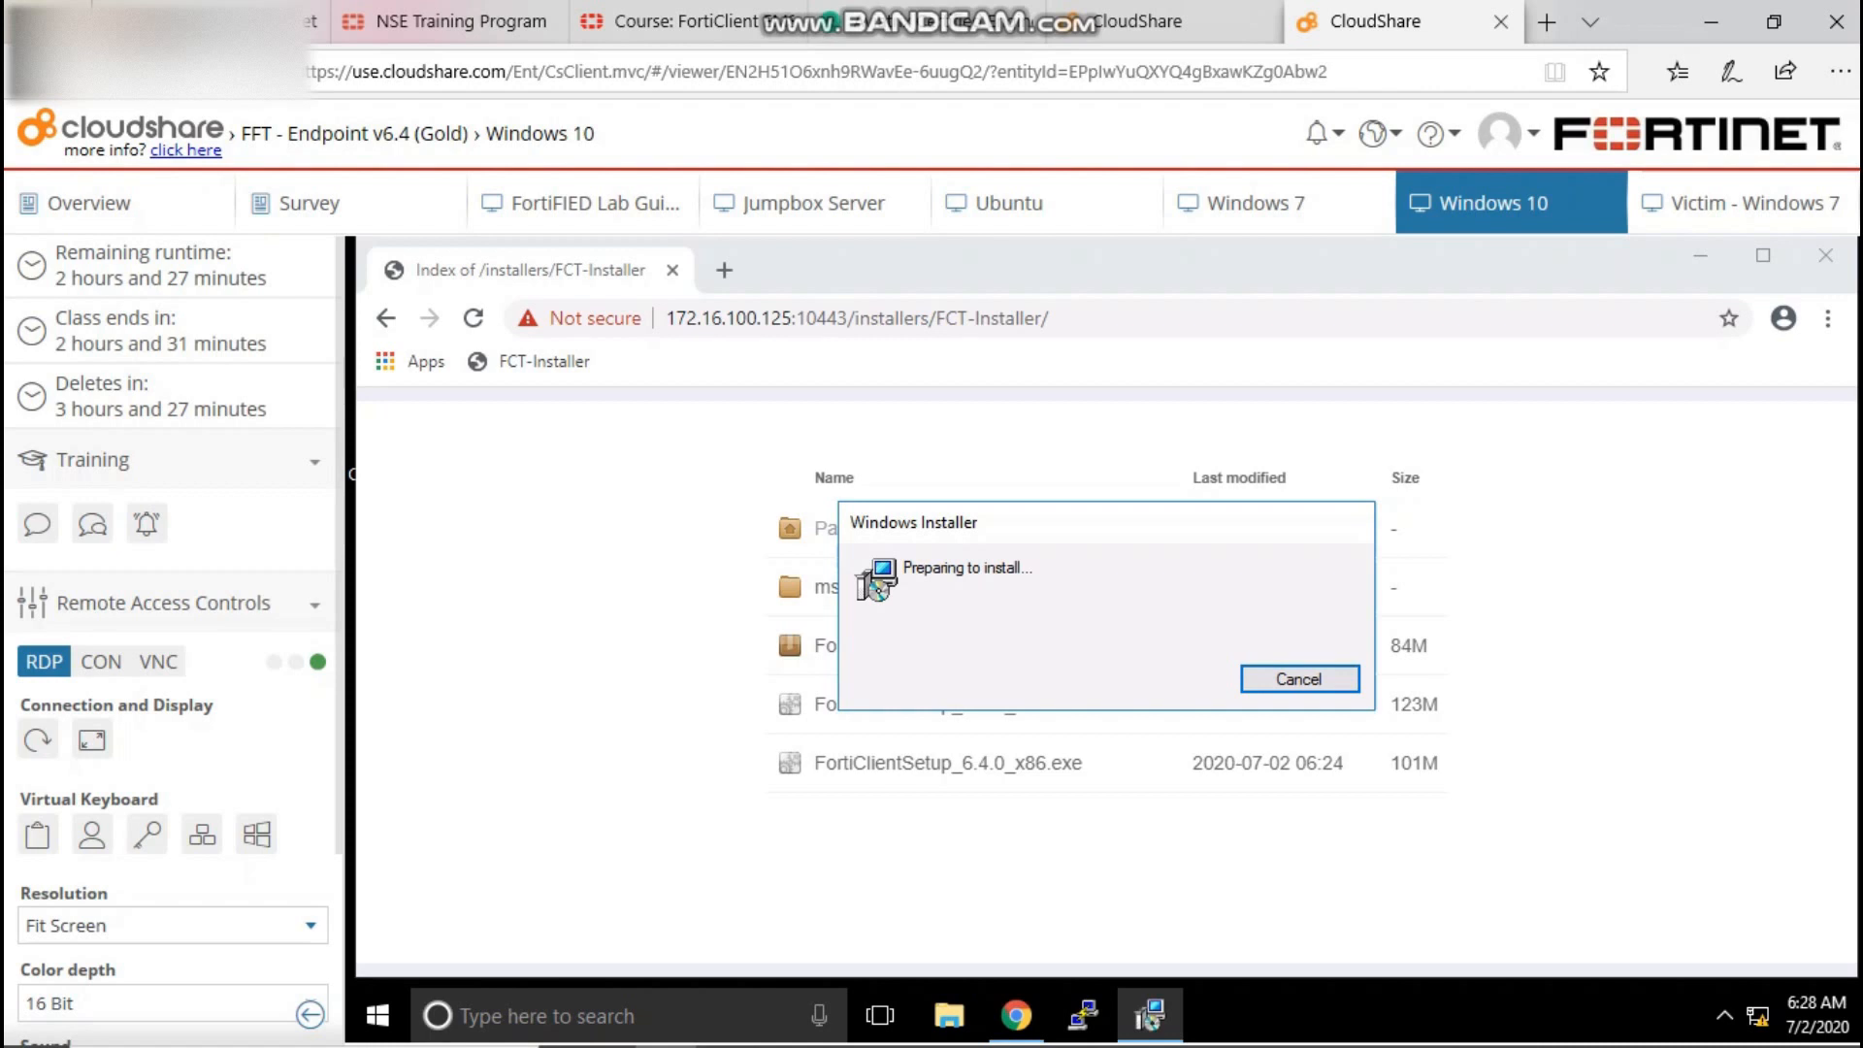
pyautogui.click(1298, 679)
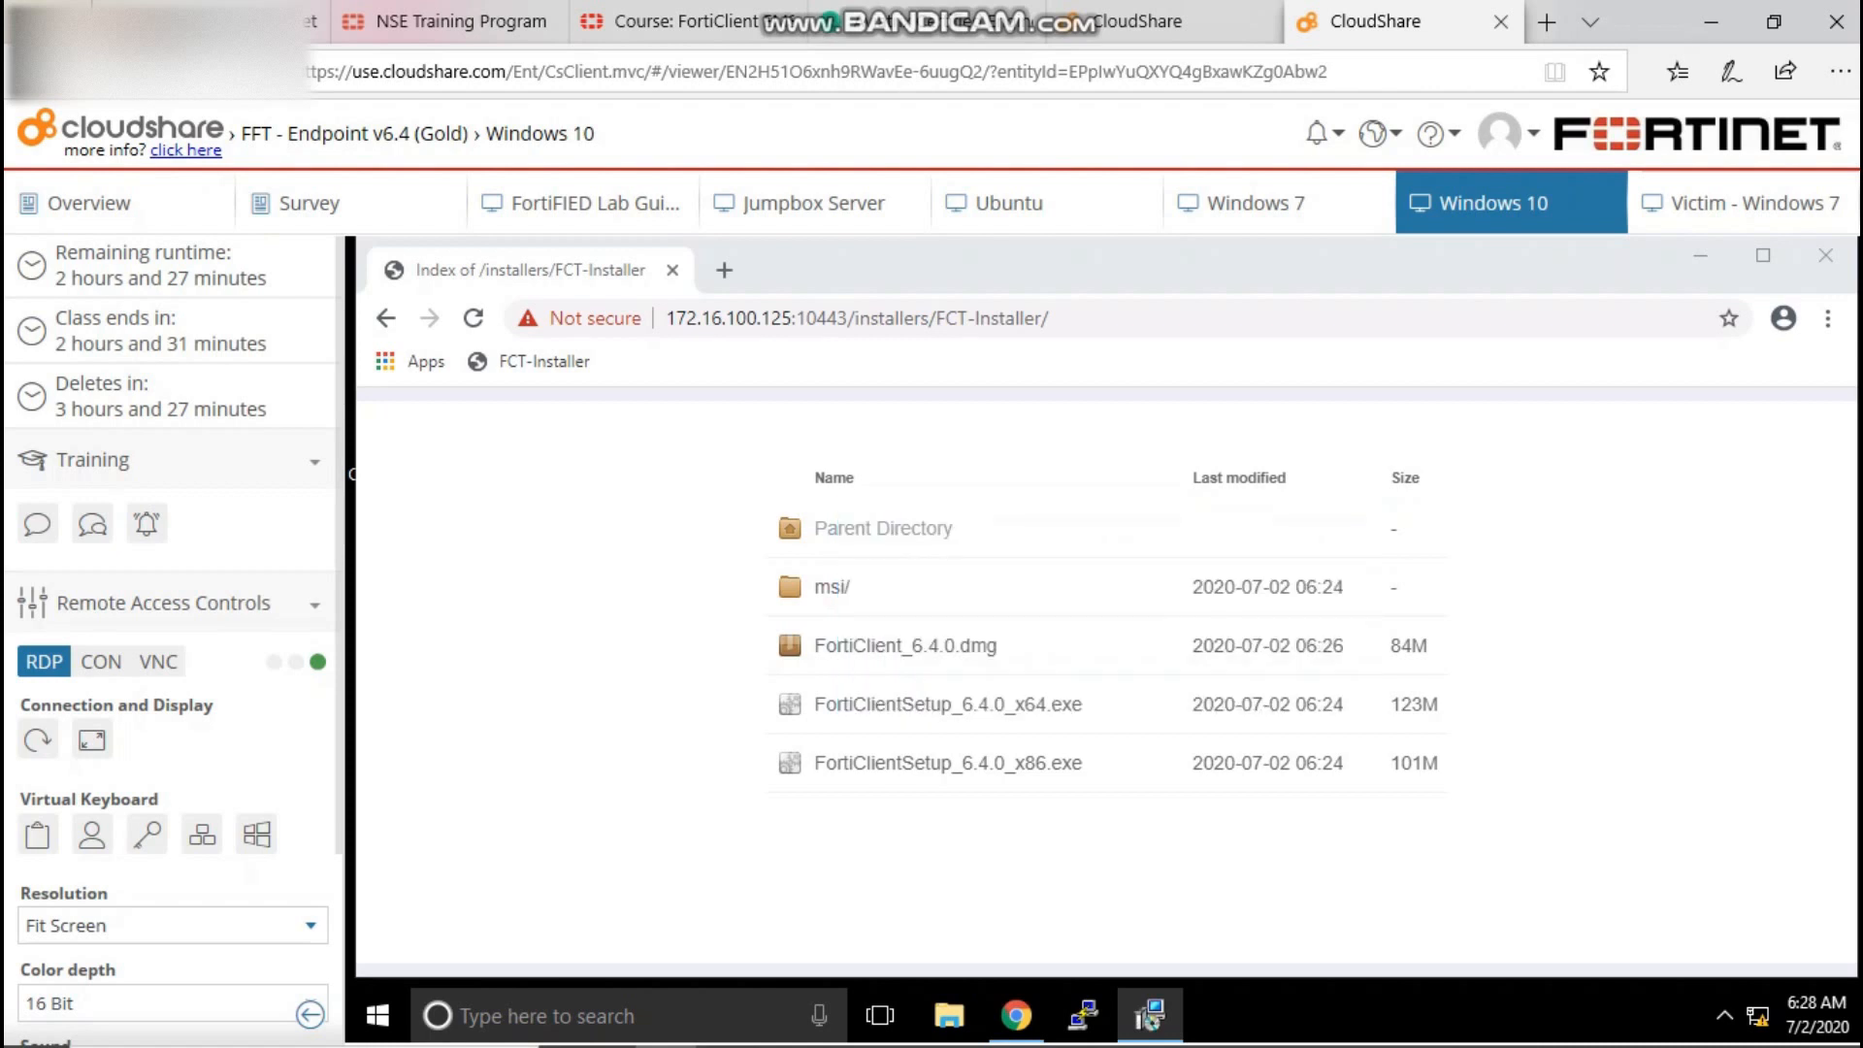
pyautogui.click(947, 702)
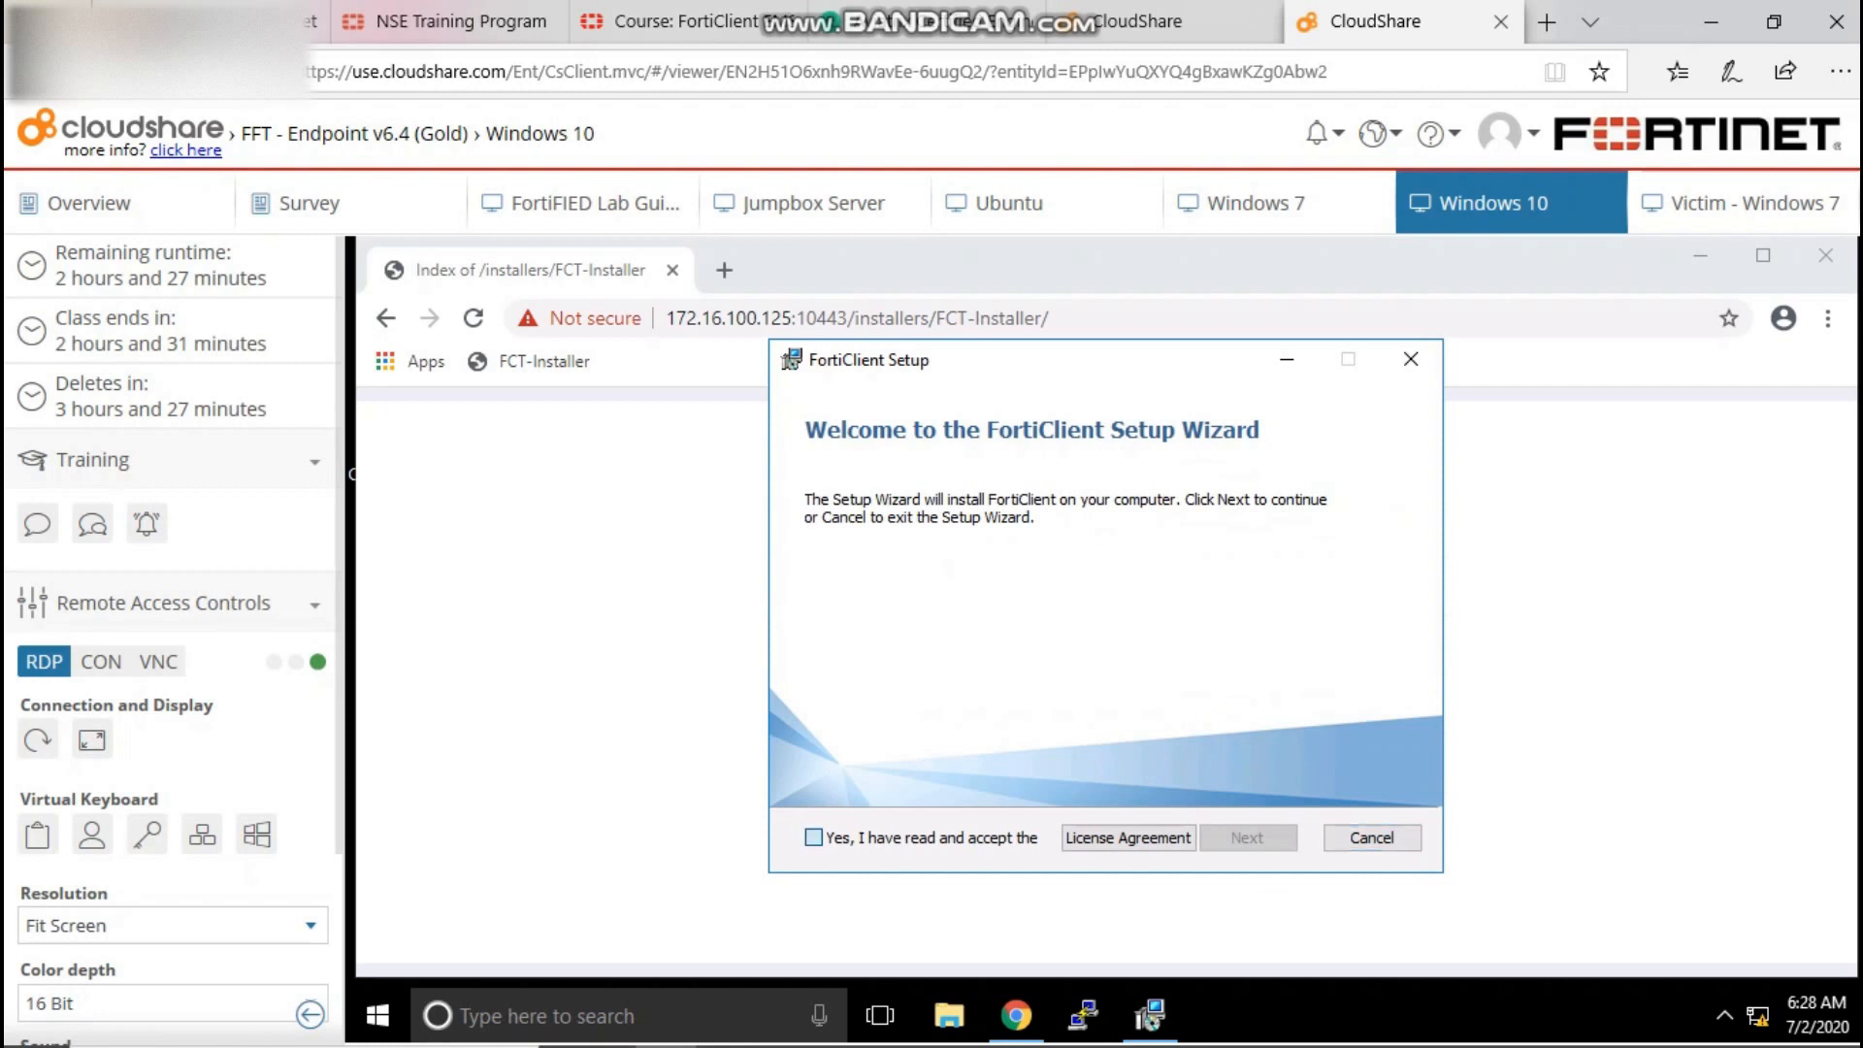
pyautogui.click(1246, 836)
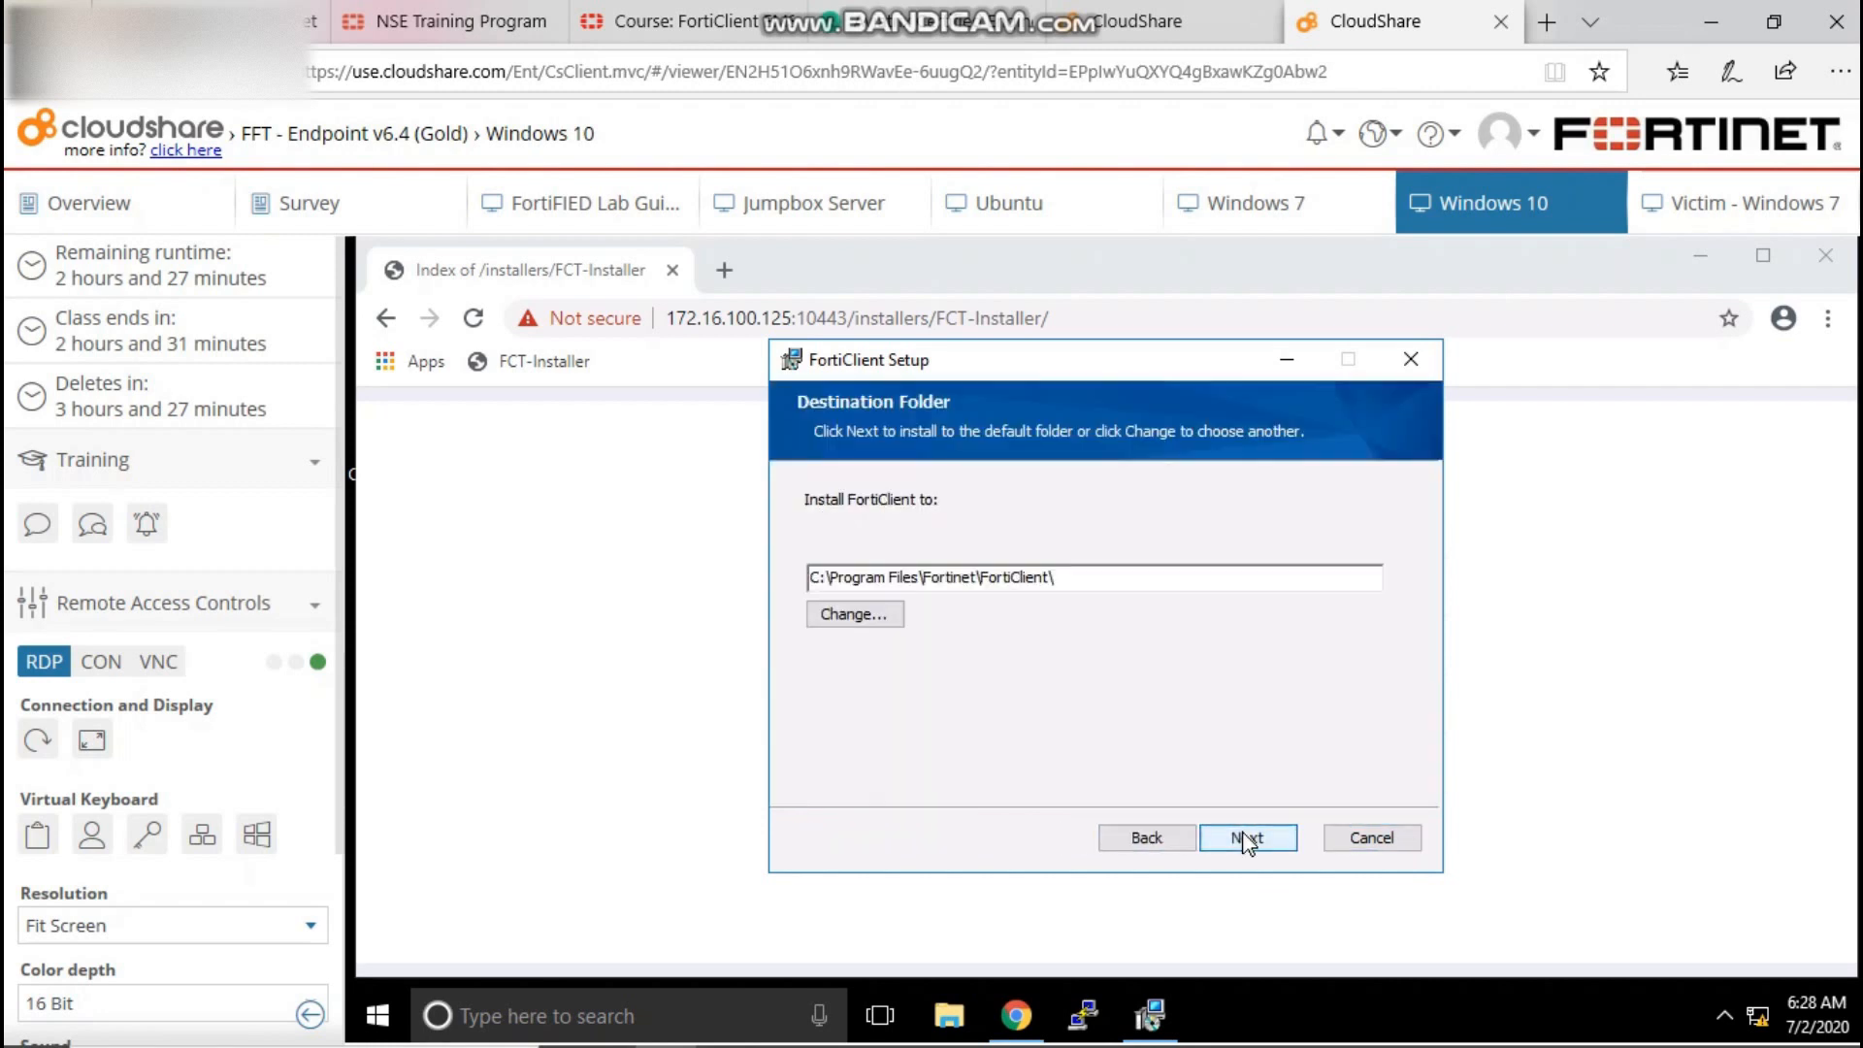
pyautogui.click(1247, 838)
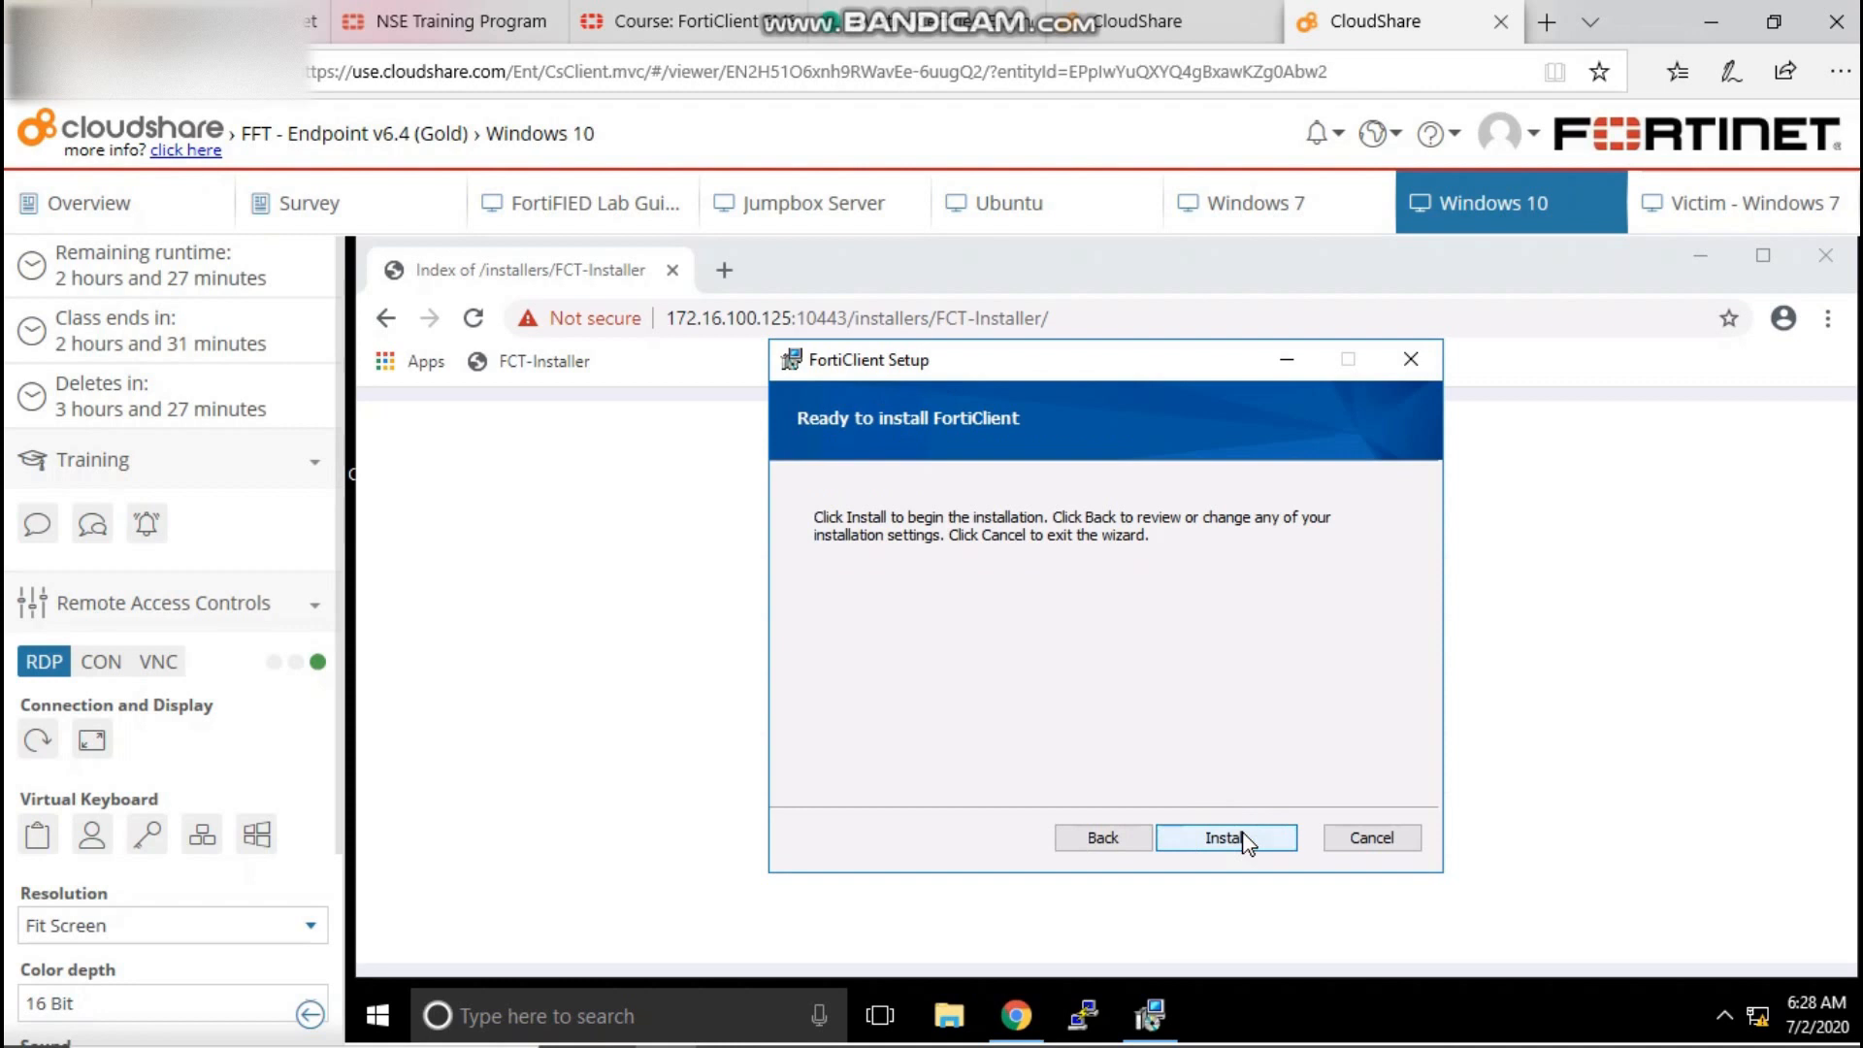
pyautogui.click(1226, 838)
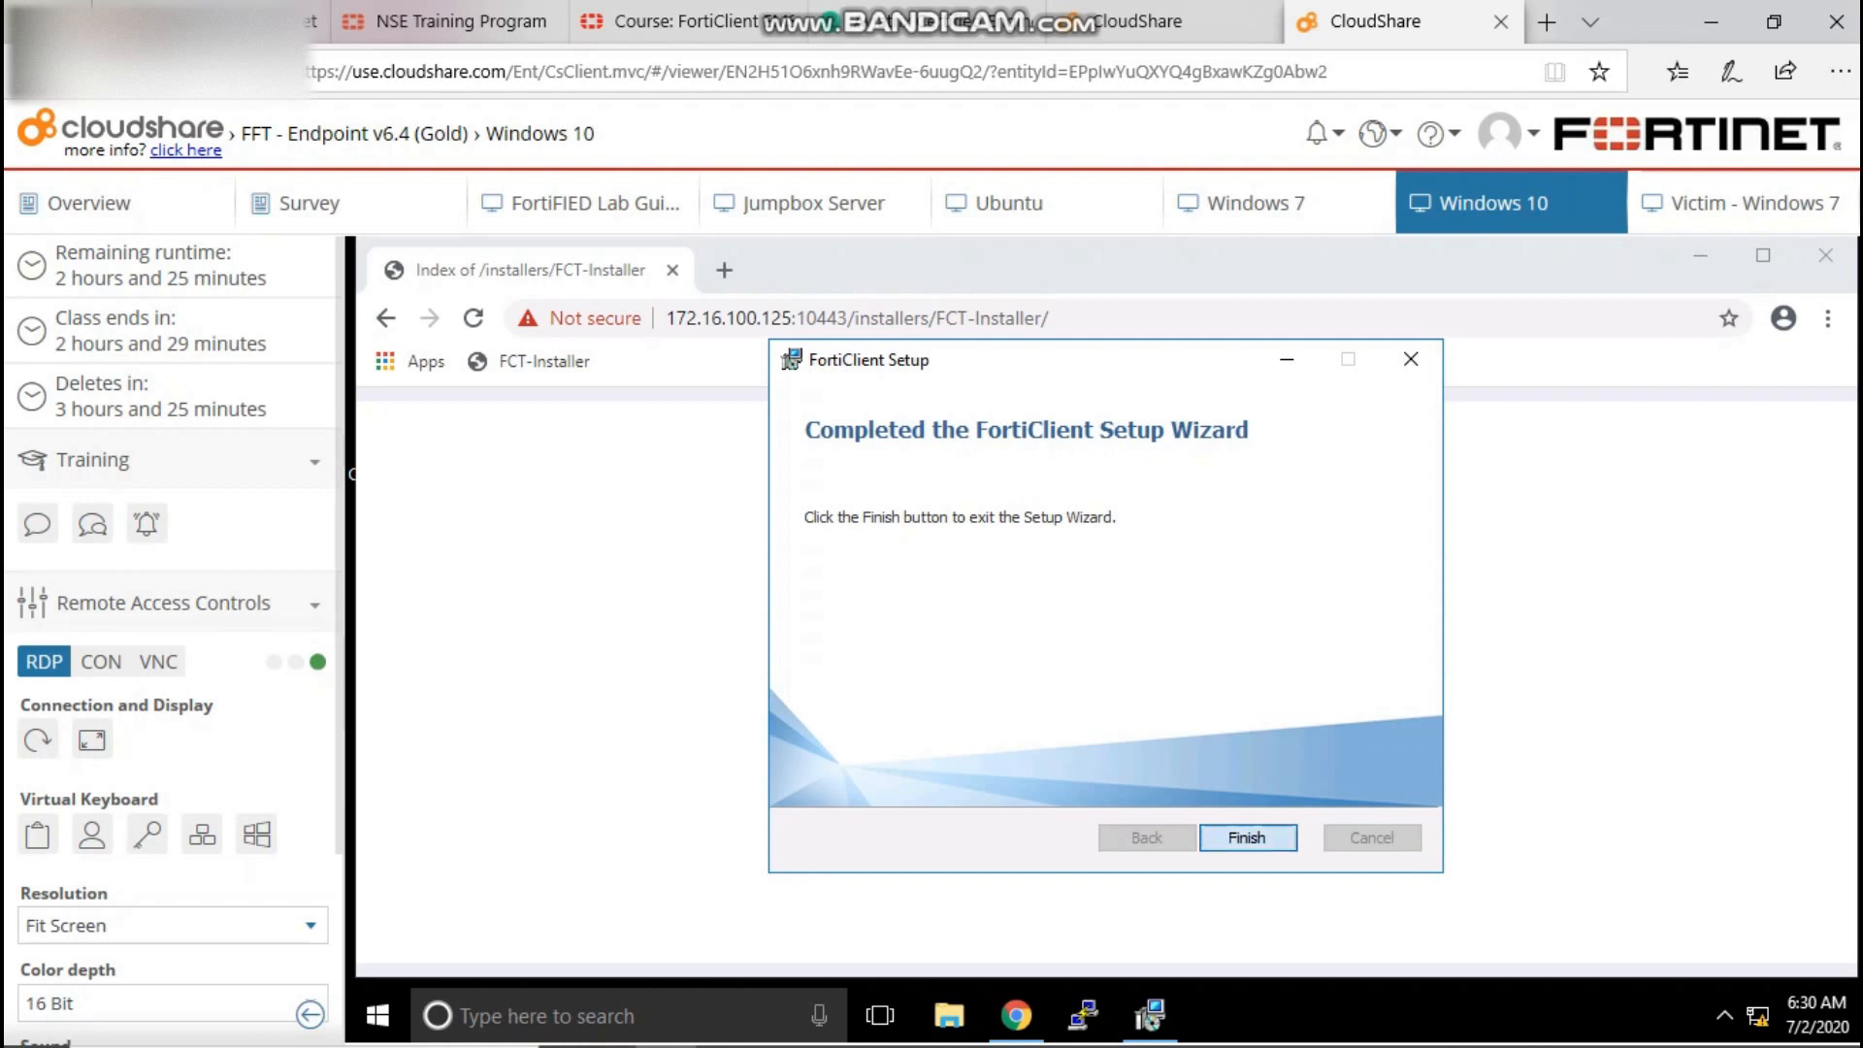
pyautogui.click(1246, 838)
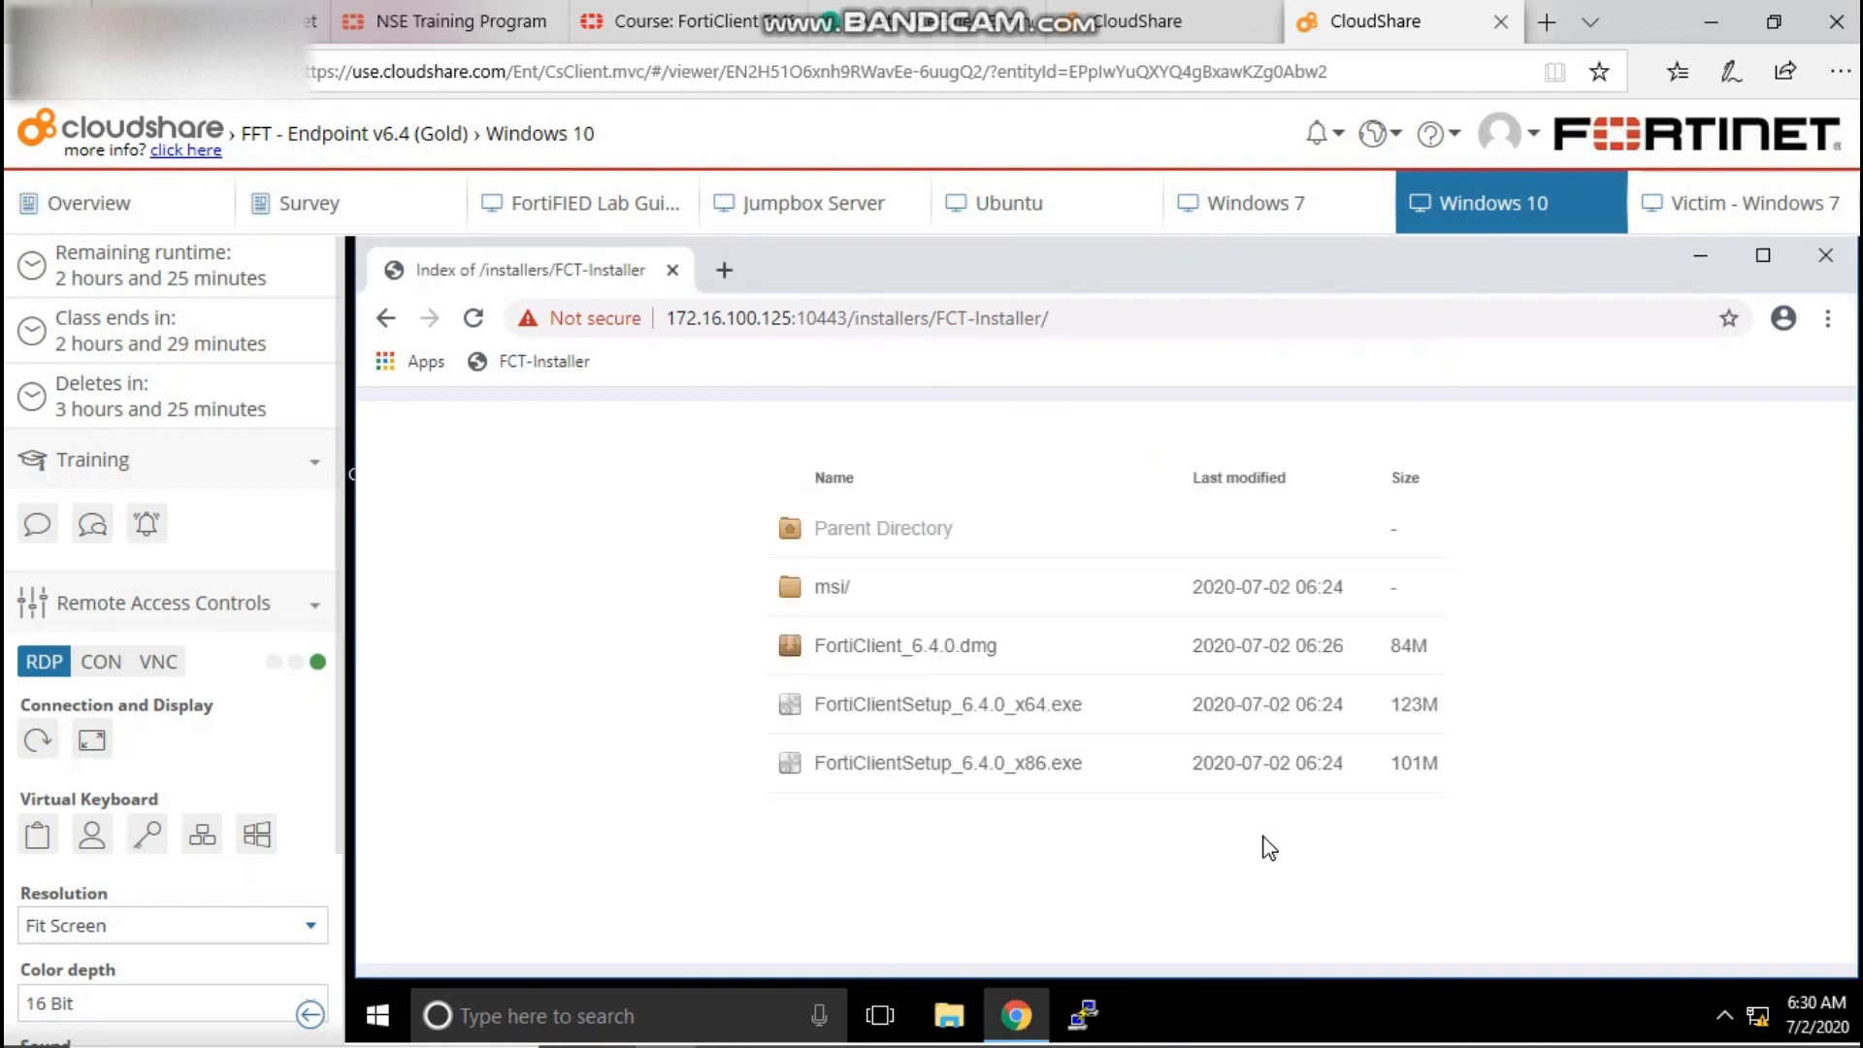
pyautogui.click(1824, 254)
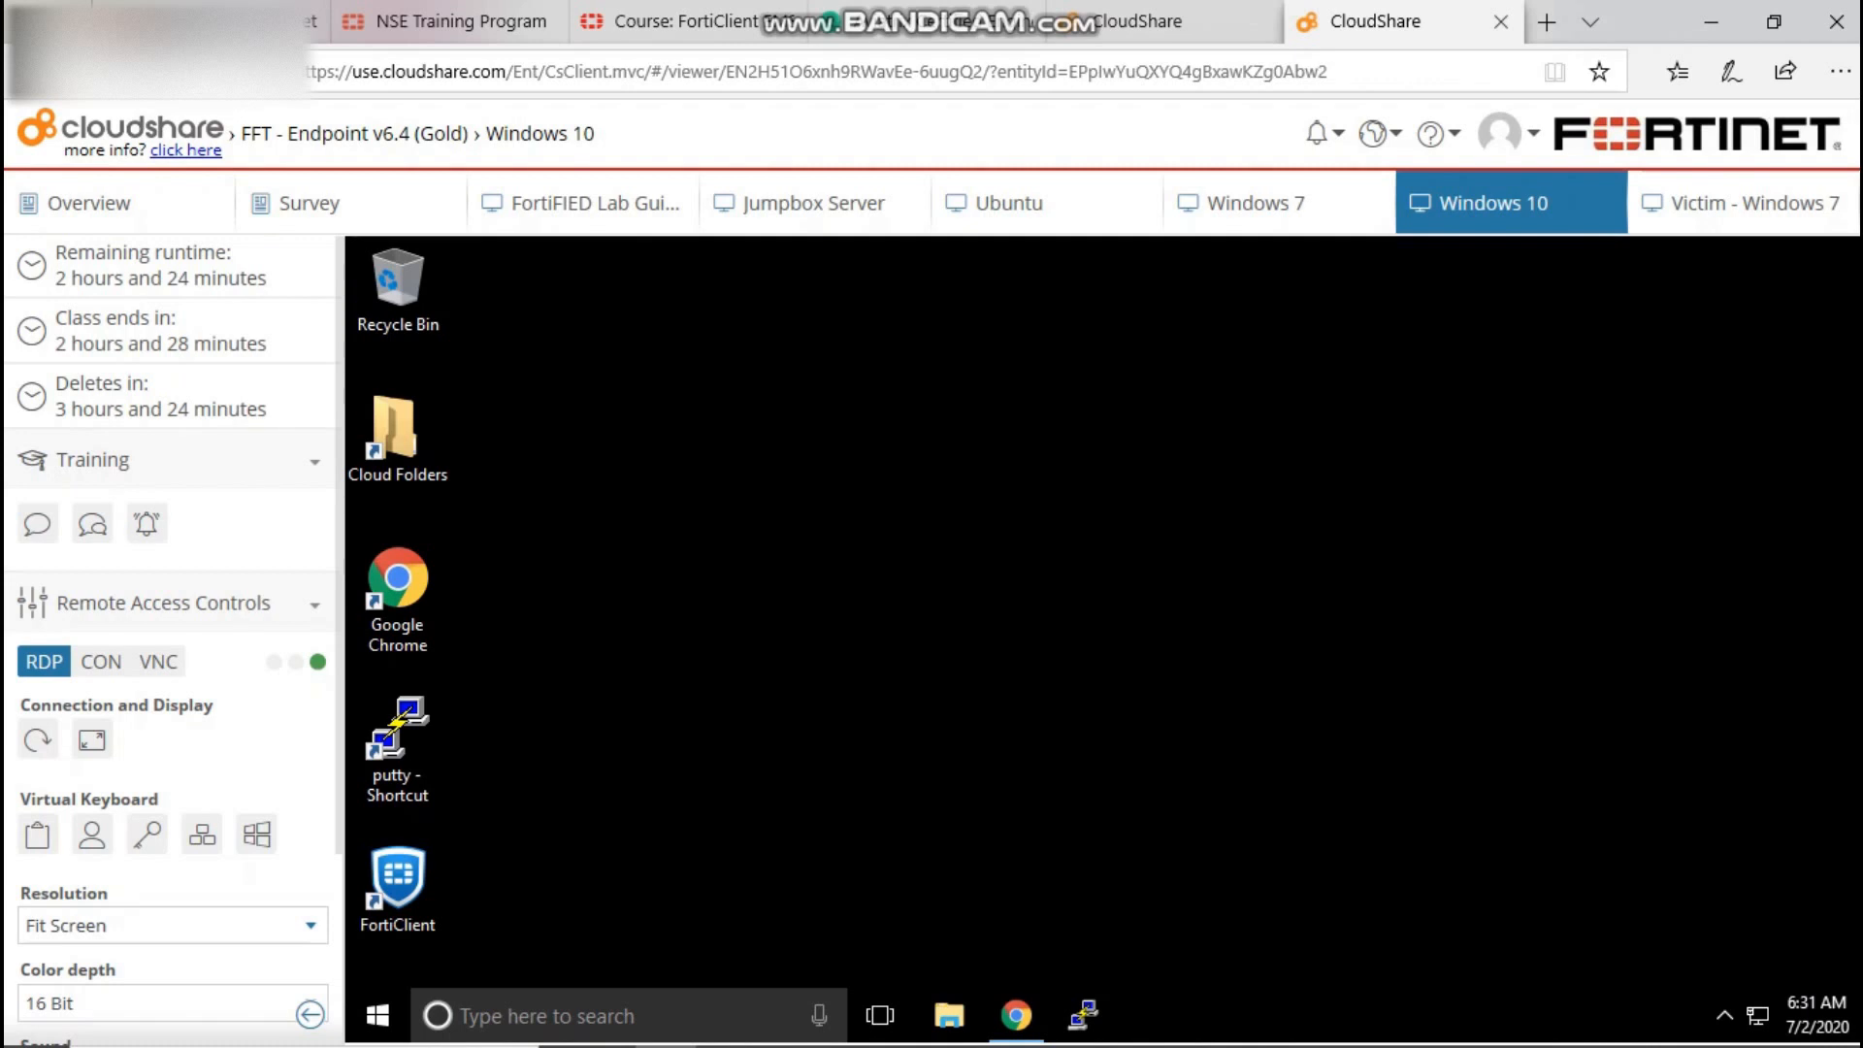
# Launch FortiClient from the desktop shortcut and confirm it reads Connected to EMS.
pyautogui.click(396, 879)
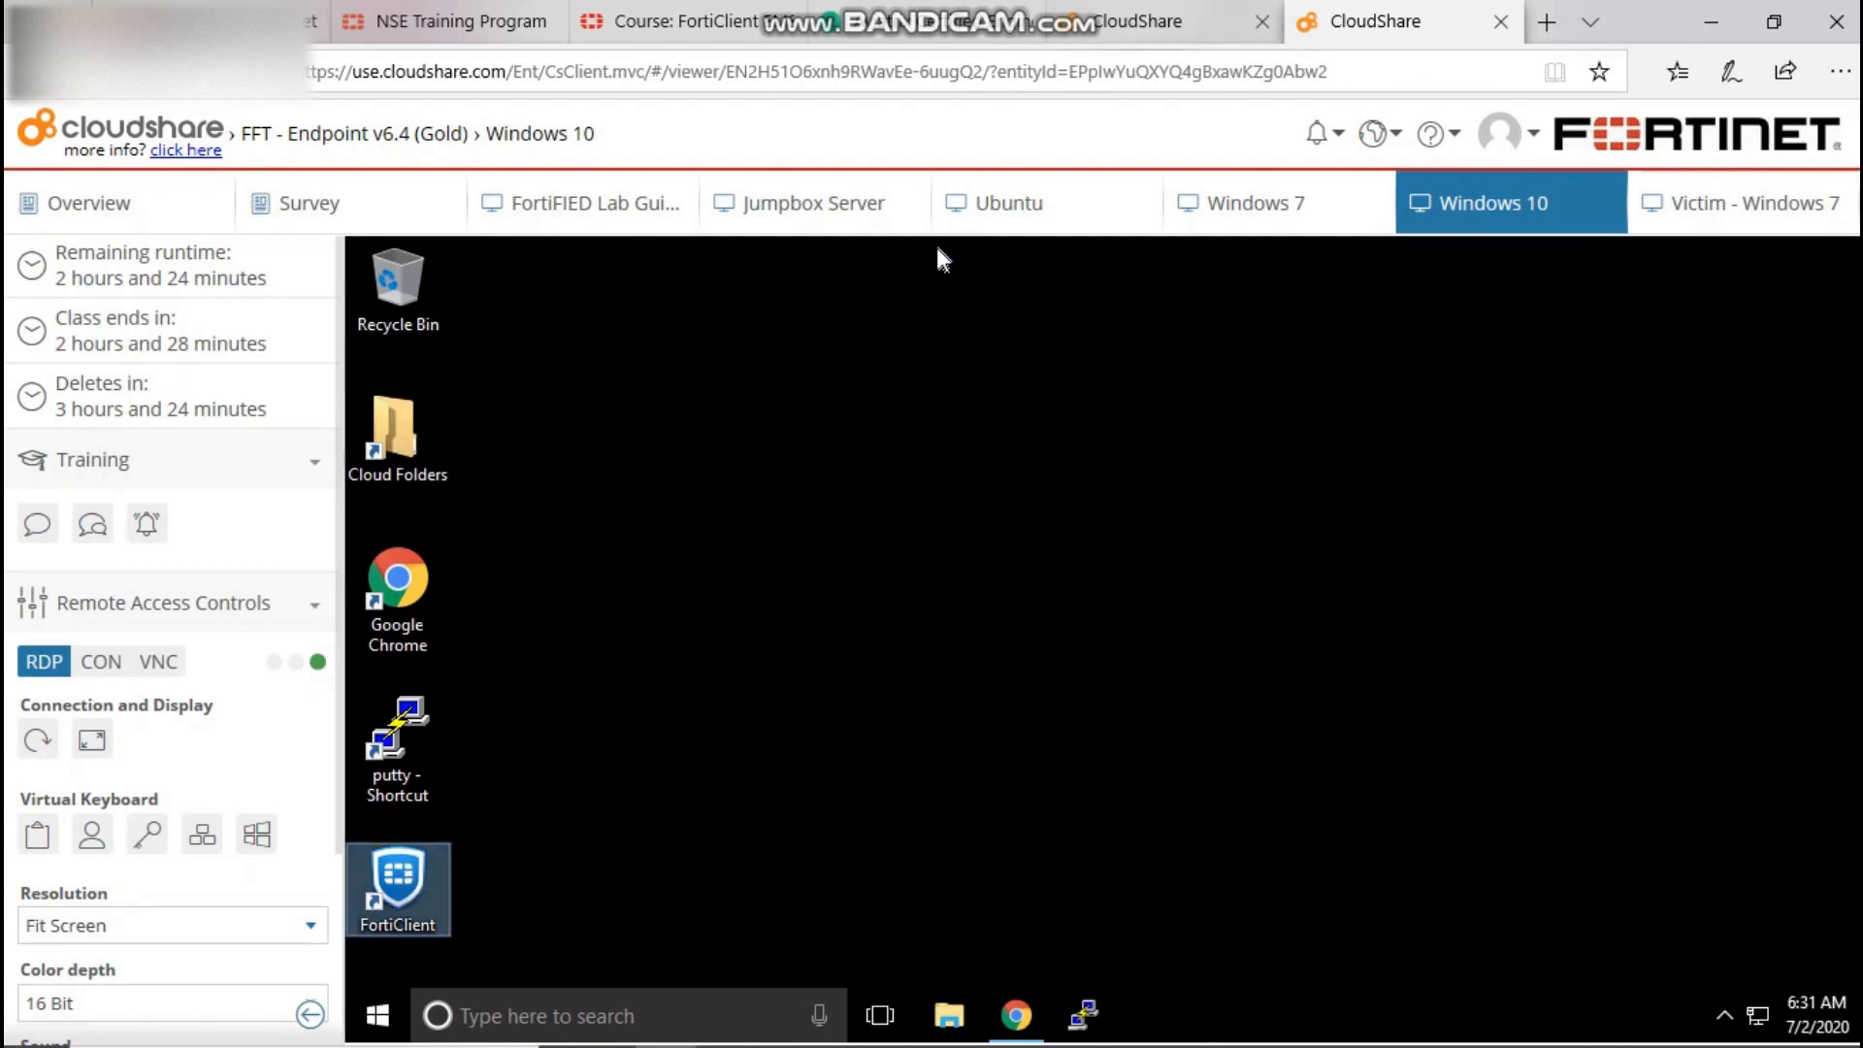
pyautogui.doubleClick(398, 889)
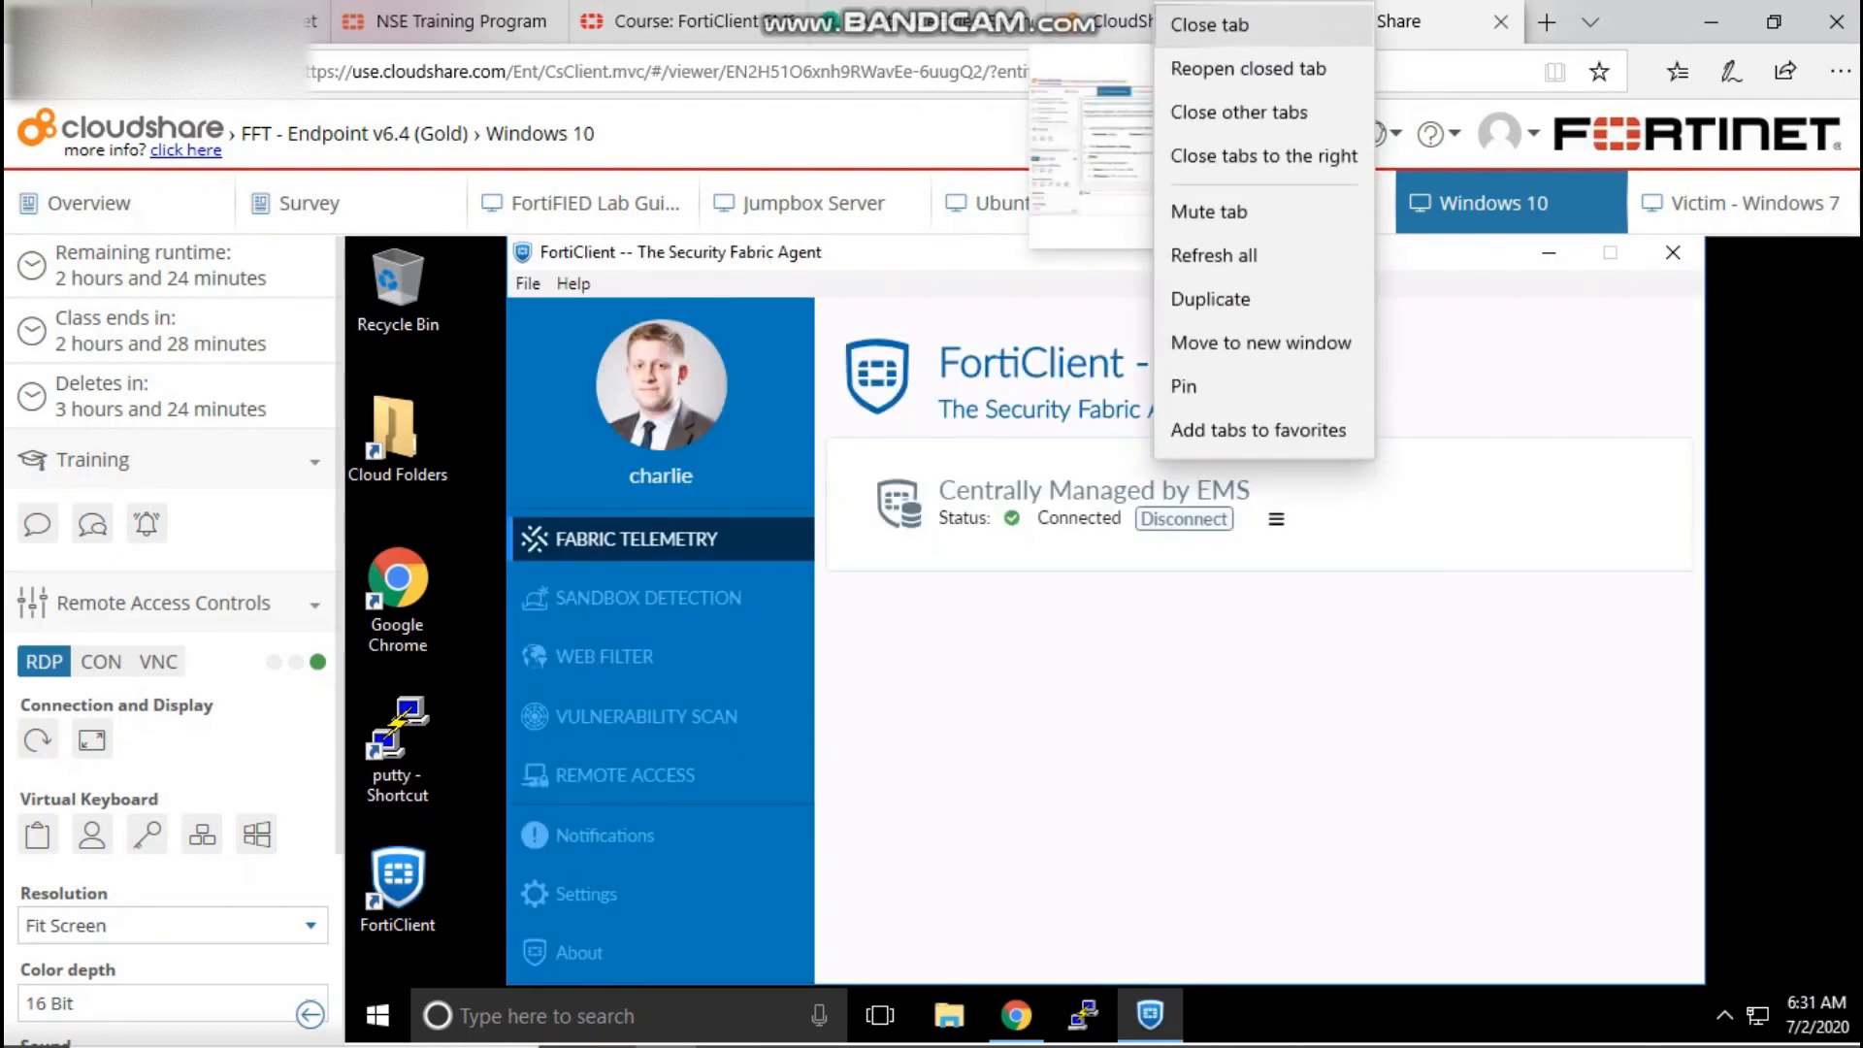
pyautogui.moveTo(1213, 258)
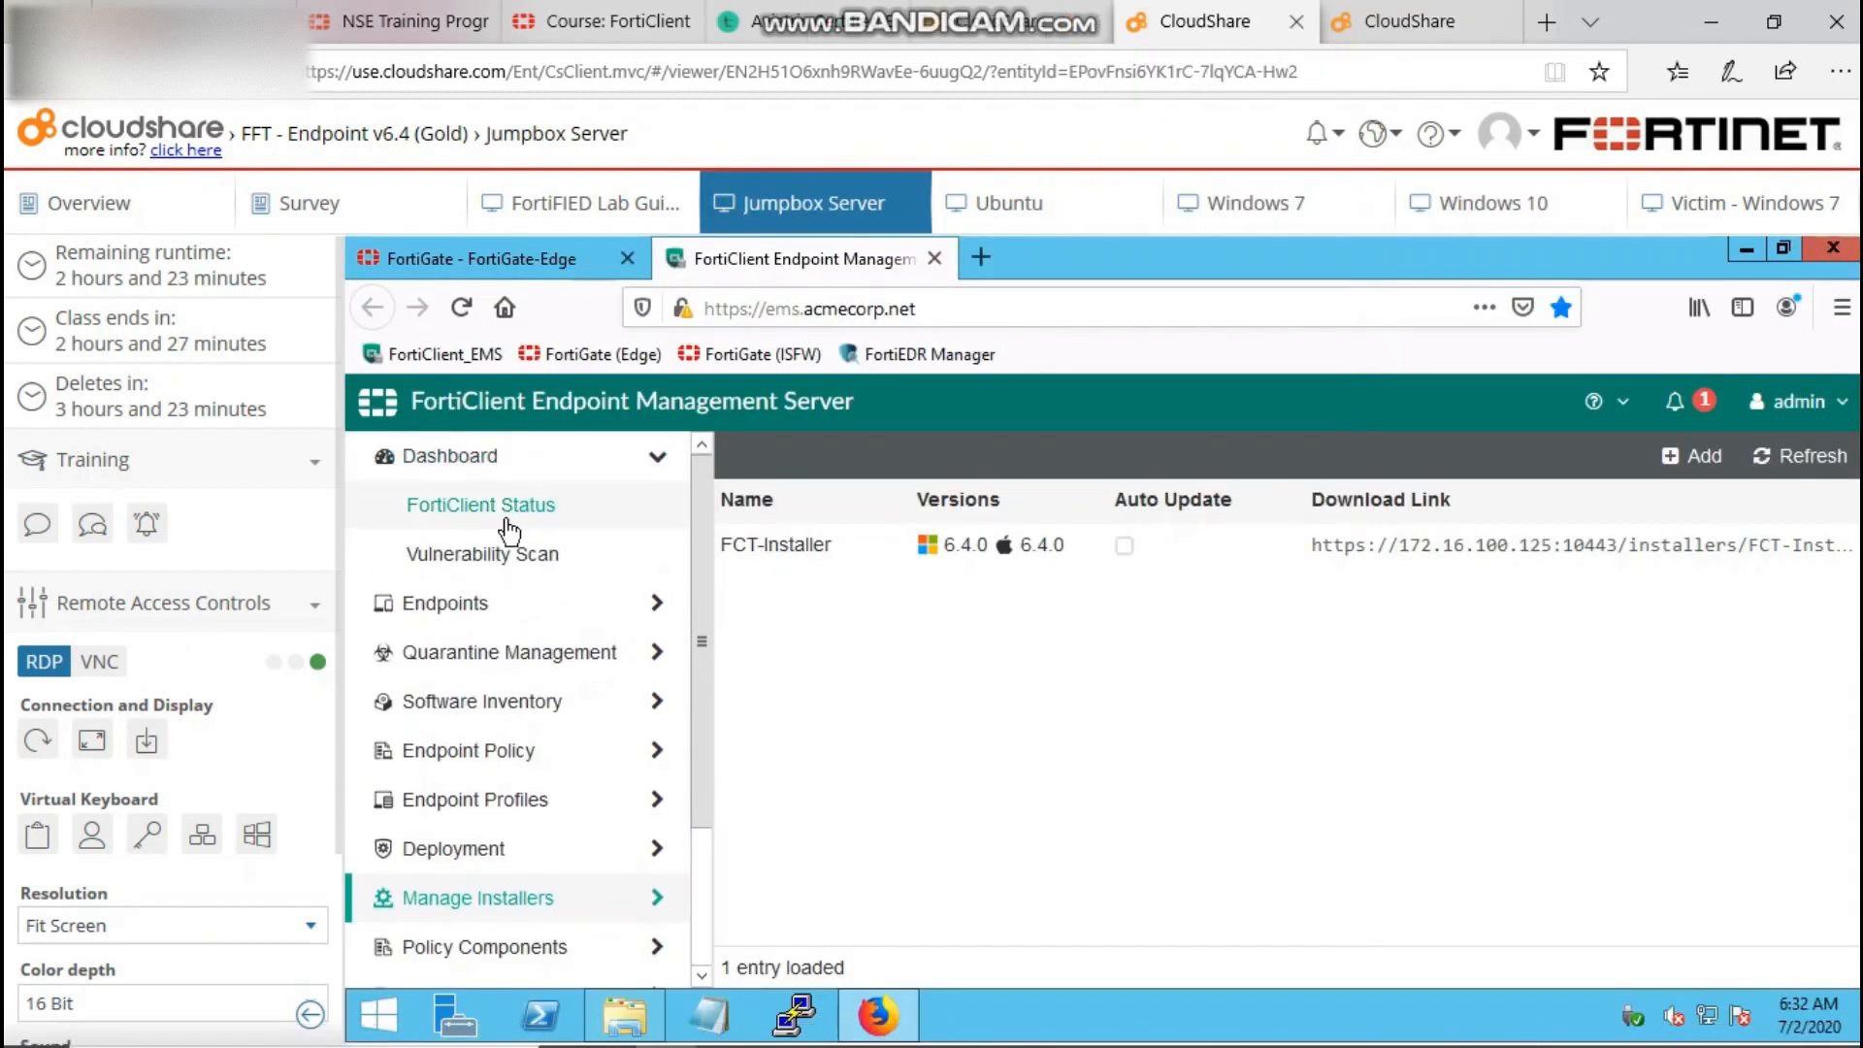
# Review the FortiClient Status dashboard showing Windows10-PC among managed endpoints, then return to the lab guide.
pyautogui.click(480, 504)
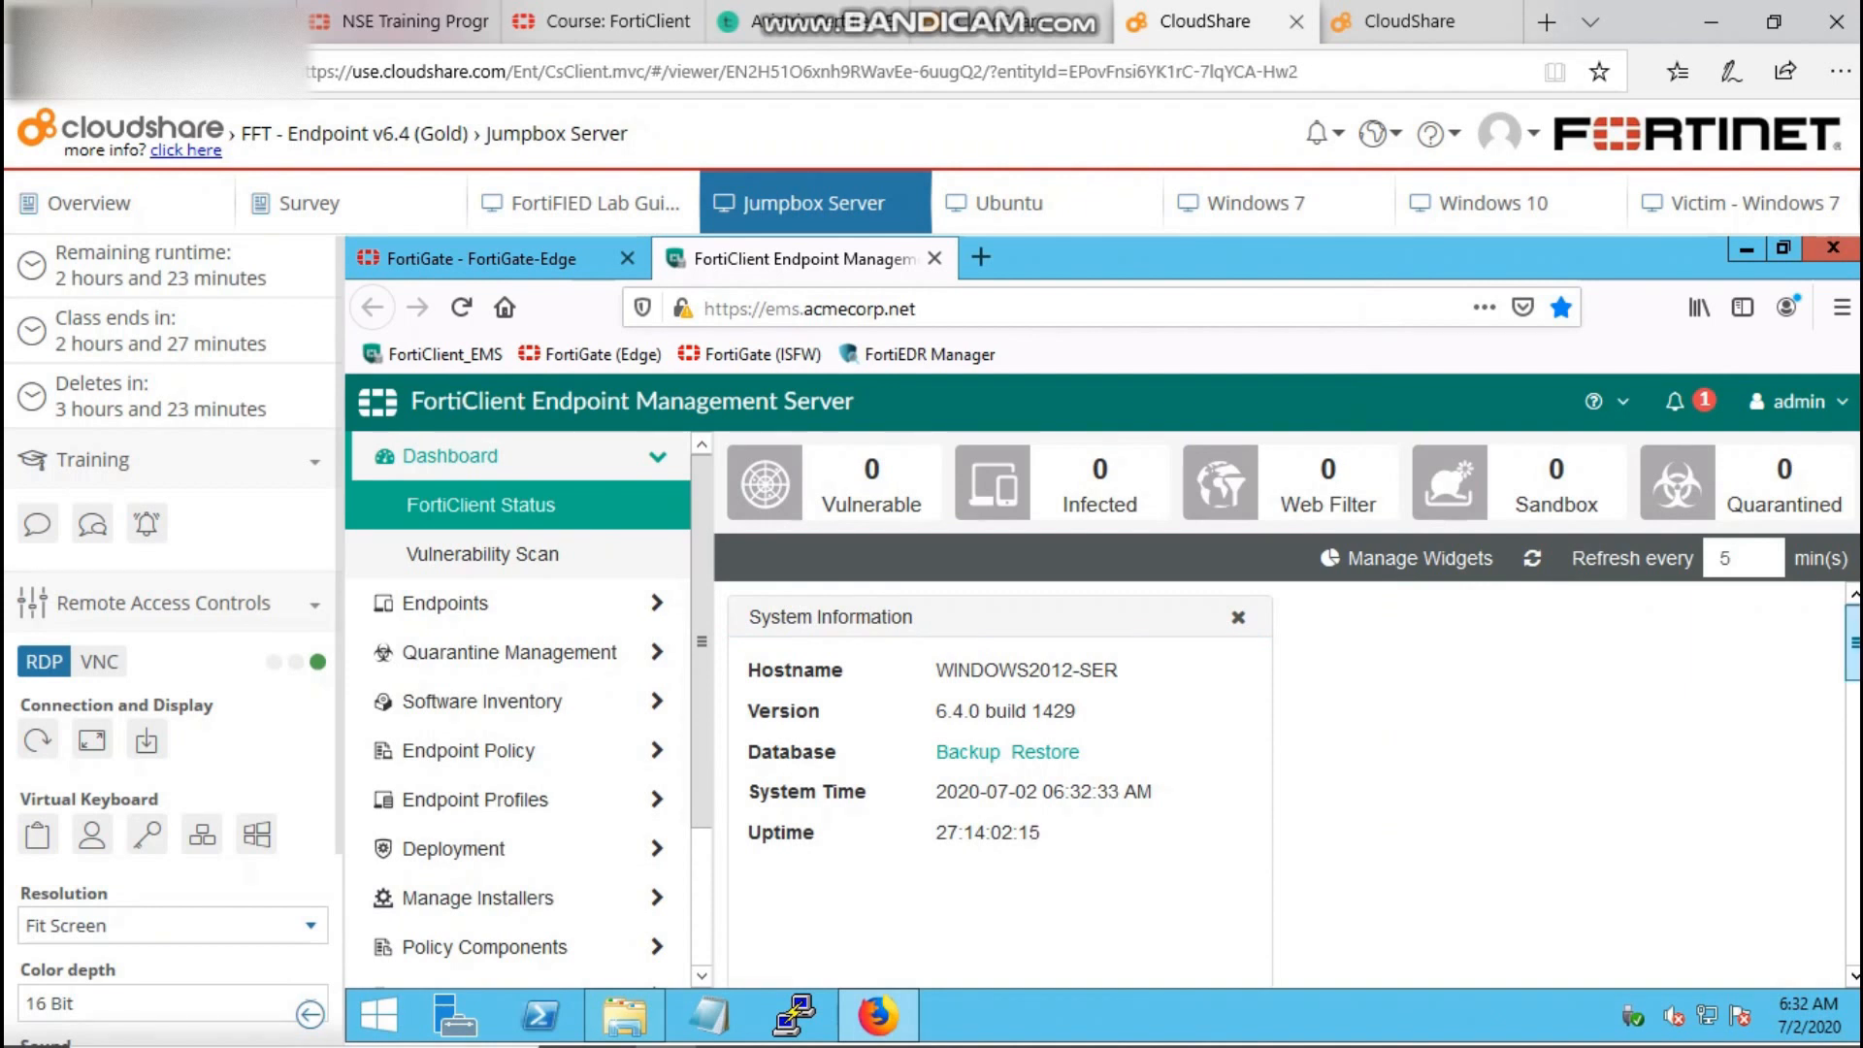
pyautogui.scroll(-3)
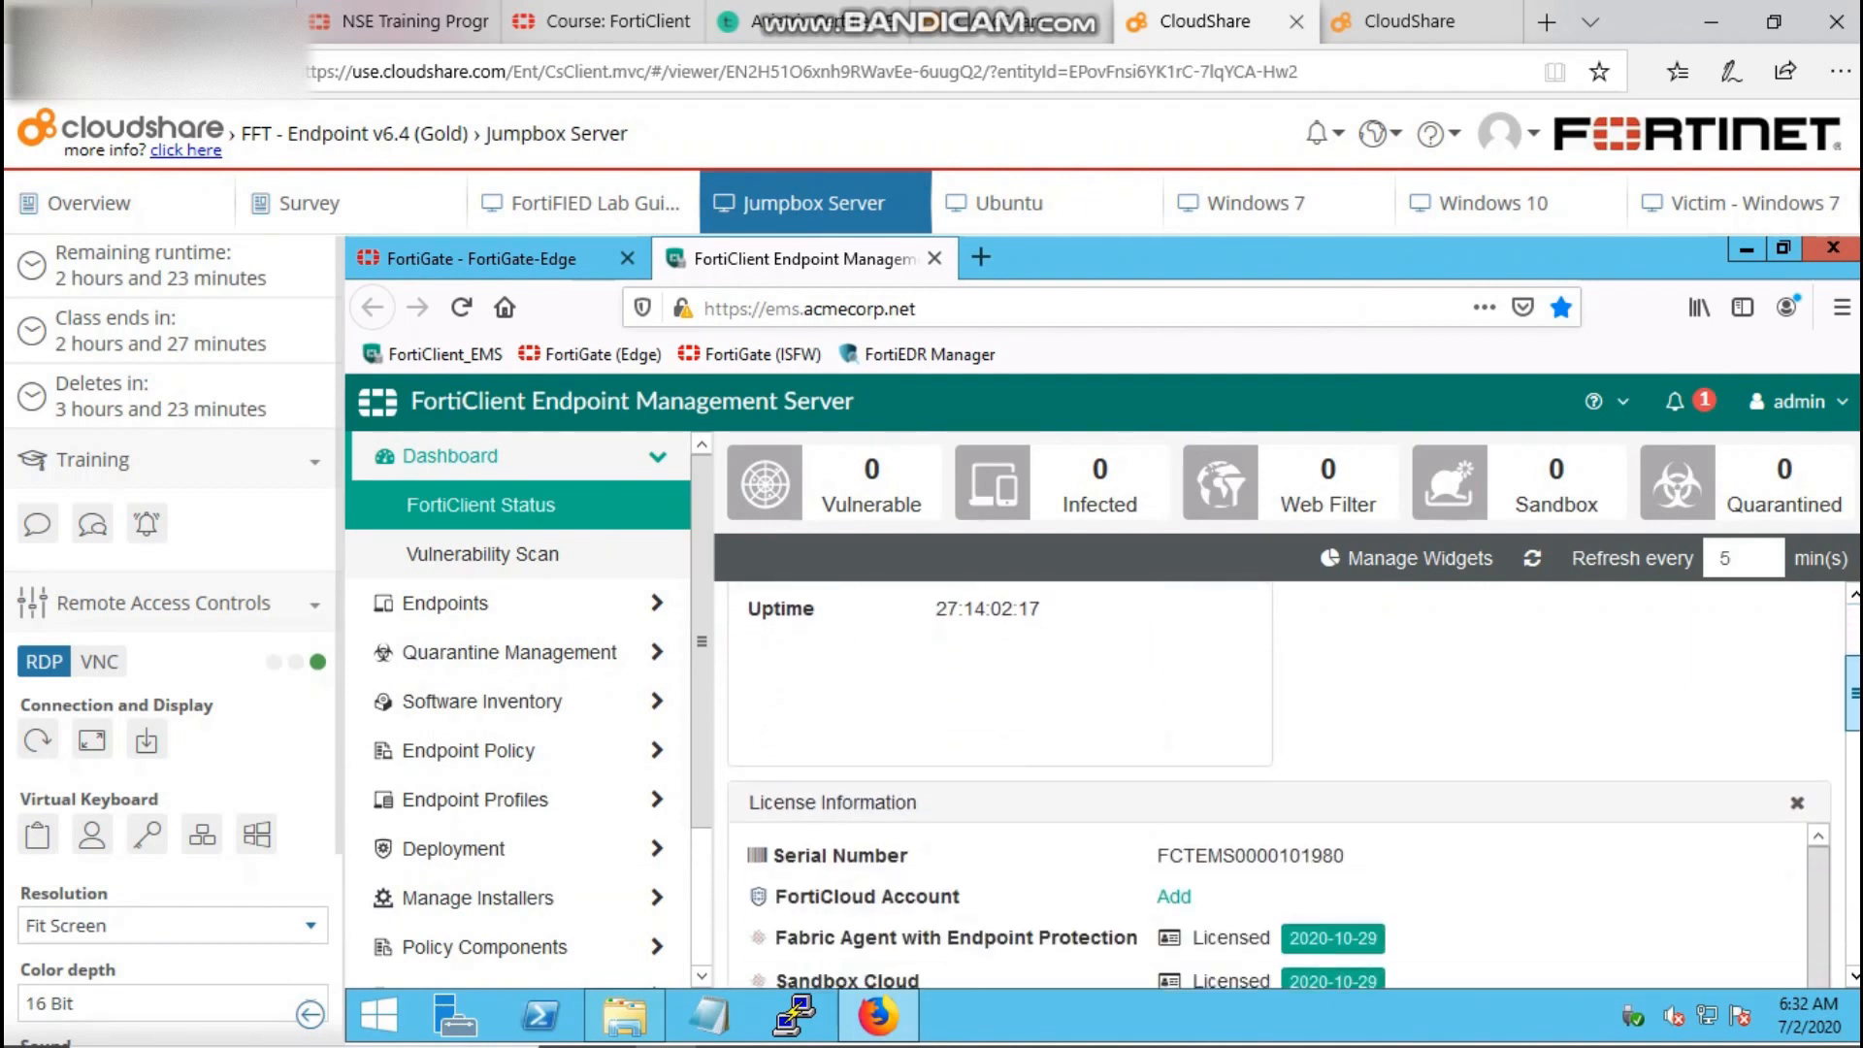
pyautogui.scroll(-3)
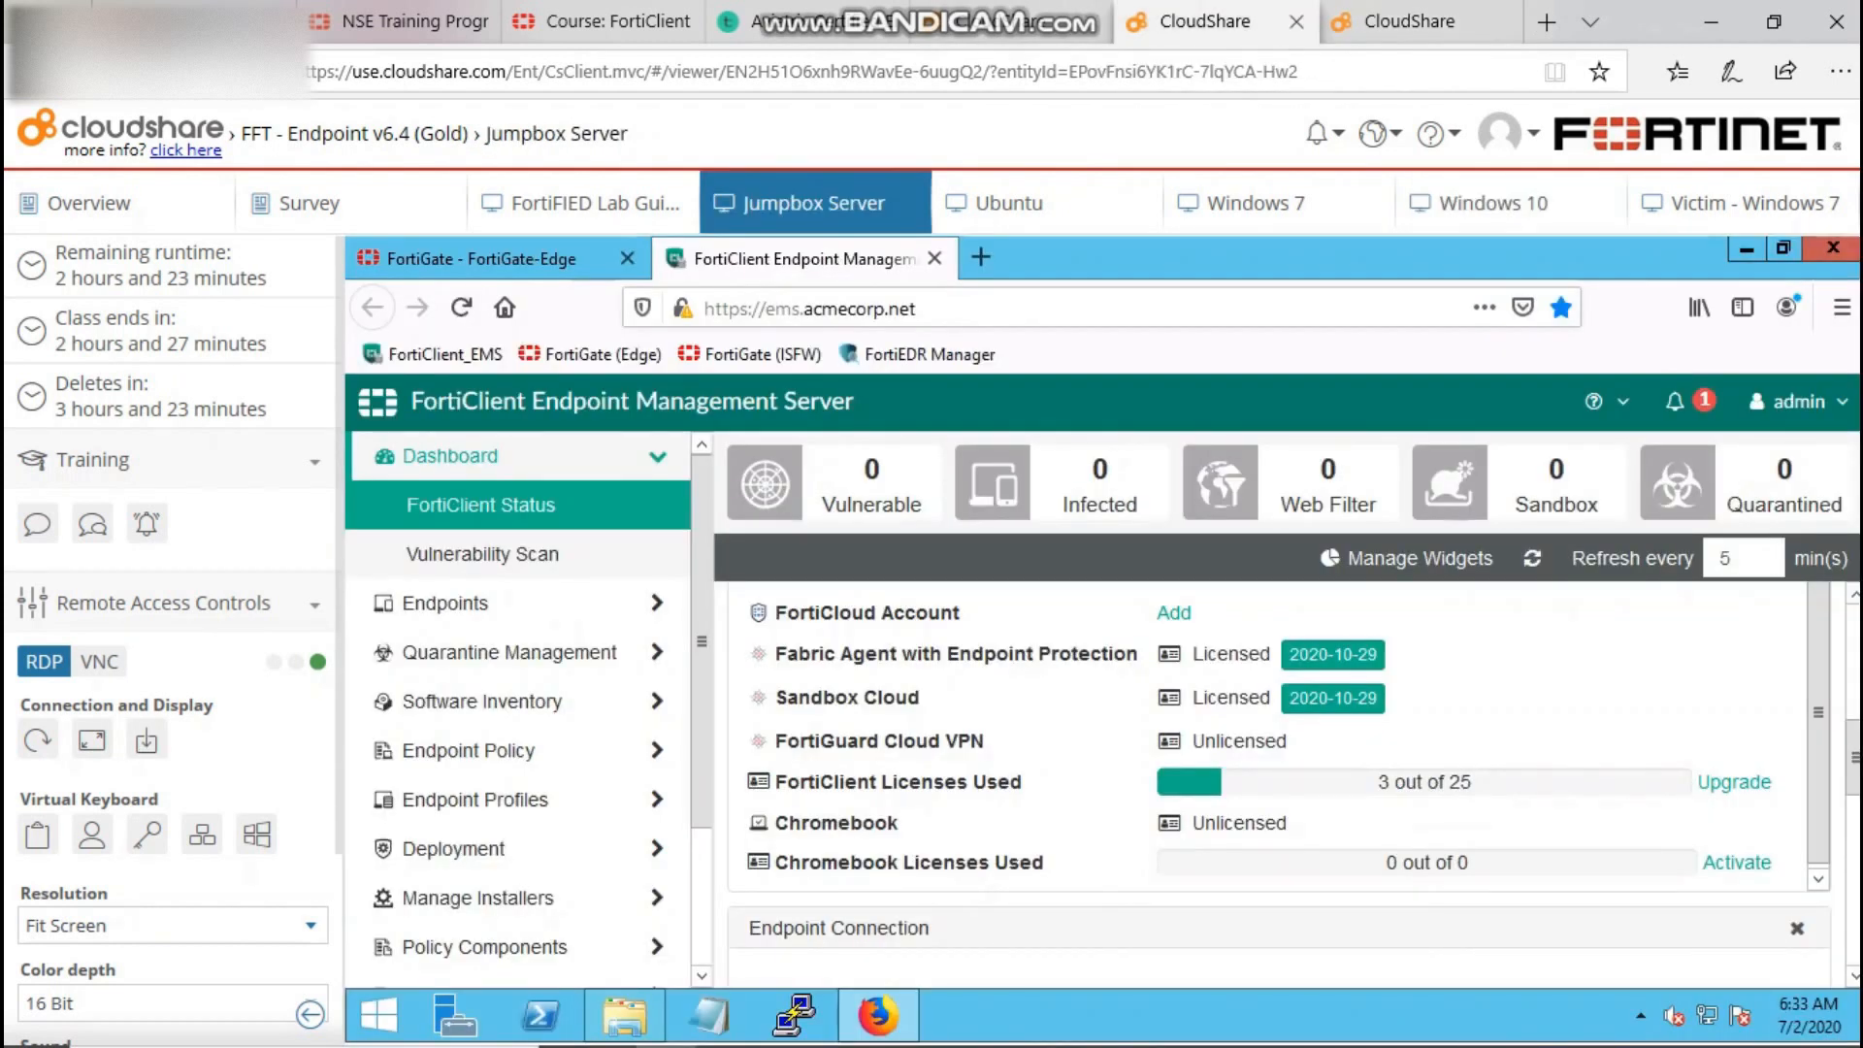
pyautogui.scroll(-3)
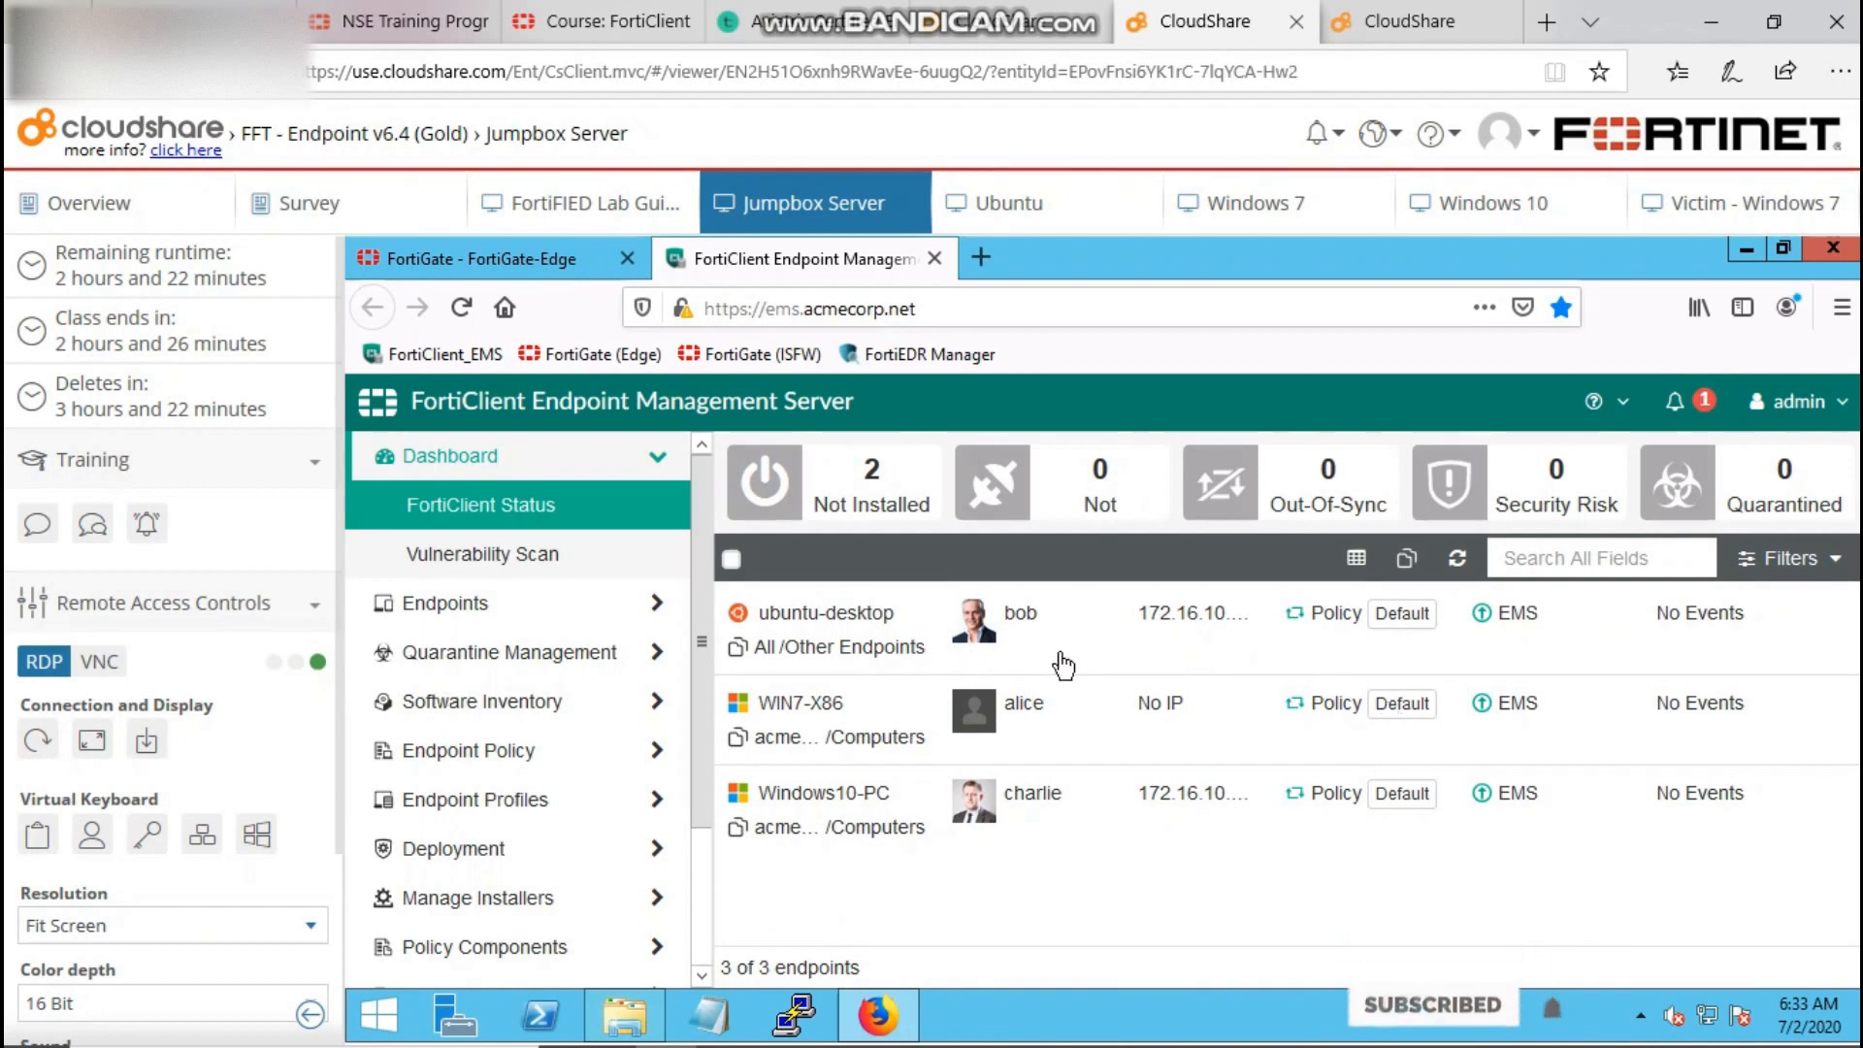
pyautogui.click(594, 202)
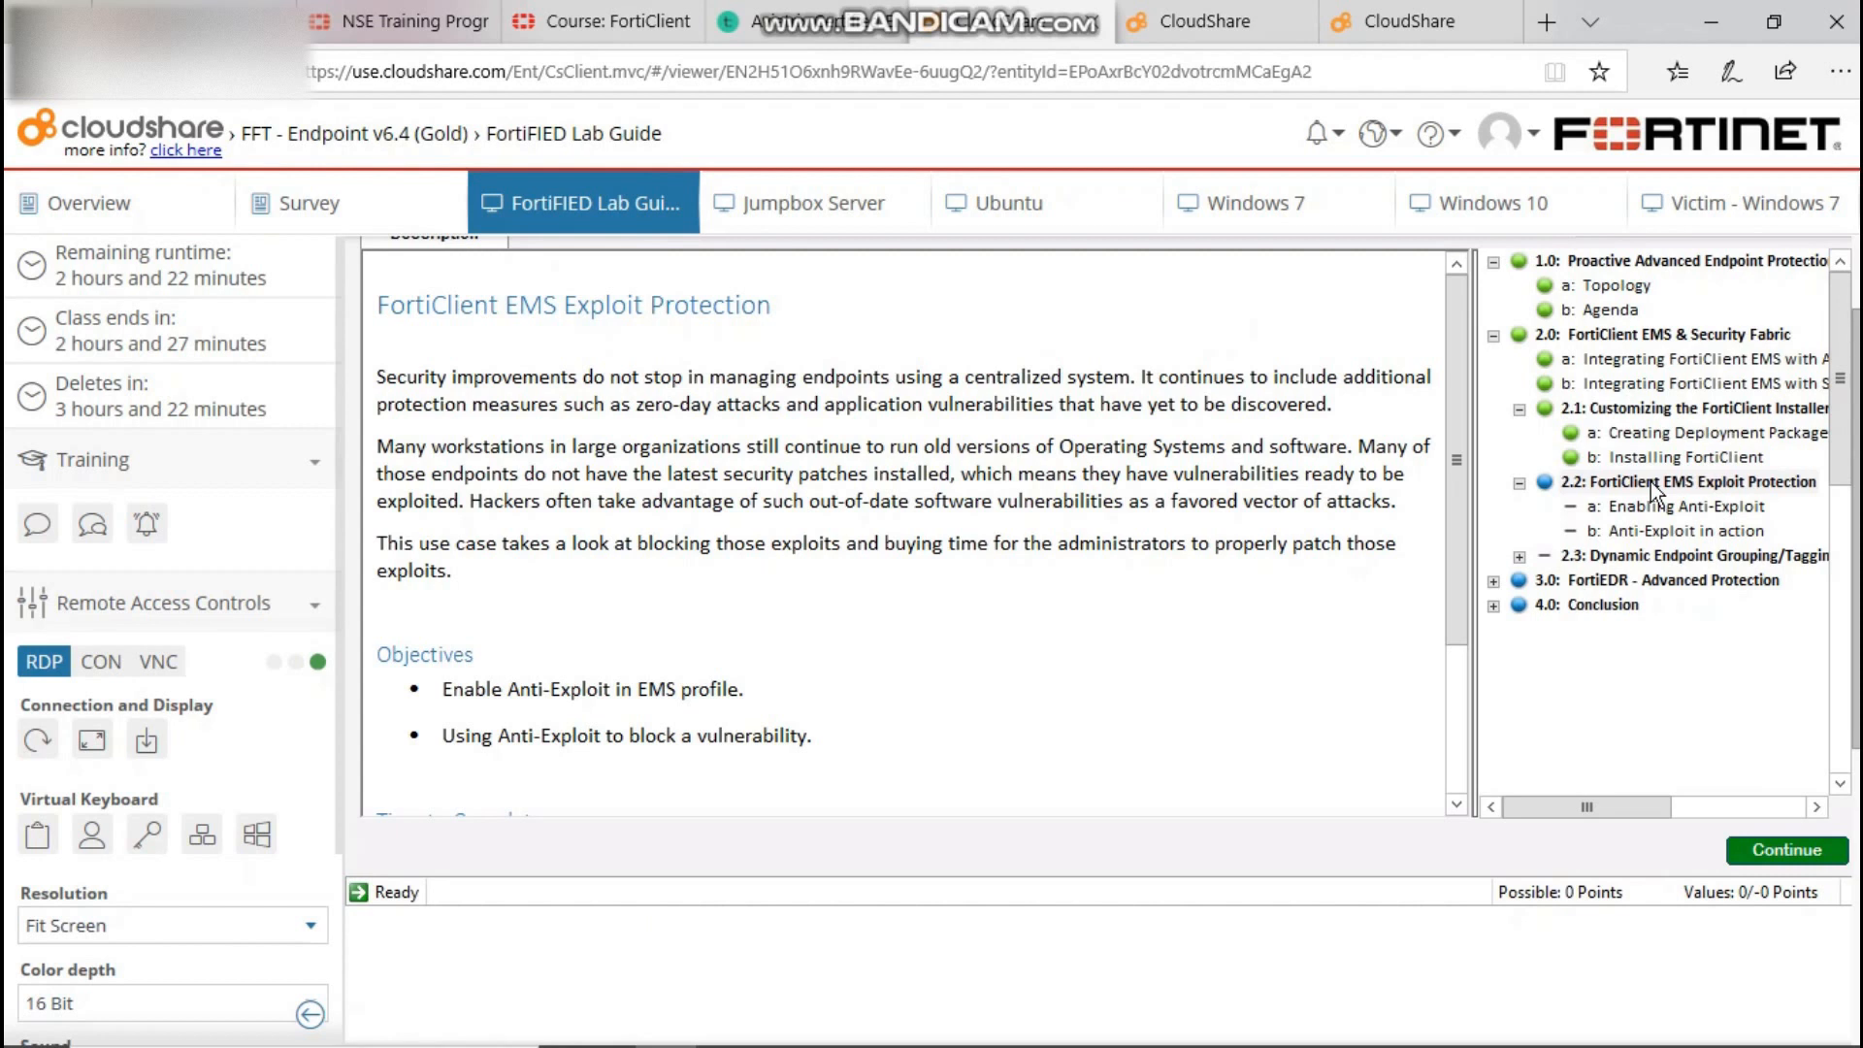